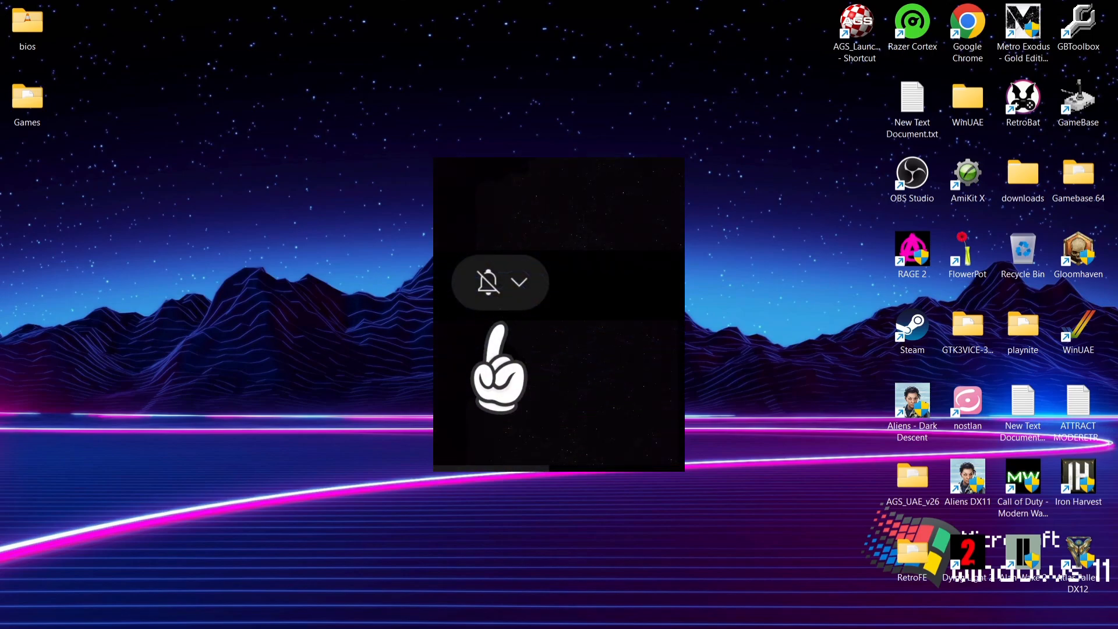
- Browse the pcsx2.net Compatibility page listing PS2 games and their playability status
click(519, 282)
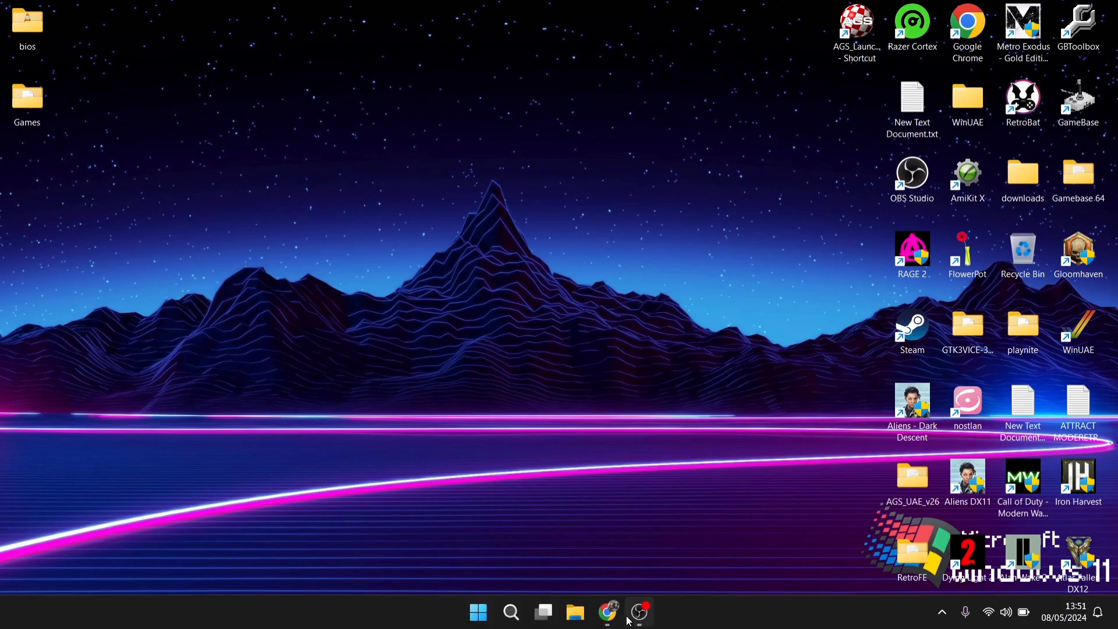
click(608, 611)
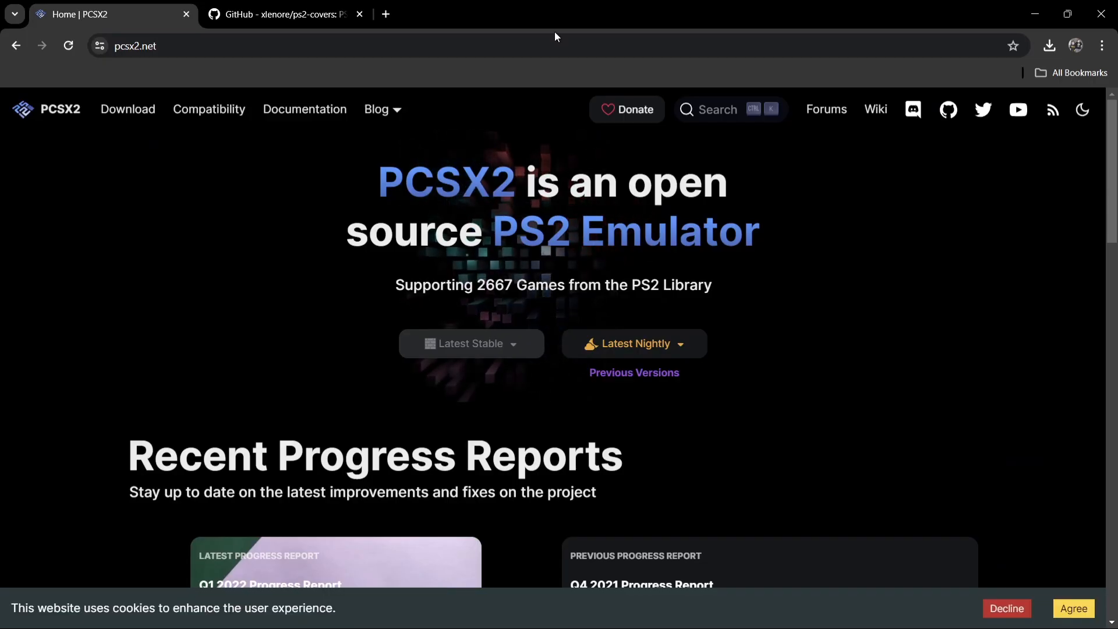
mouse_move(208, 110)
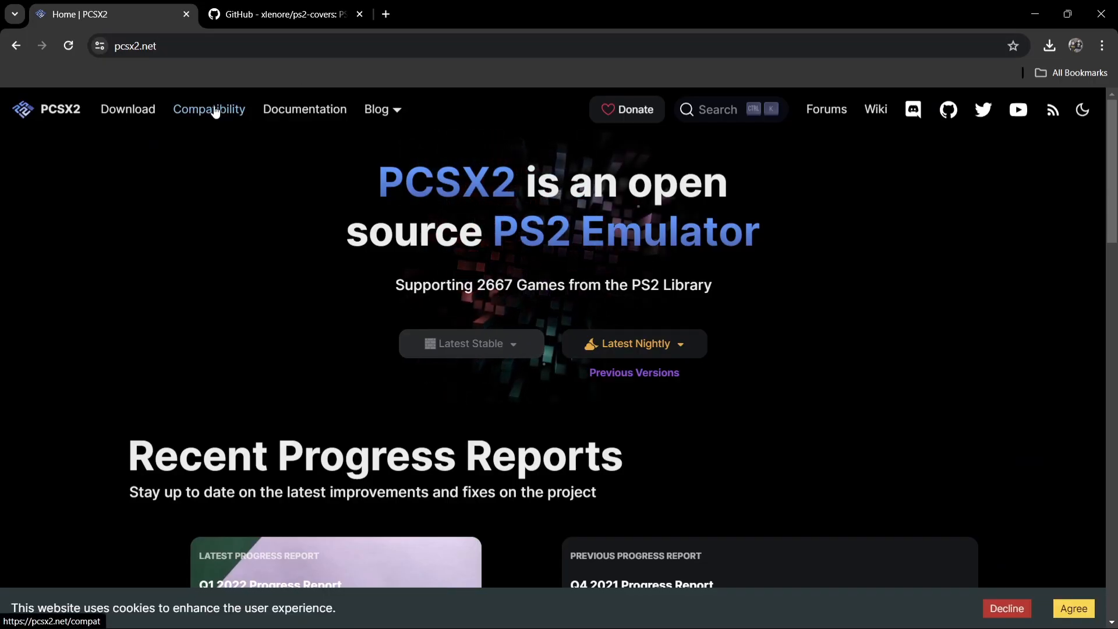
click(209, 110)
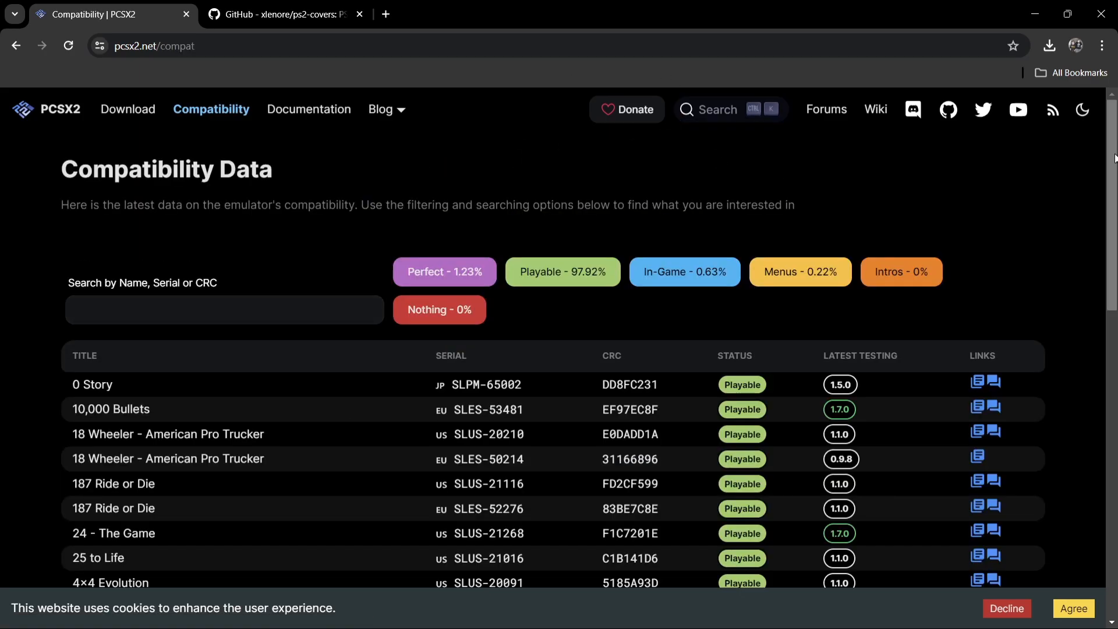
scroll(down, 3)
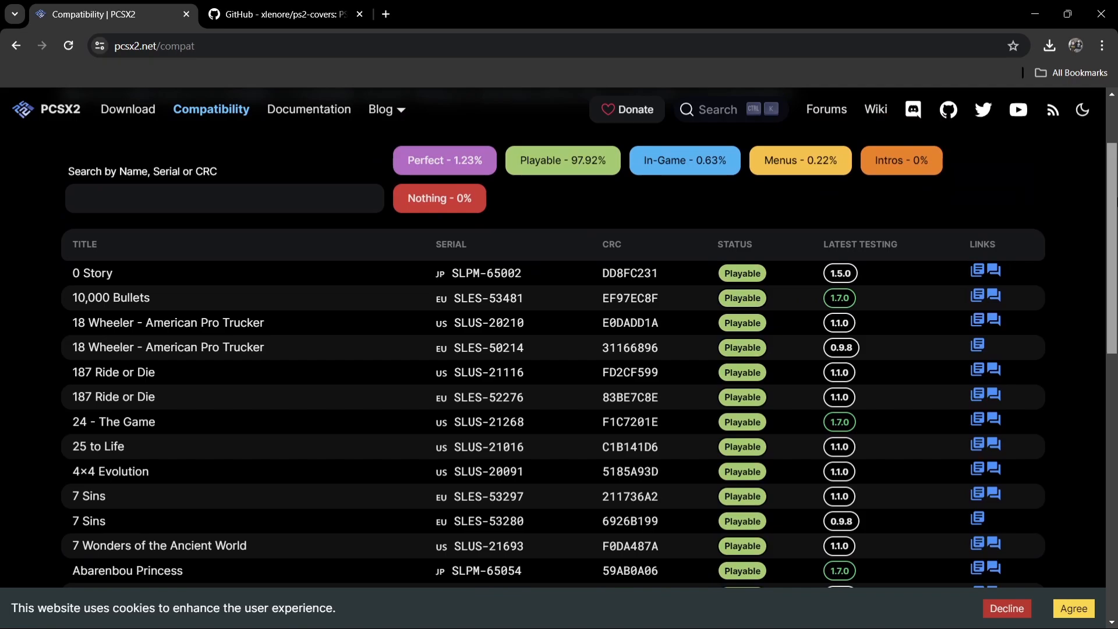
scroll(down, 3)
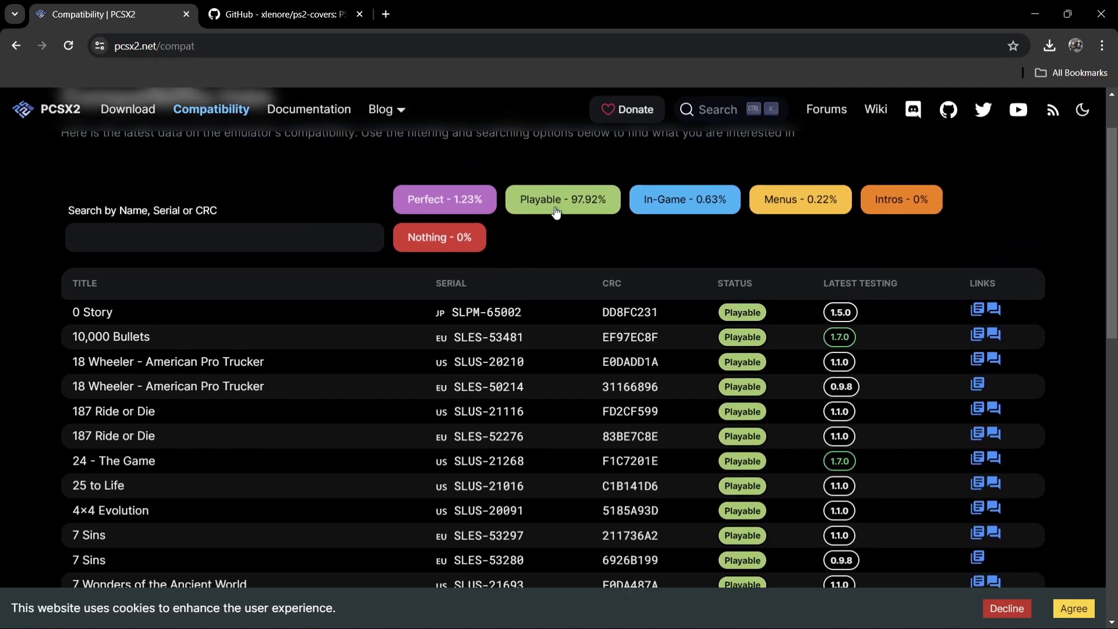
mouse_move(403, 227)
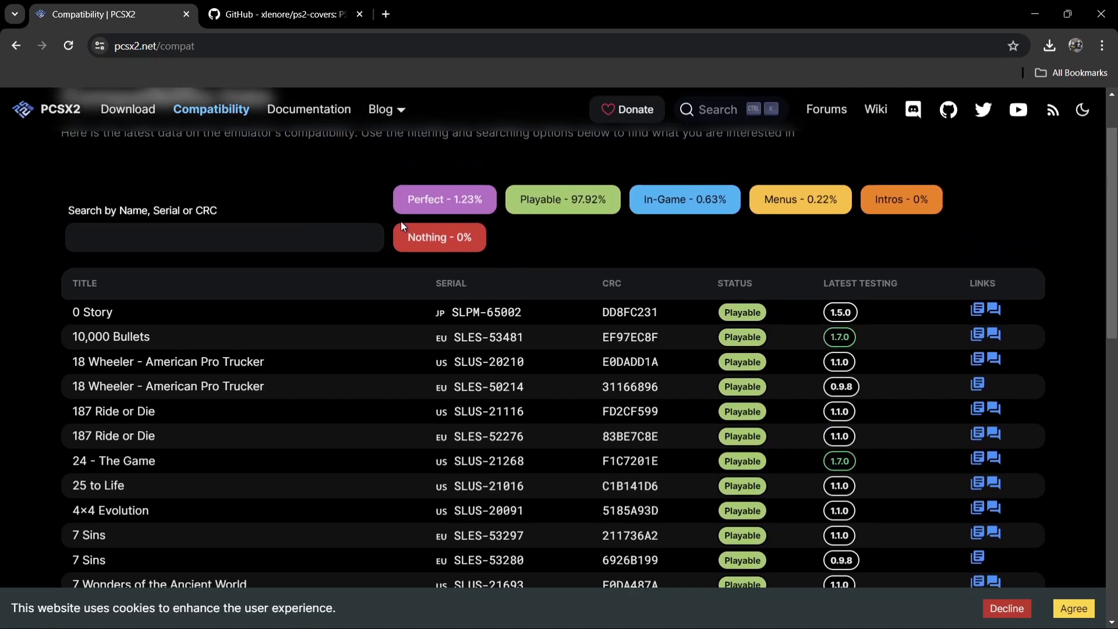
mouse_move(562, 235)
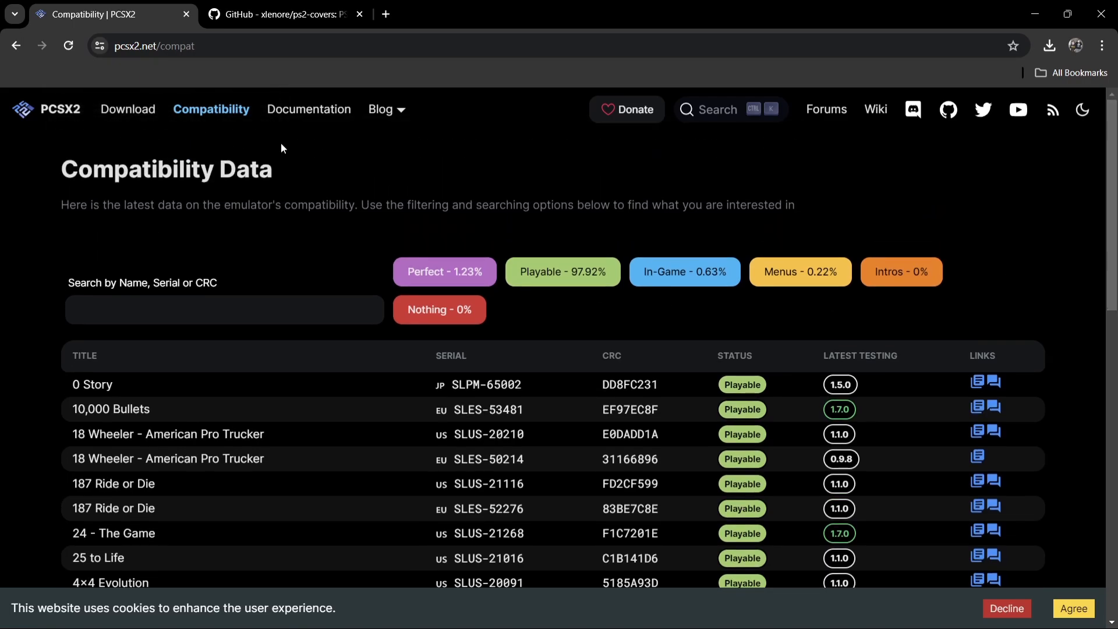
- Download the Latest Nightly Windows build (pcsx2-v1.7.5788-windows-x64-Qt.7z) from the Download page
click(128, 109)
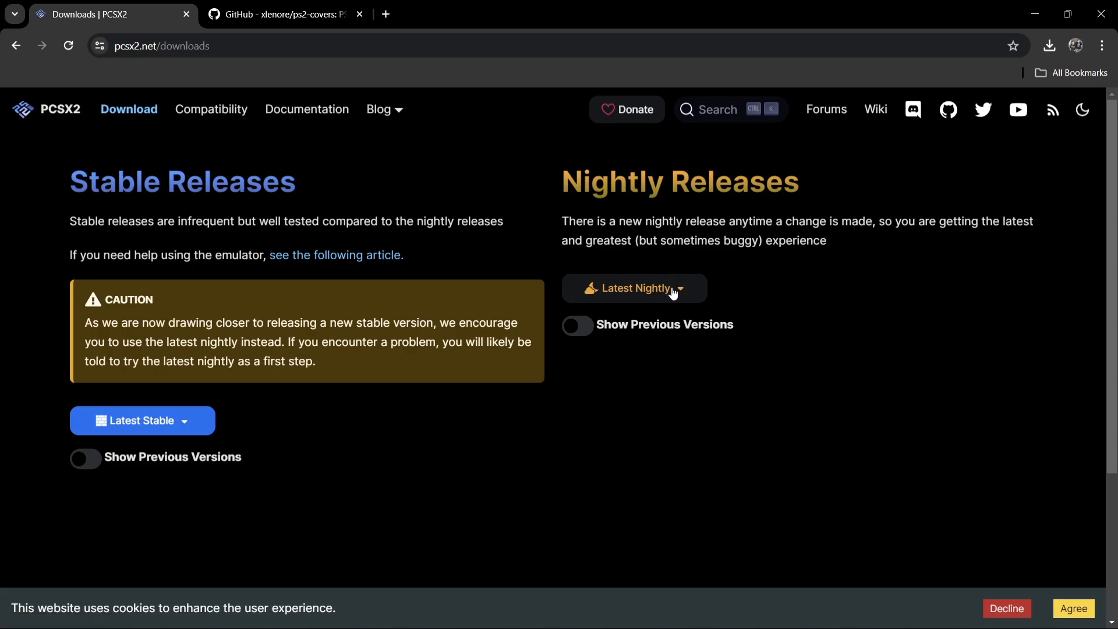
click(634, 288)
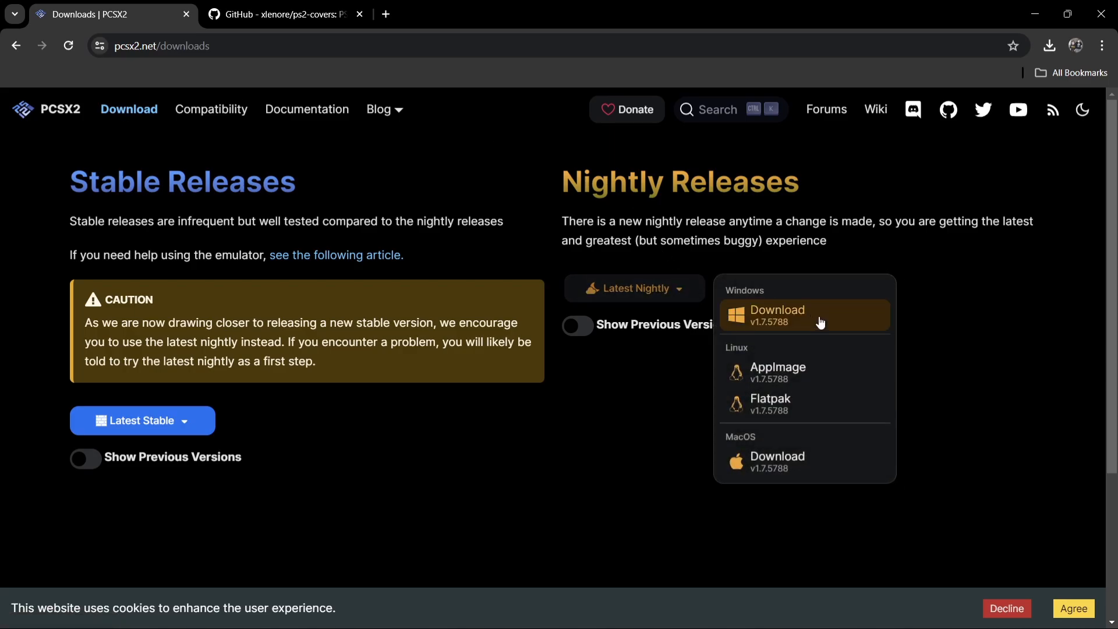
click(777, 315)
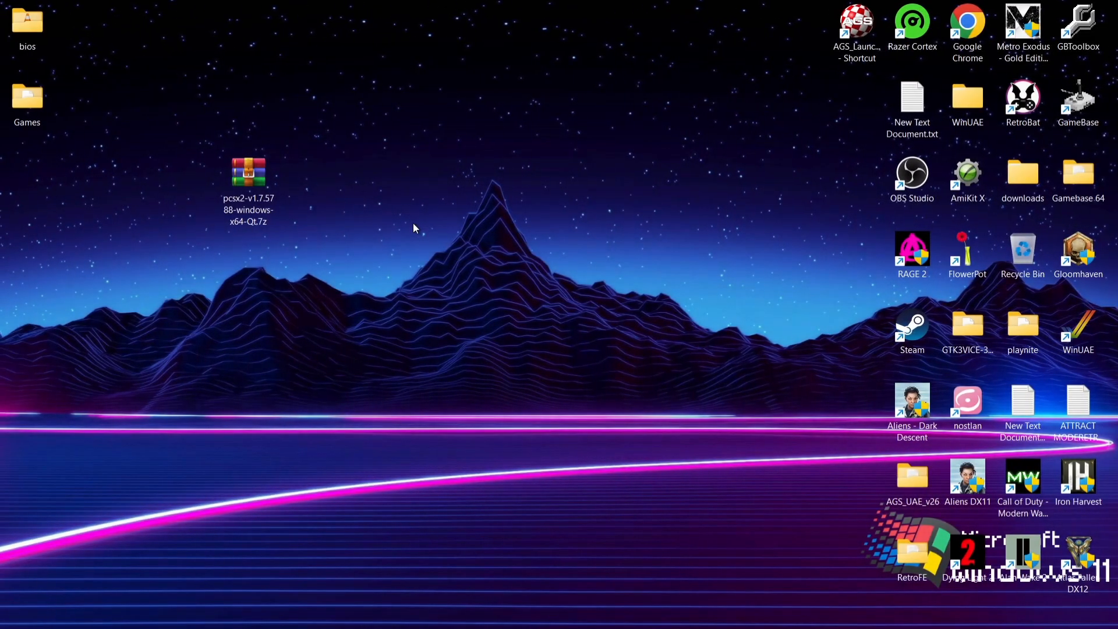
- Open the .7z archive in WinRAR and create a new PCSX2 folder on the desktop
click(248, 174)
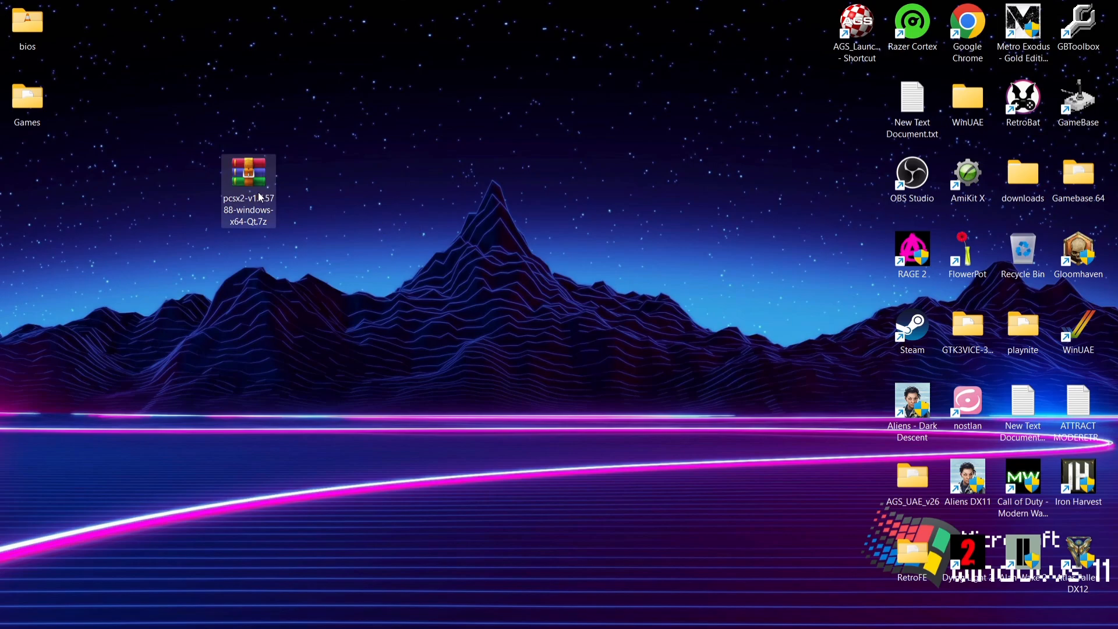
right_click(248, 174)
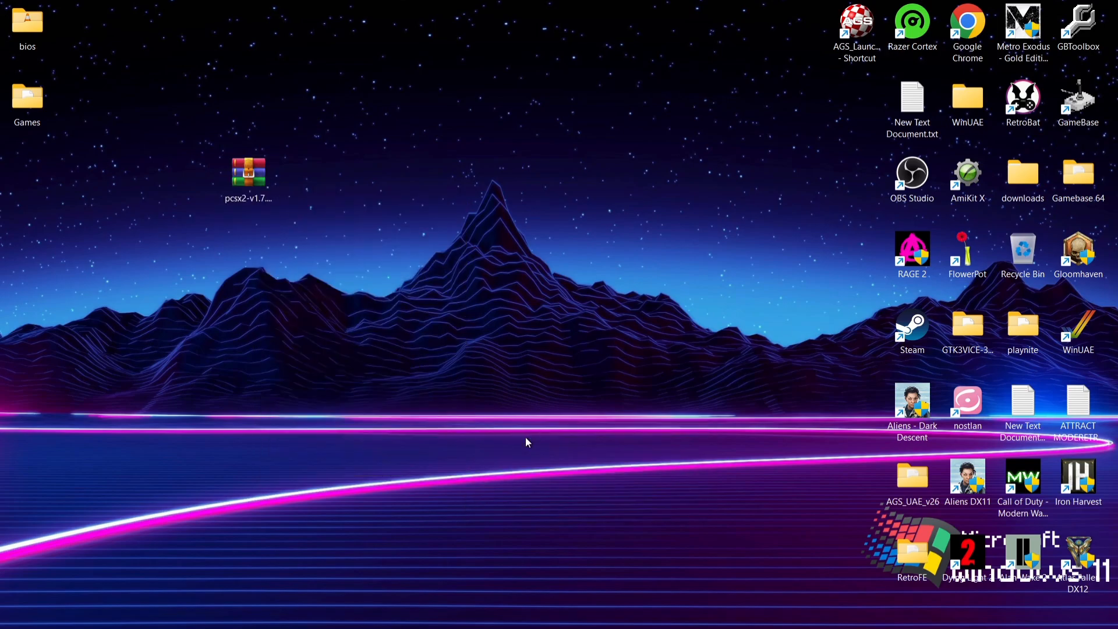
double_click(248, 172)
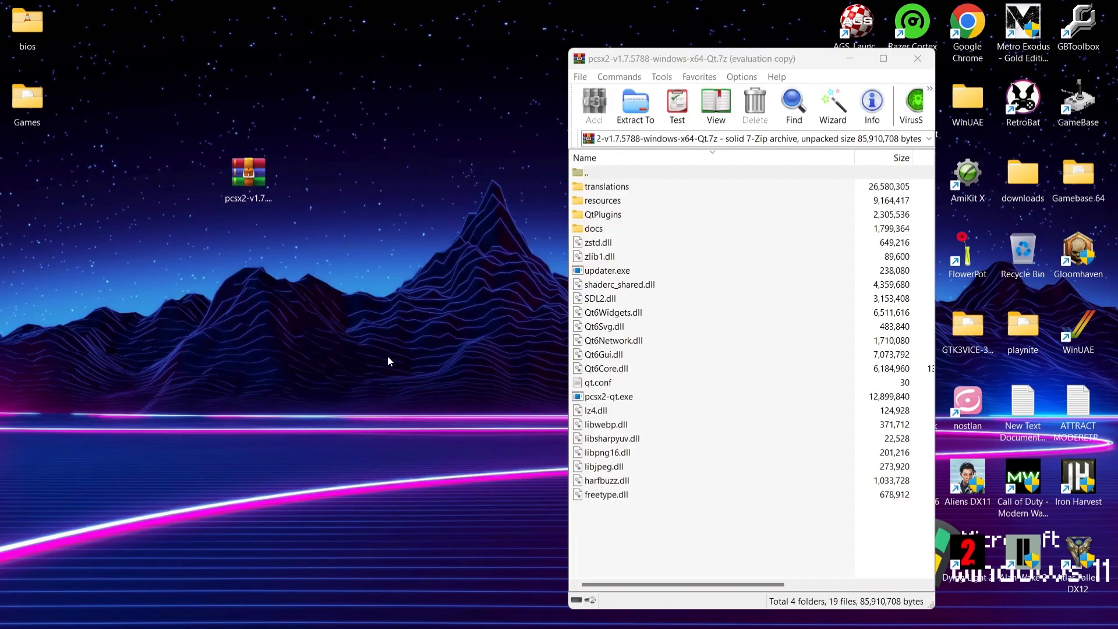
right_click(389, 360)
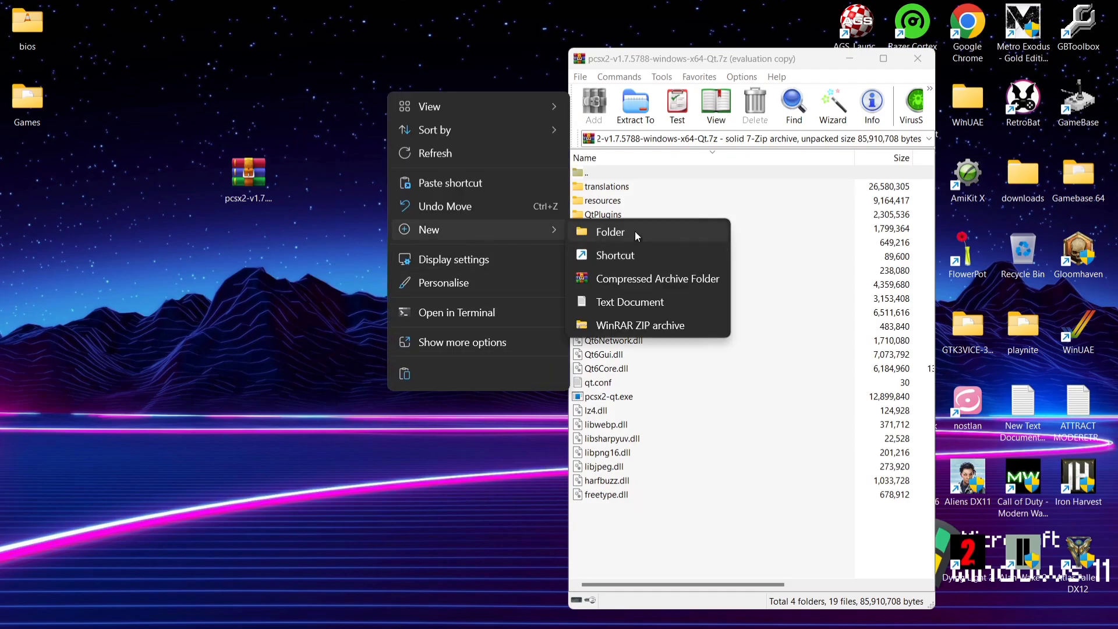
click(609, 232)
text(PCSX2)
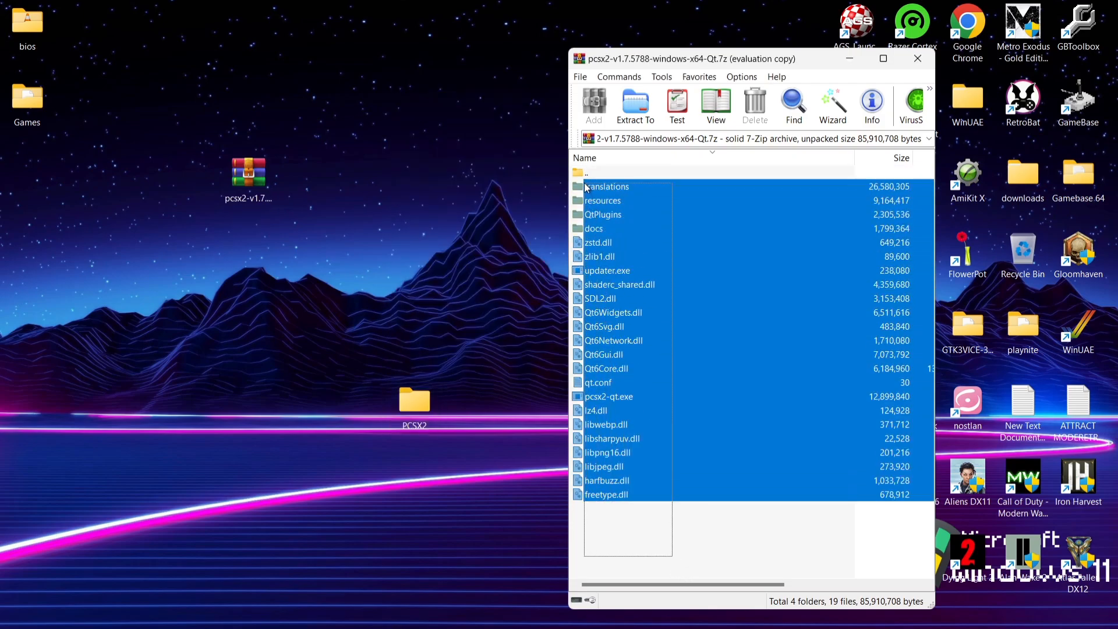
- Extract all archive files into the PCSX2 folder and delete the downloaded archive
click(633, 106)
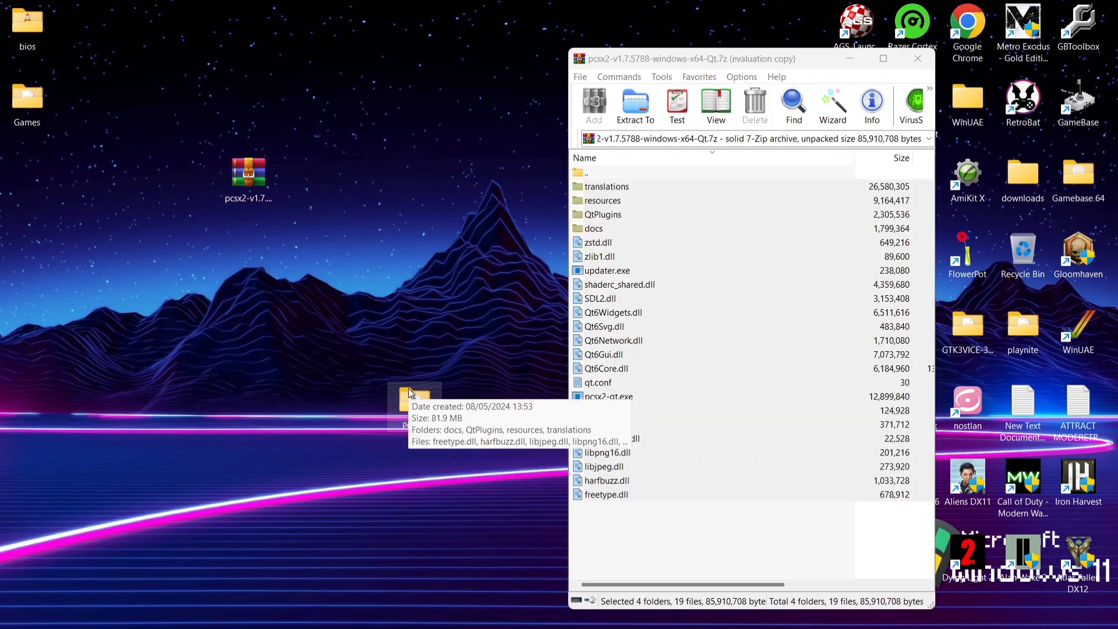
click(917, 58)
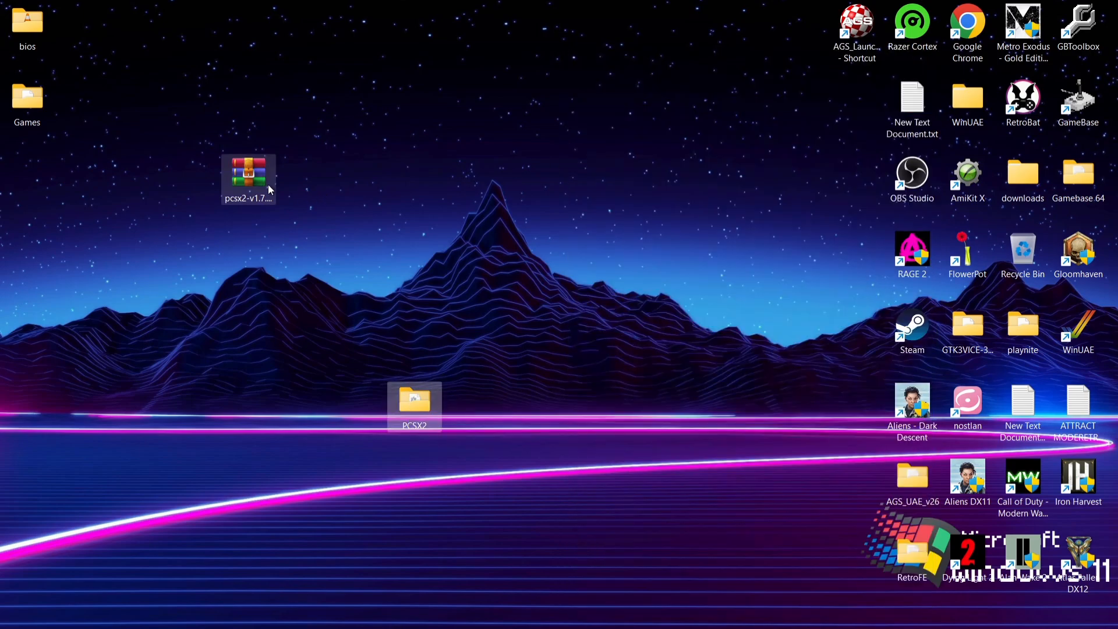
right_click(248, 175)
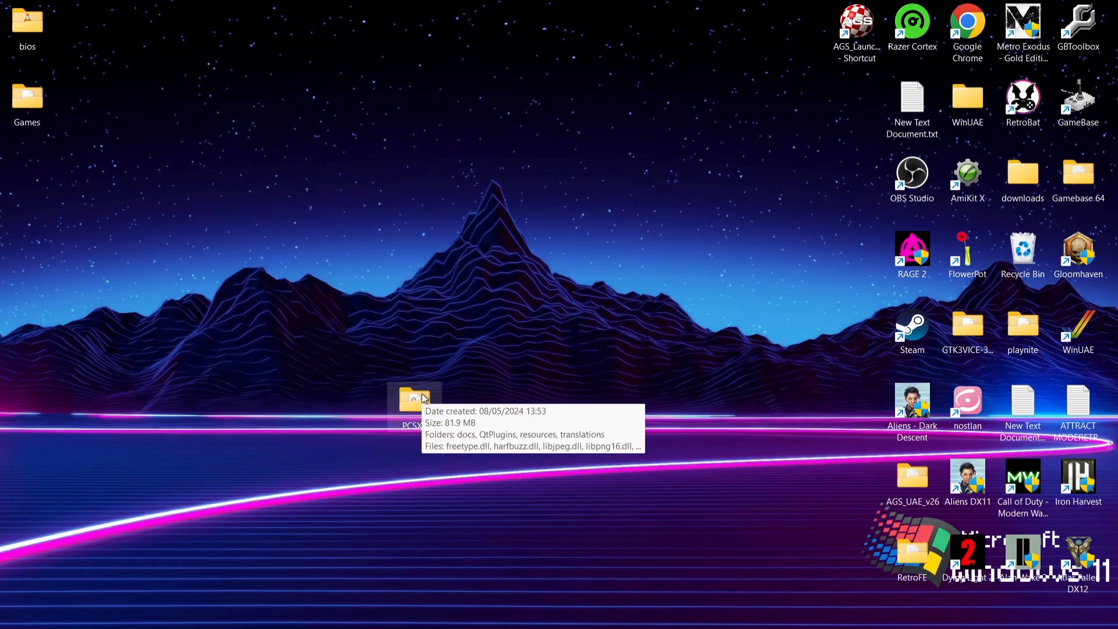
- Place the bios and Games folders in the PCSX2 folder and check the BIOS files inside bios
double_click(411, 399)
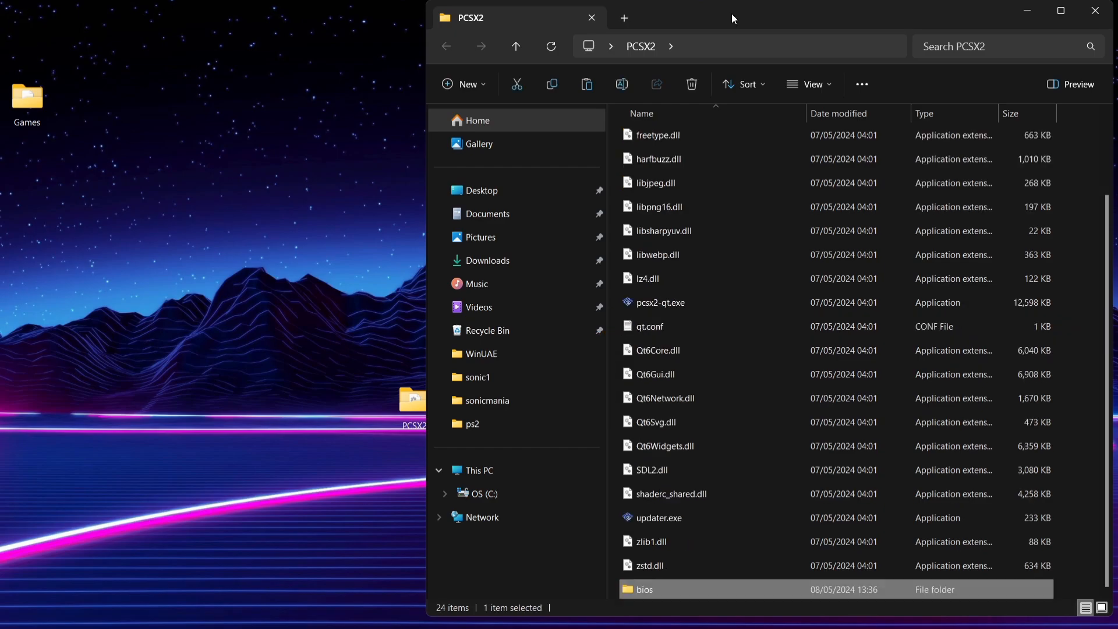
double_click(643, 589)
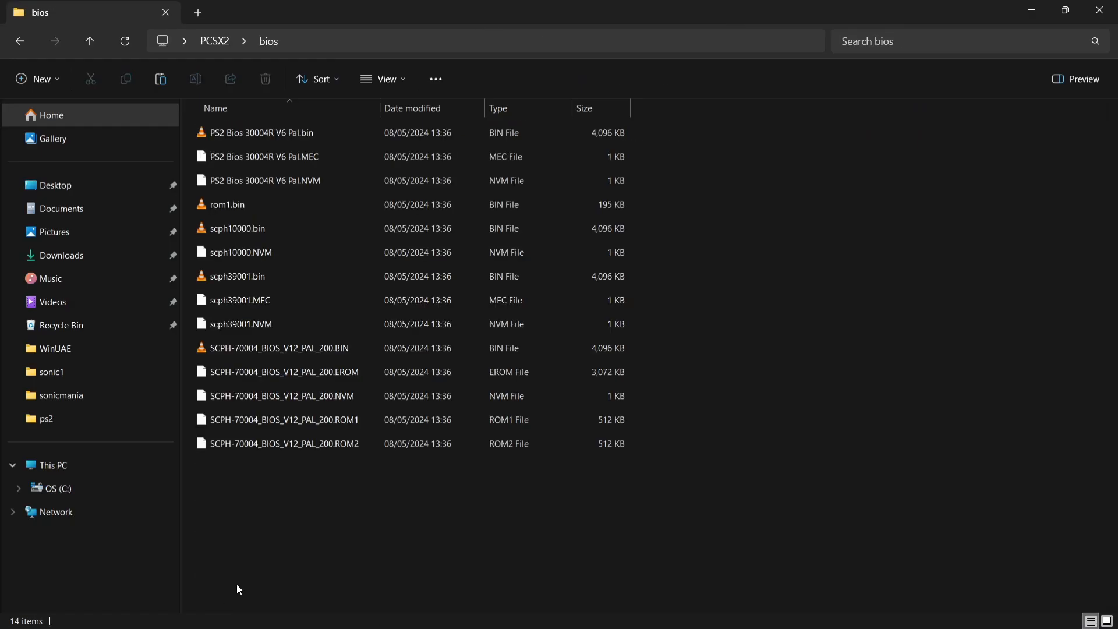
mouse_move(305, 497)
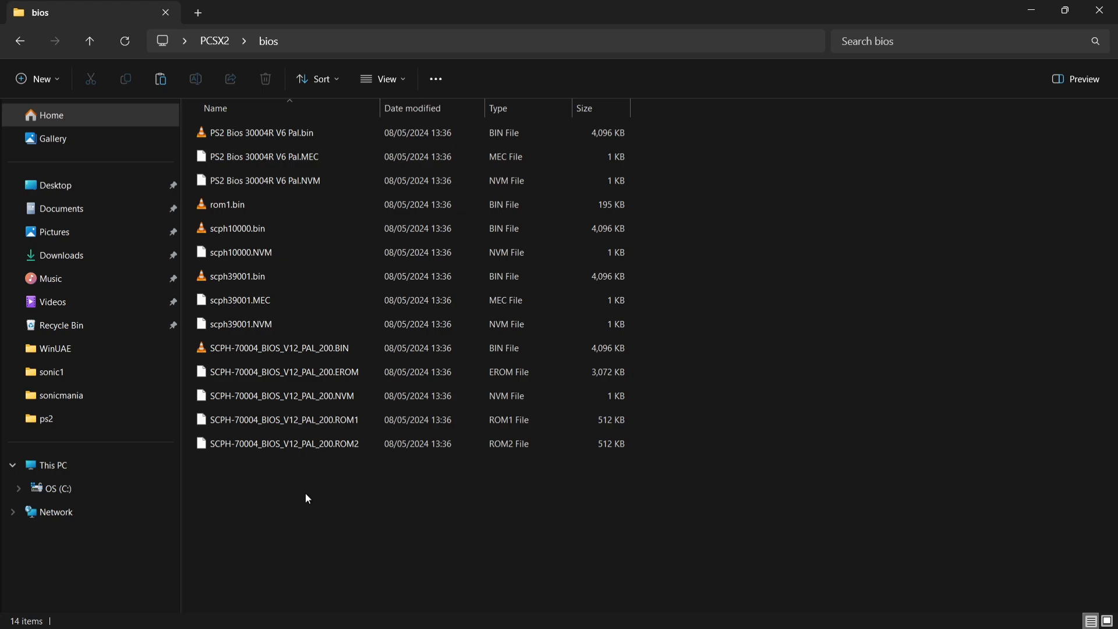
click(89, 41)
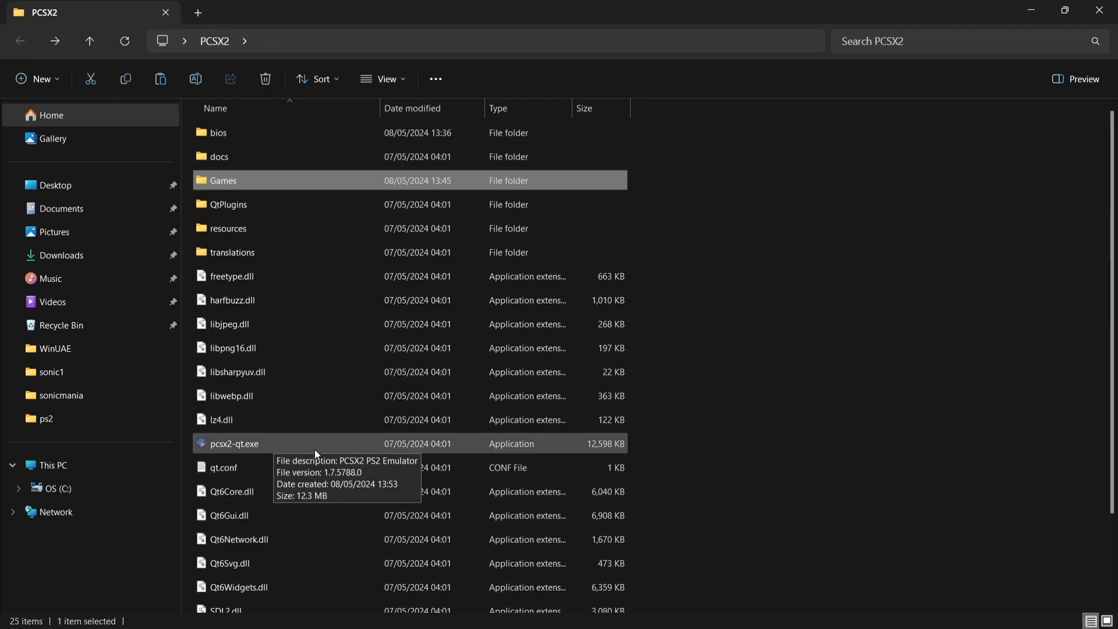
mouse_move(317, 456)
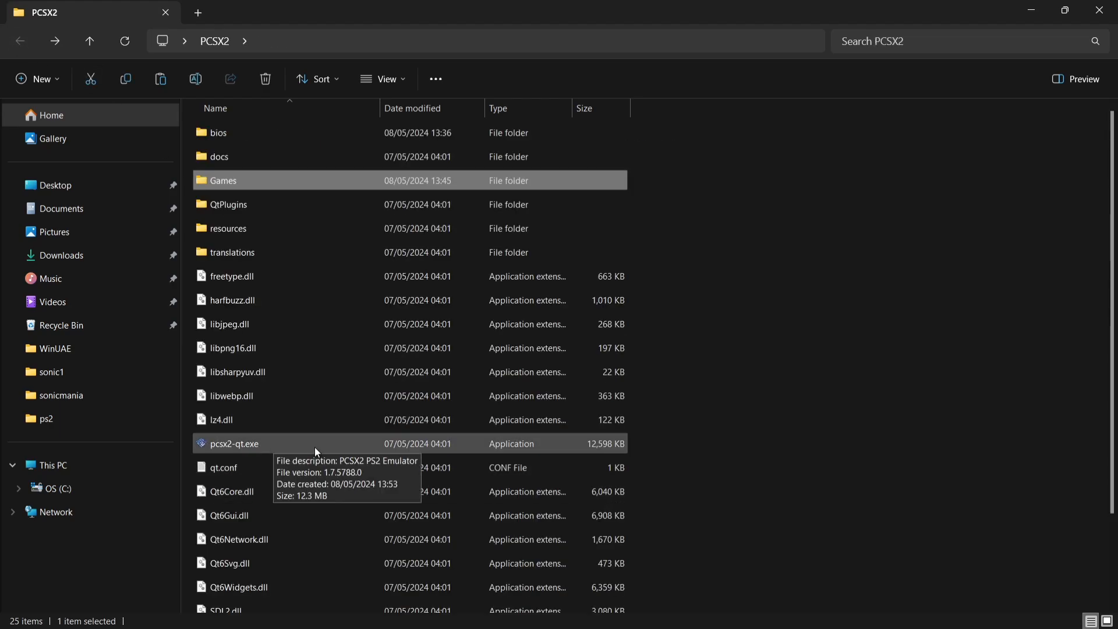
- Launch PCSX2, keep the system default language and choose the Scarlet Devil (Red/Purple) [Dark] theme
double_click(233, 443)
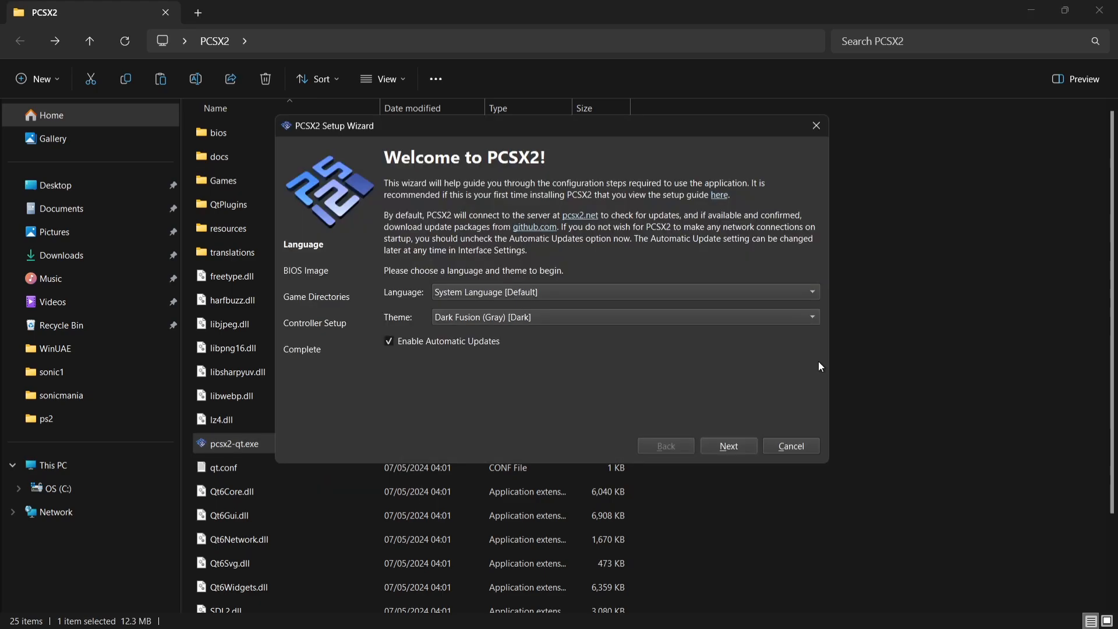
mouse_move(589, 338)
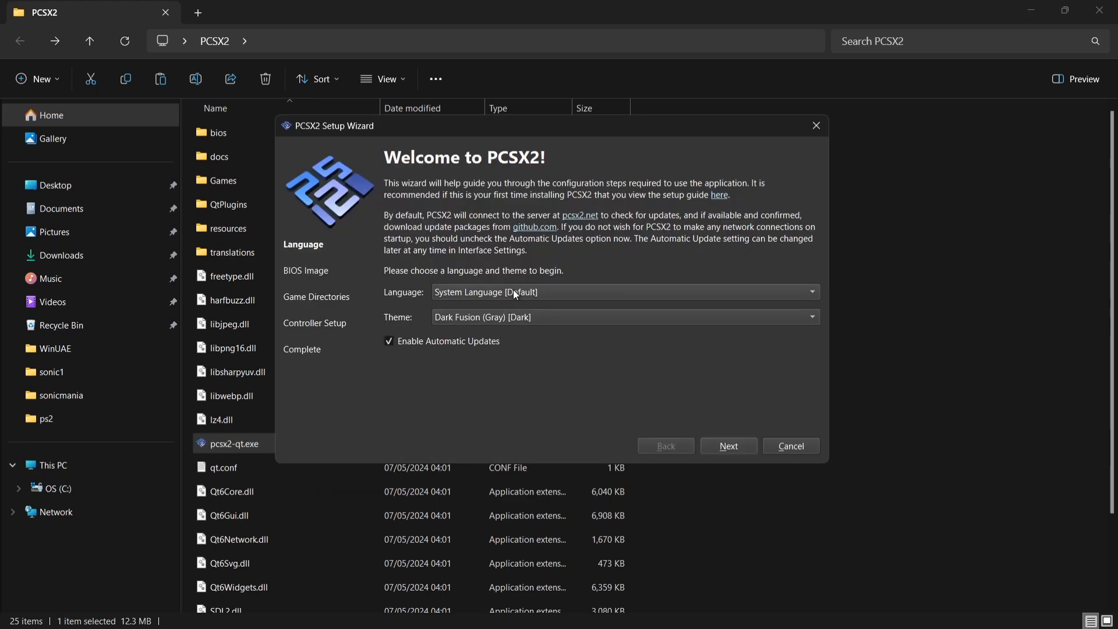
click(624, 291)
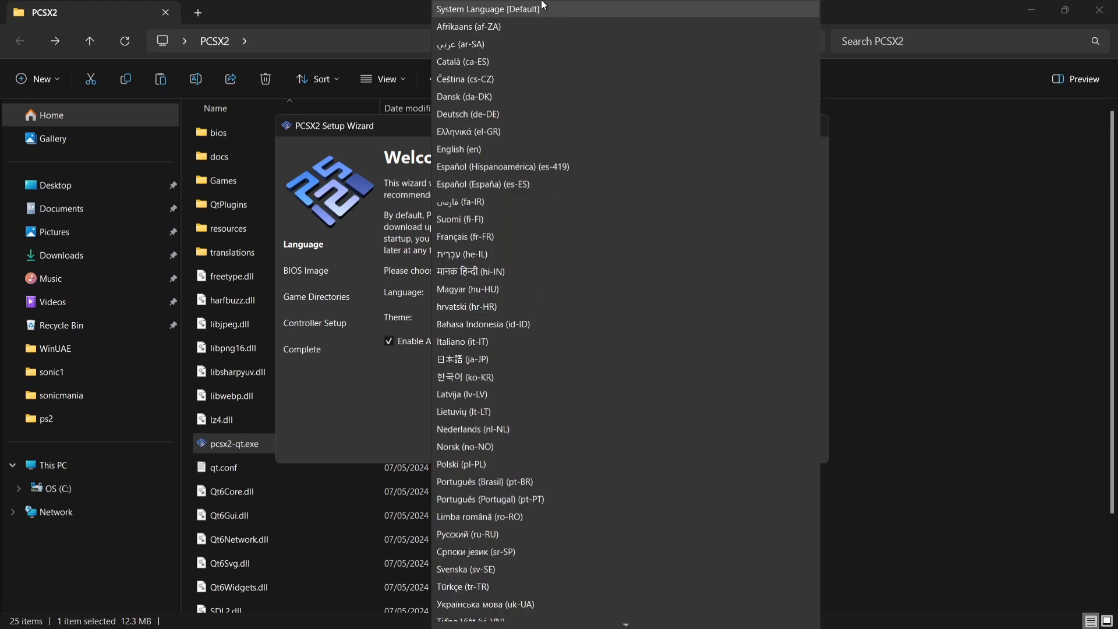
click(487, 9)
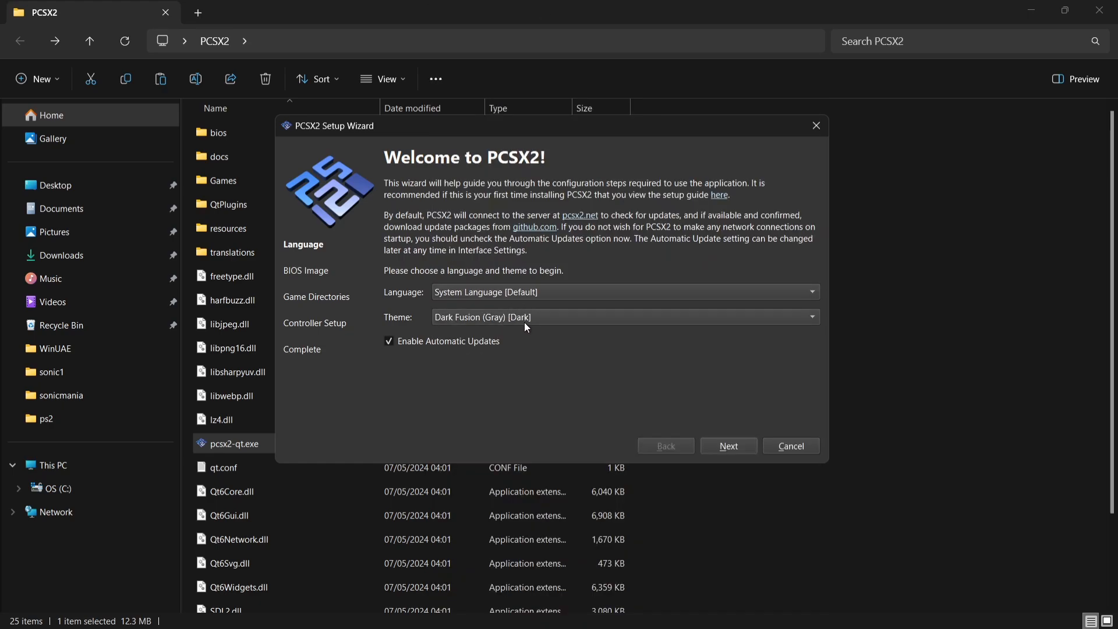
click(624, 317)
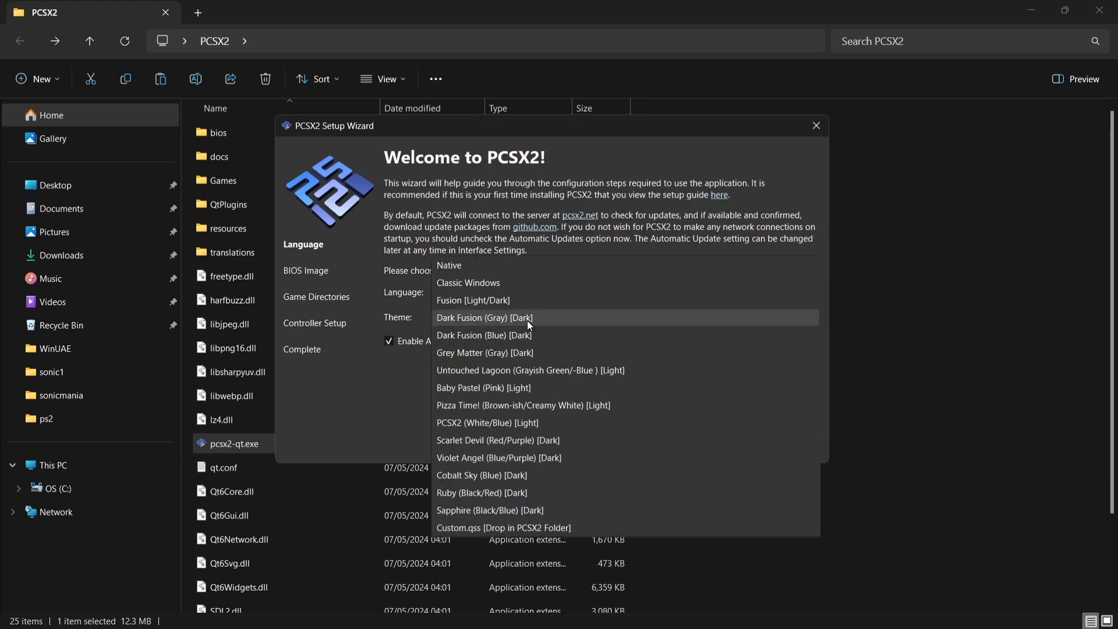
mouse_move(577, 352)
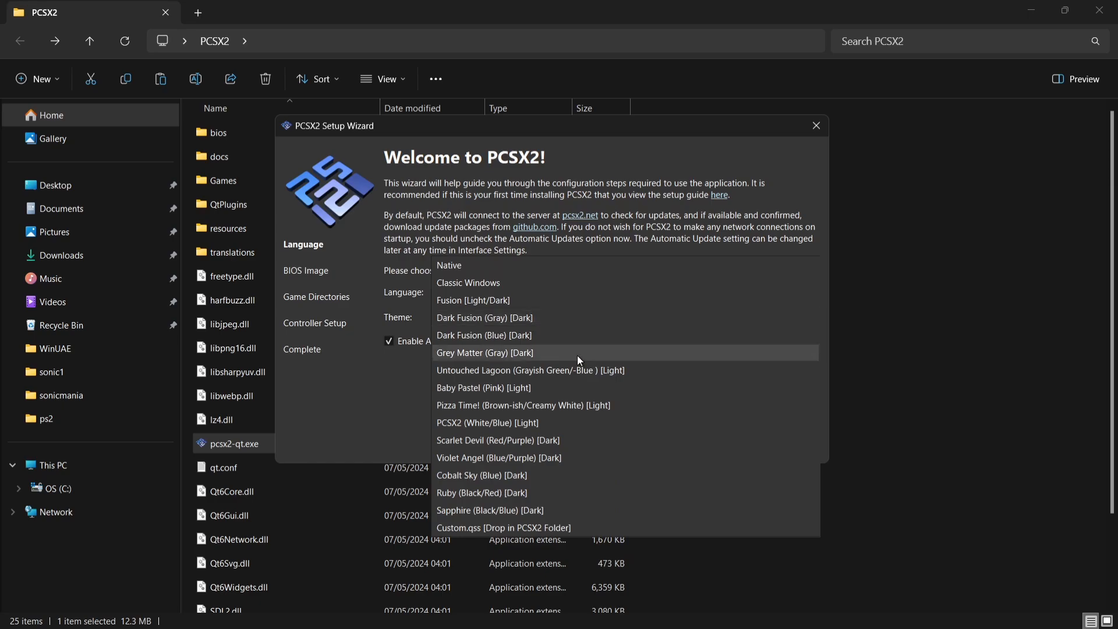
mouse_move(571, 442)
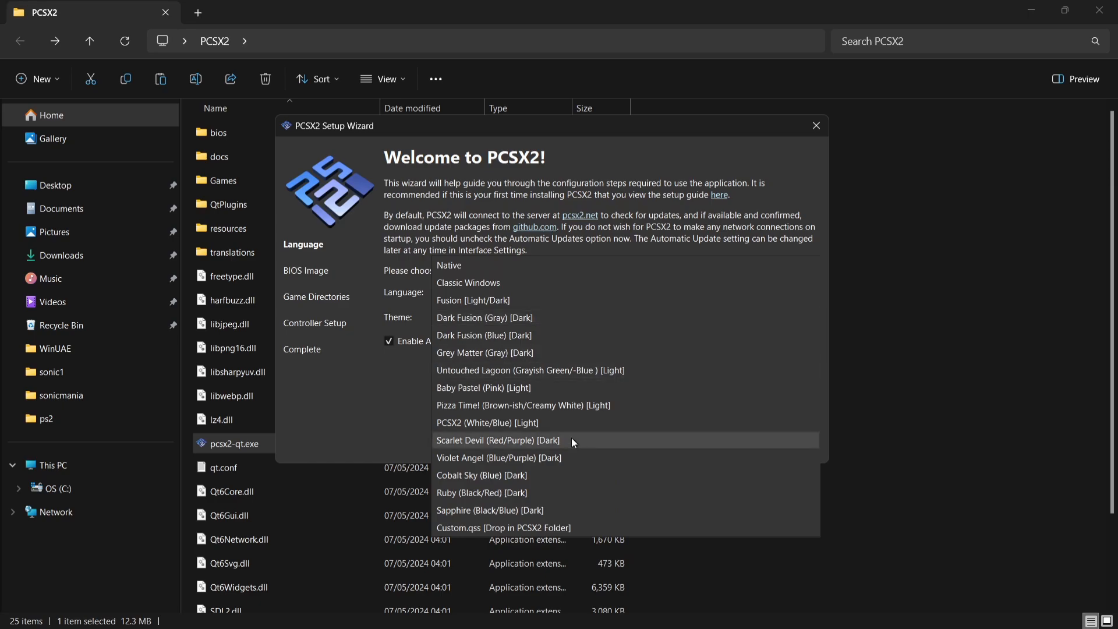
click(497, 440)
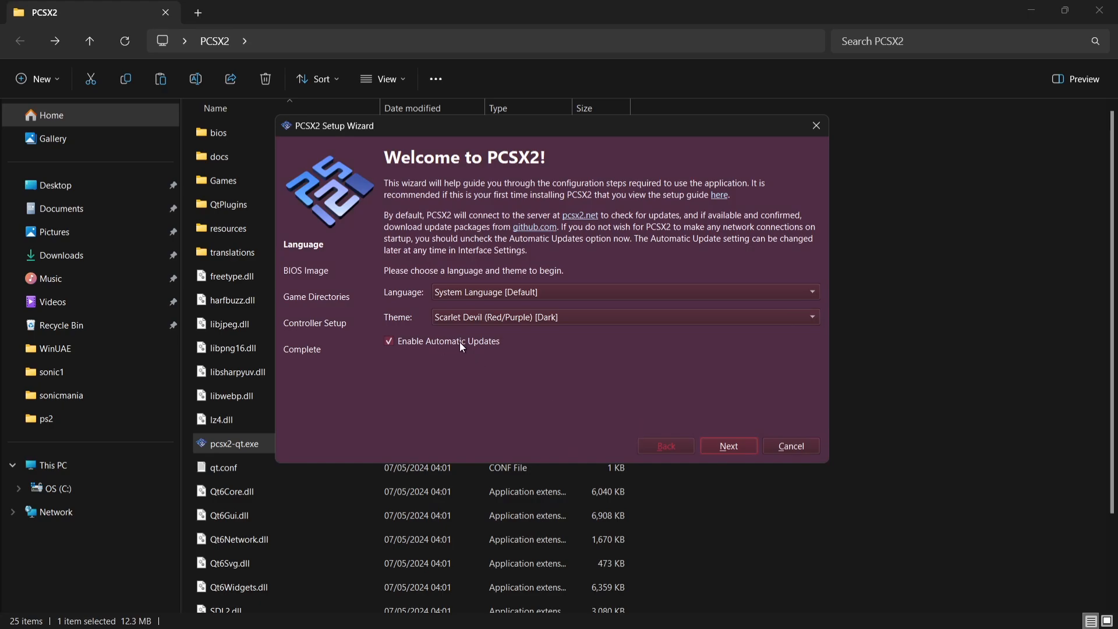
mouse_move(744, 414)
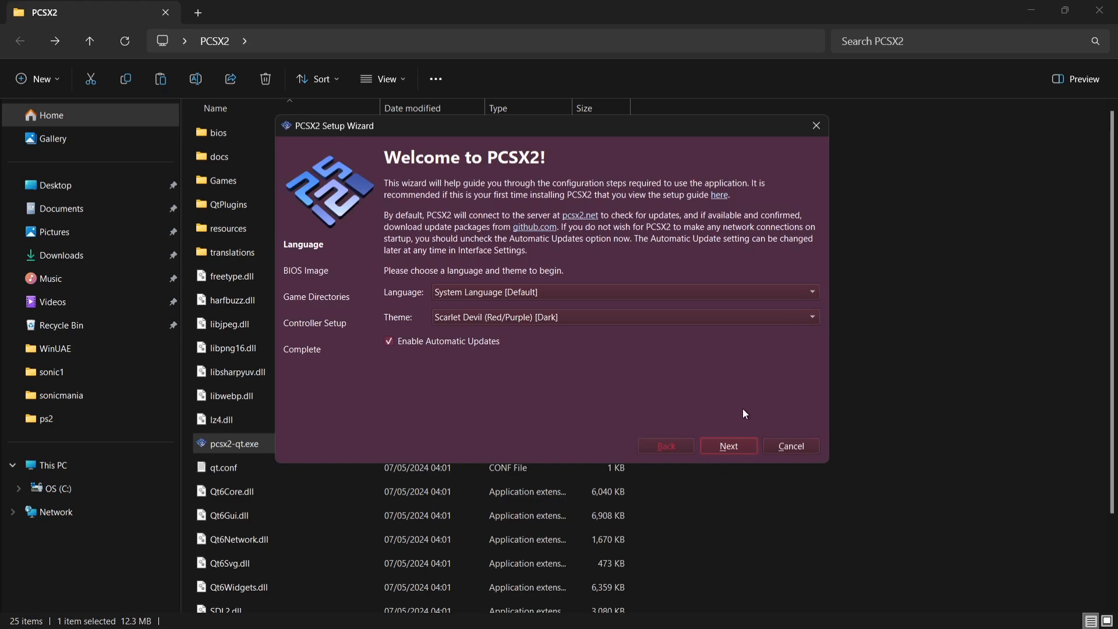
click(728, 446)
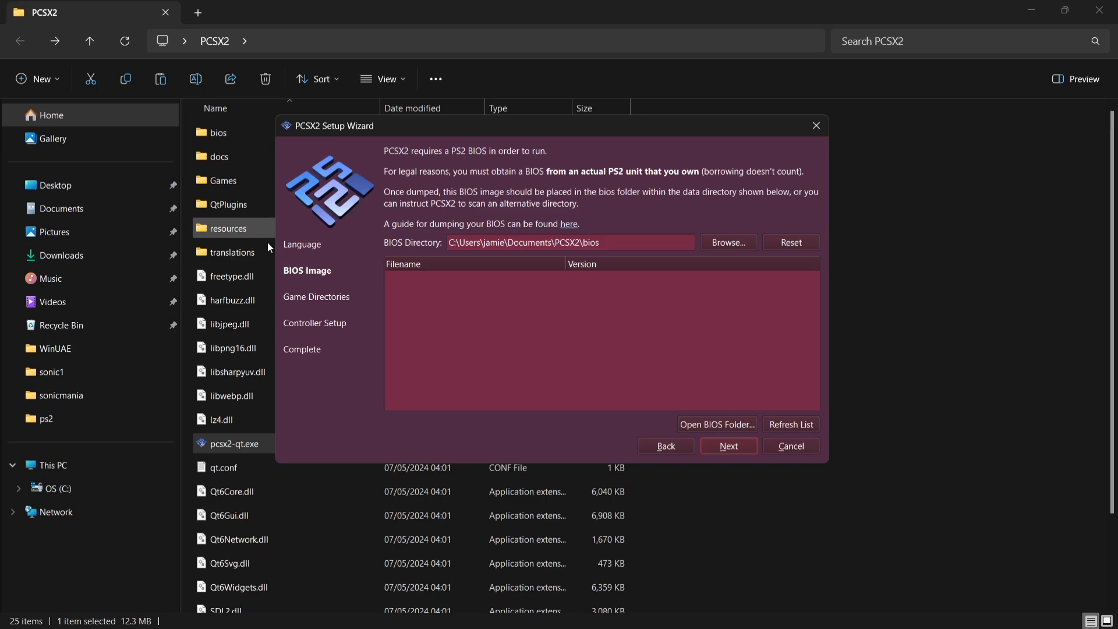
- Point the BIOS directory to Desktop\PCSX2\bios and choose the USA scph39001.bin image
click(726, 242)
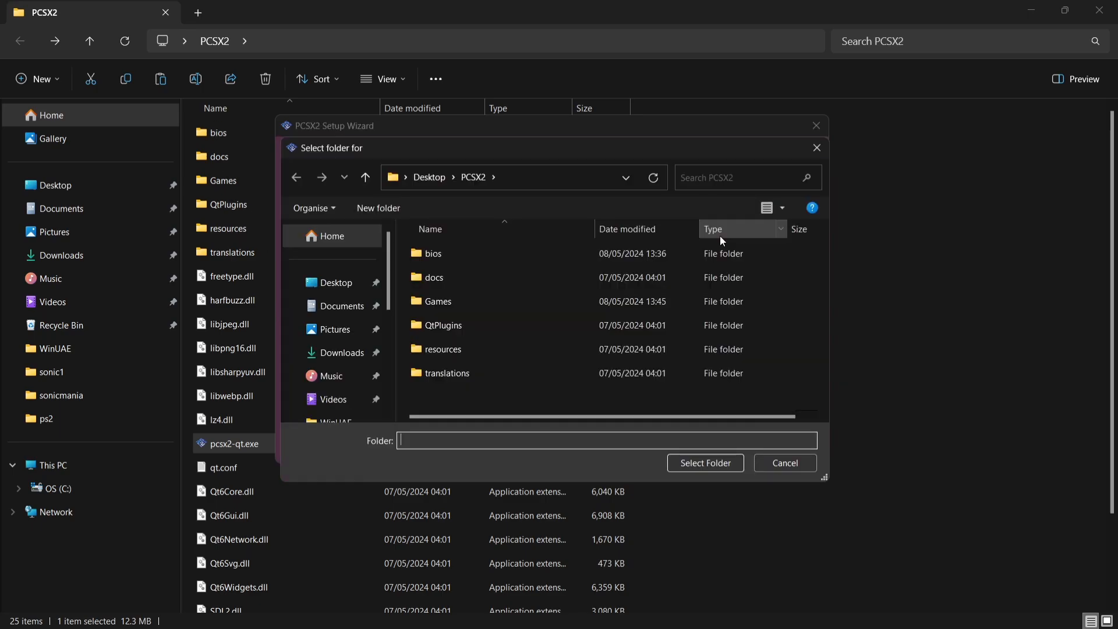
click(433, 252)
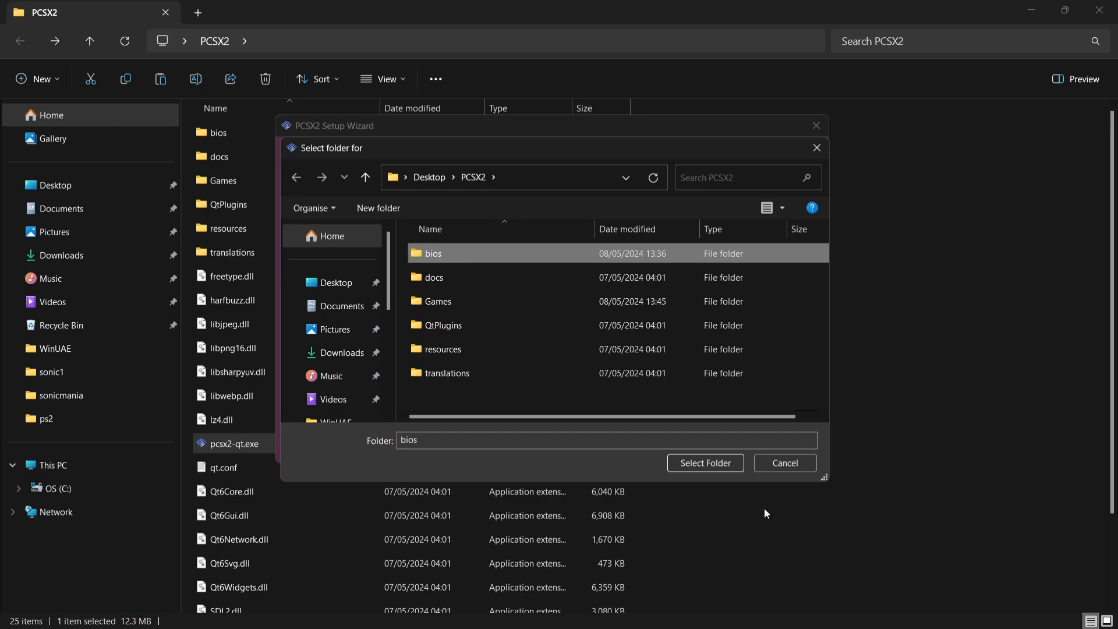
click(704, 462)
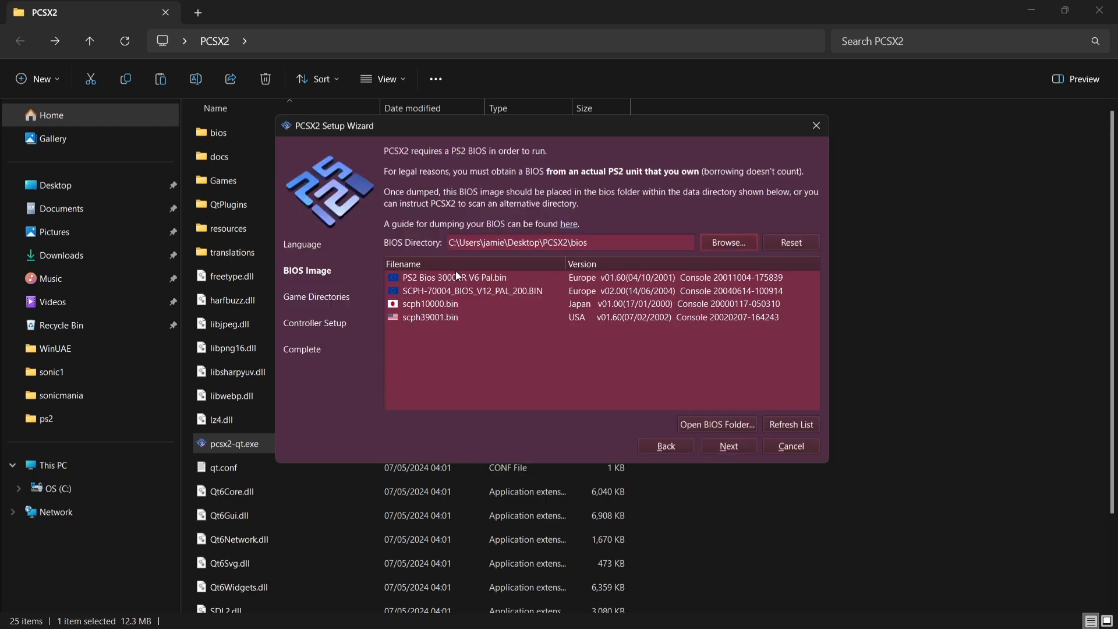
mouse_move(533, 383)
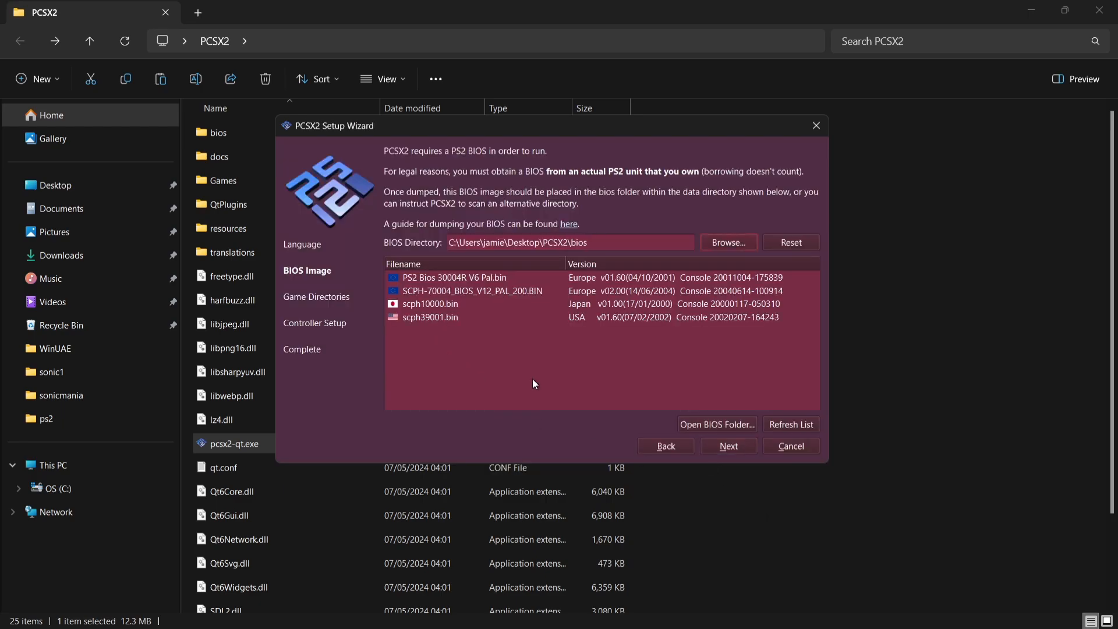
click(454, 277)
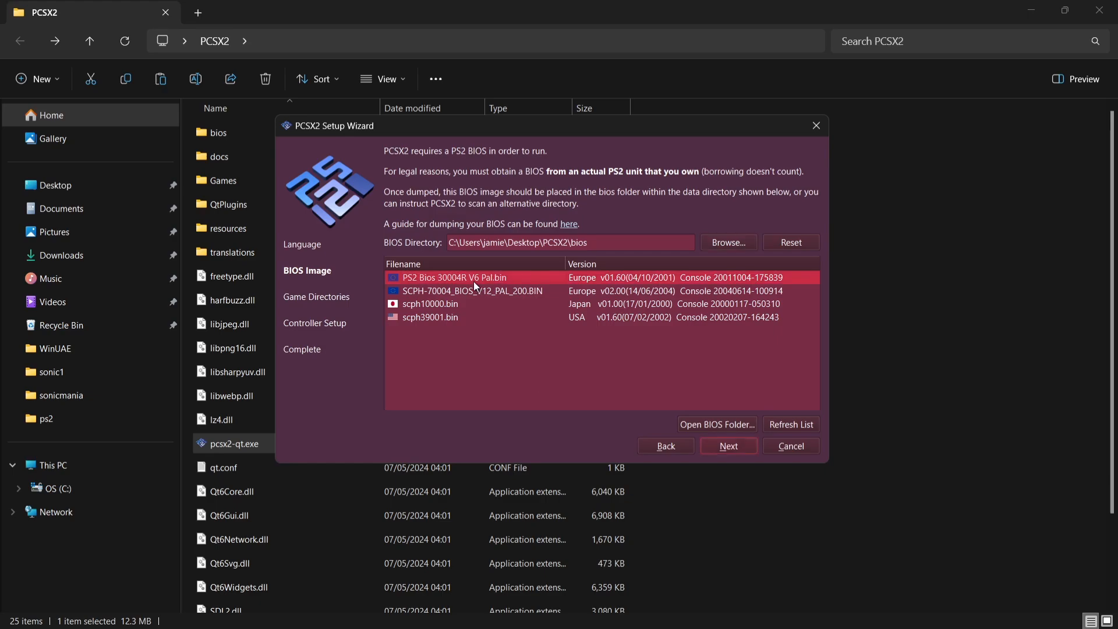
mouse_move(469, 338)
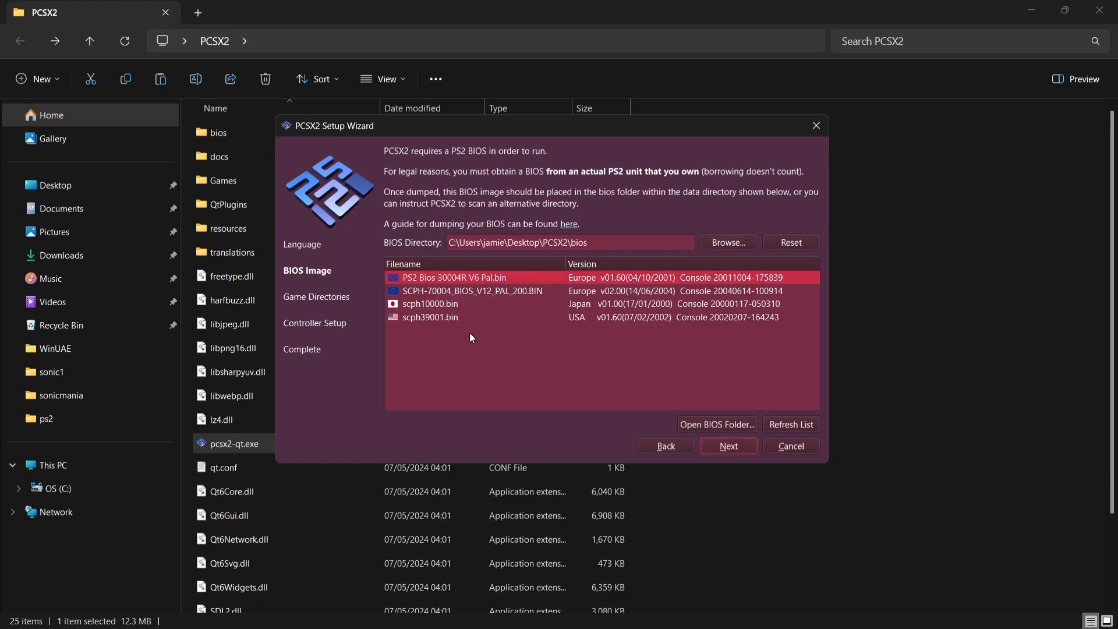
click(430, 317)
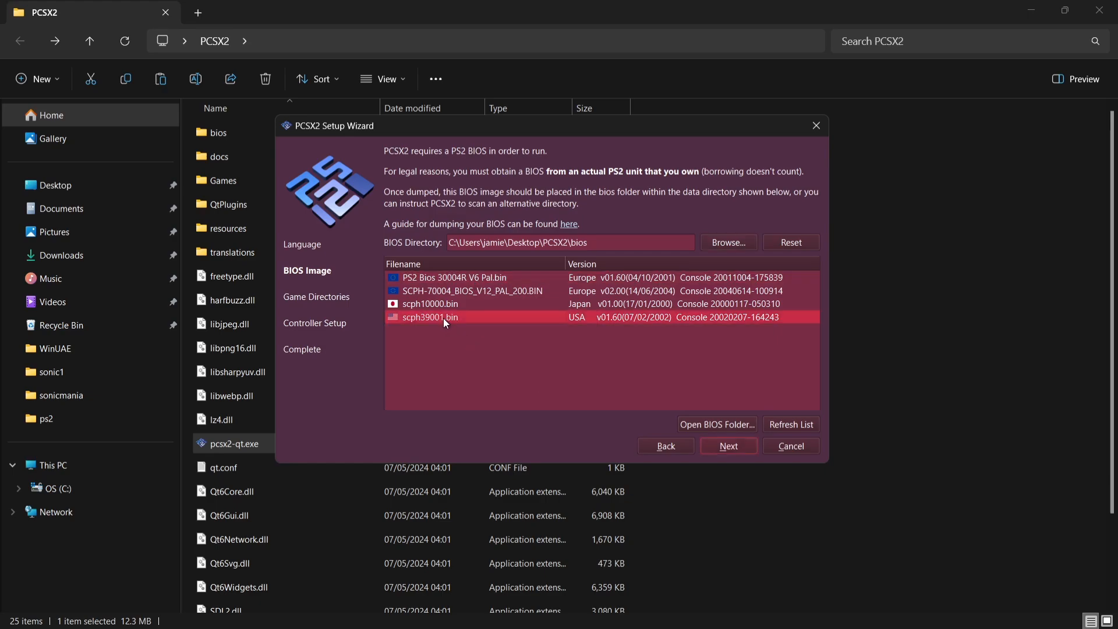
- Add the PCSX2 Games folder as a game directory scanned recursively and continue to Controller Setup
click(727, 446)
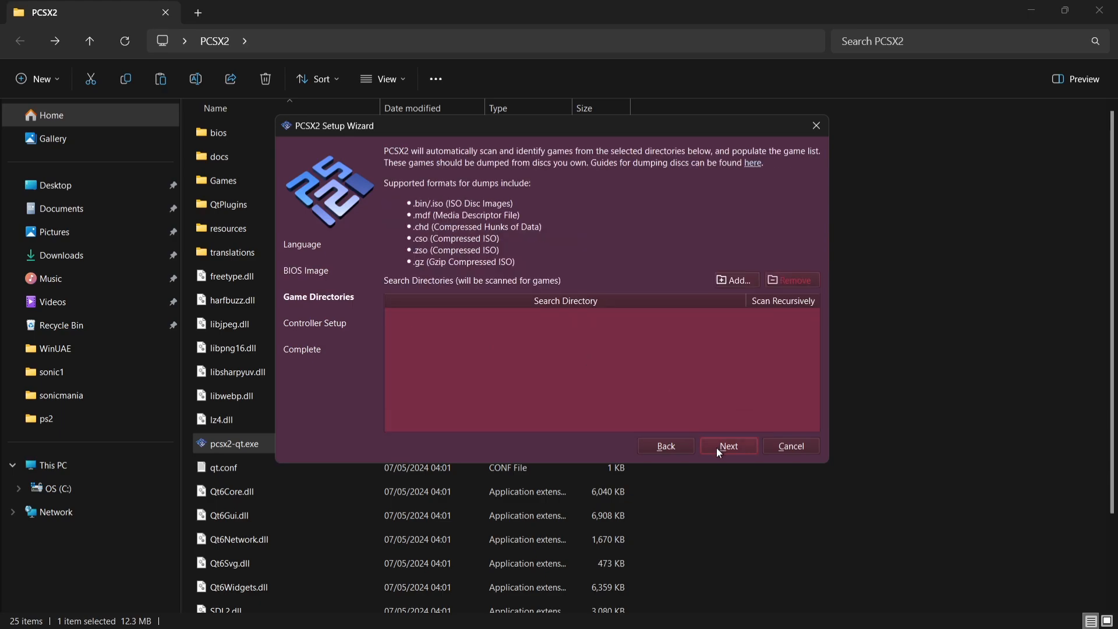
mouse_move(432, 211)
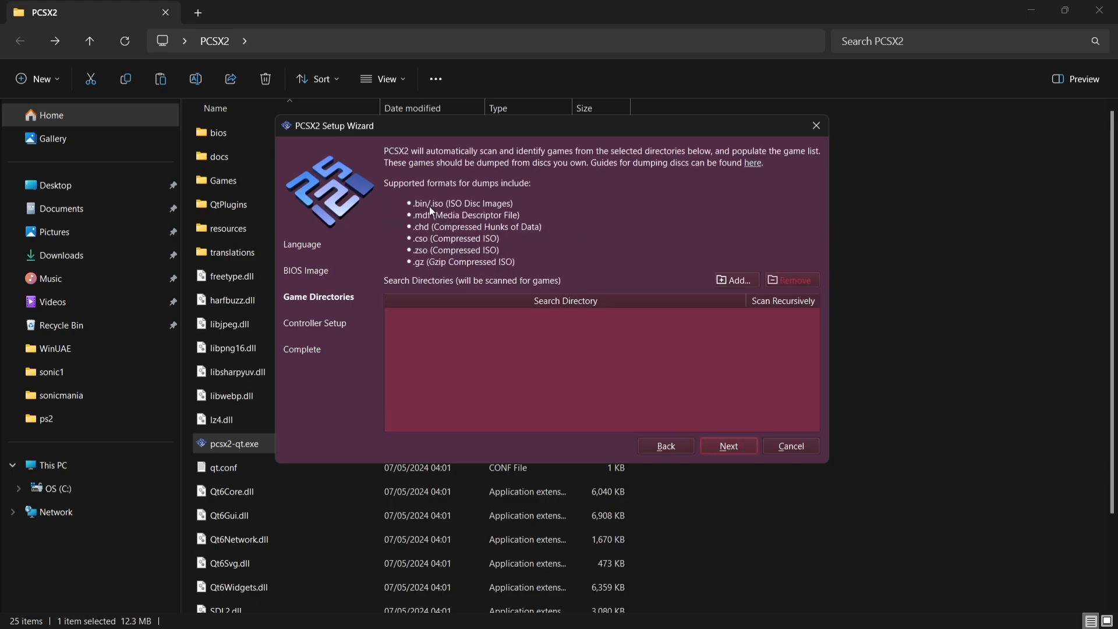
mouse_move(541, 198)
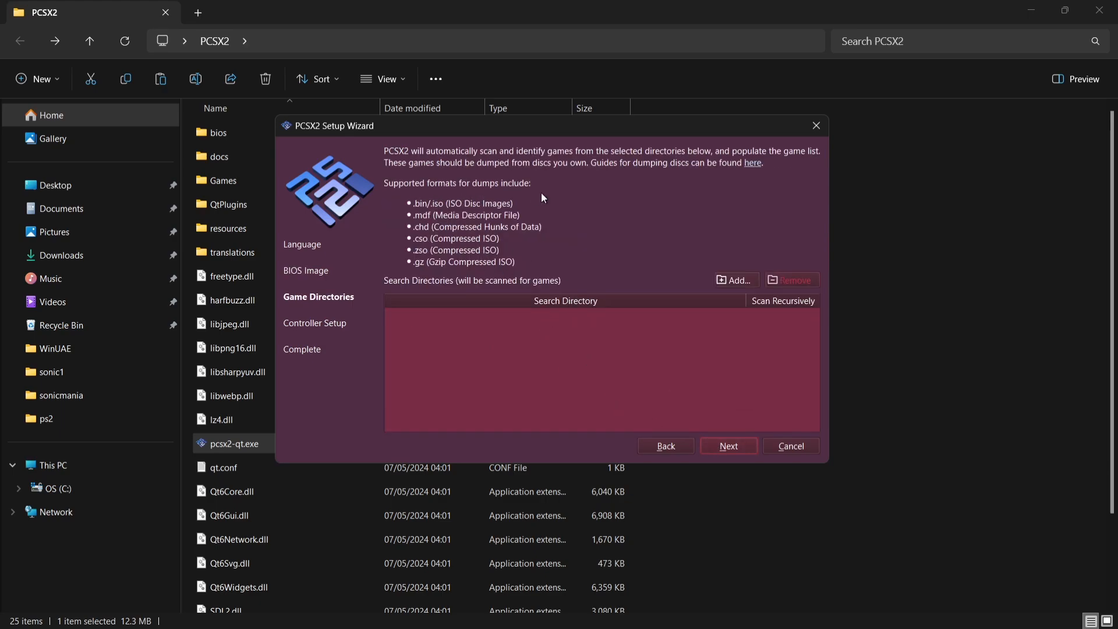
mouse_move(549, 229)
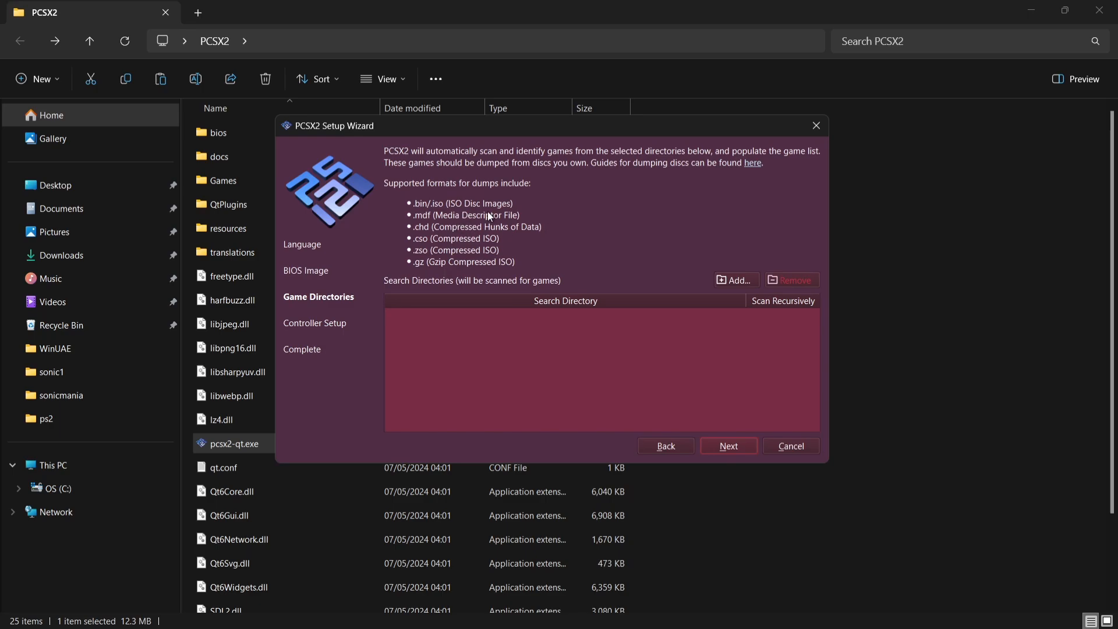
mouse_move(550, 350)
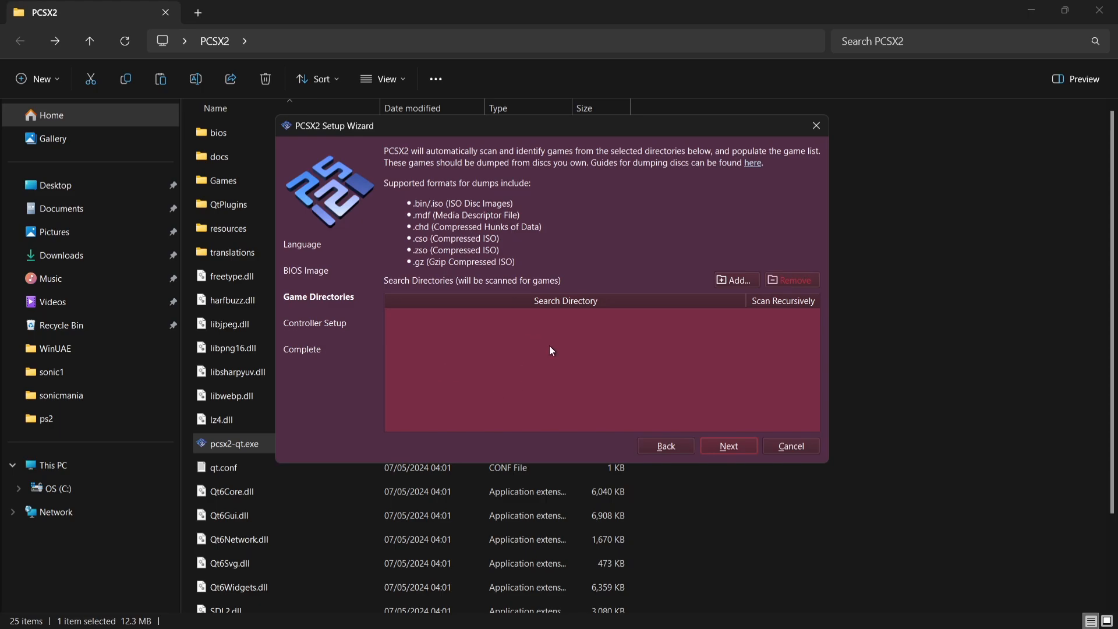
click(730, 279)
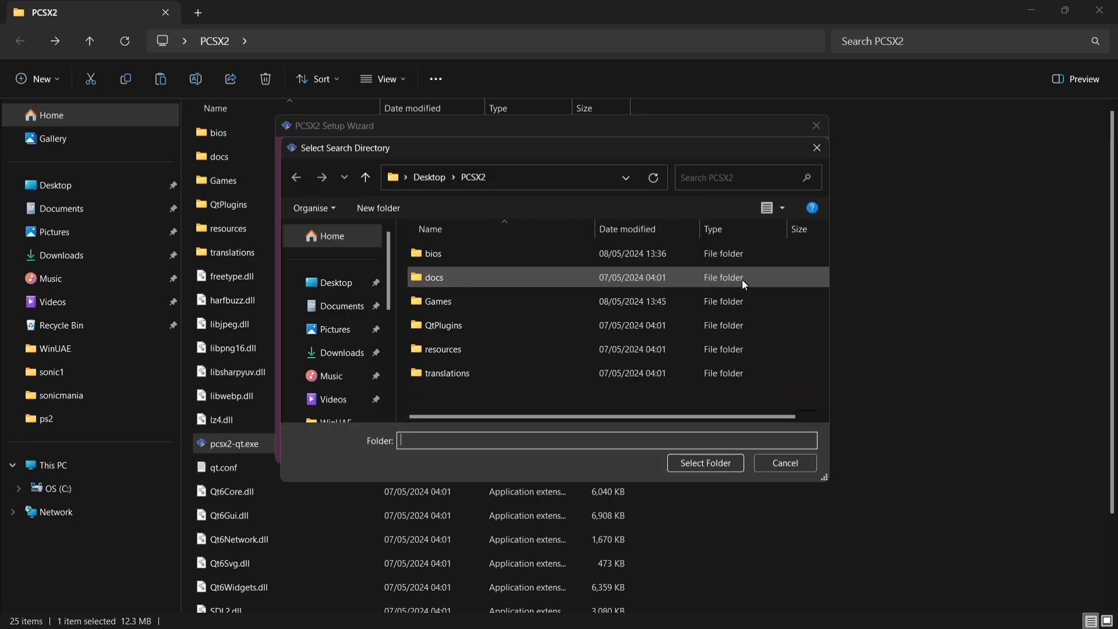
click(438, 301)
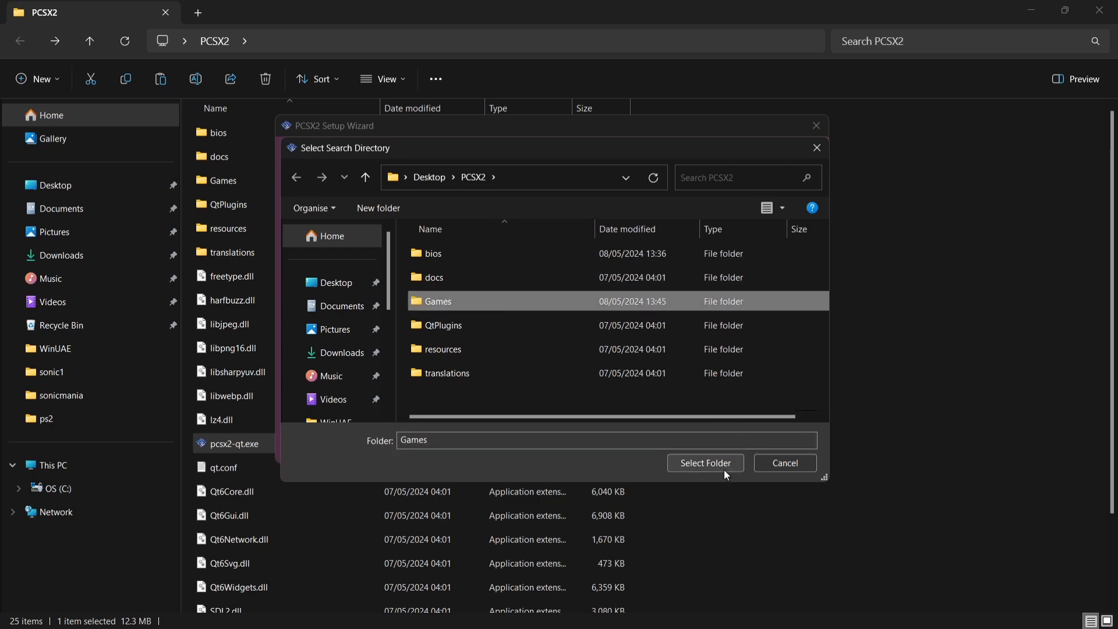
click(705, 463)
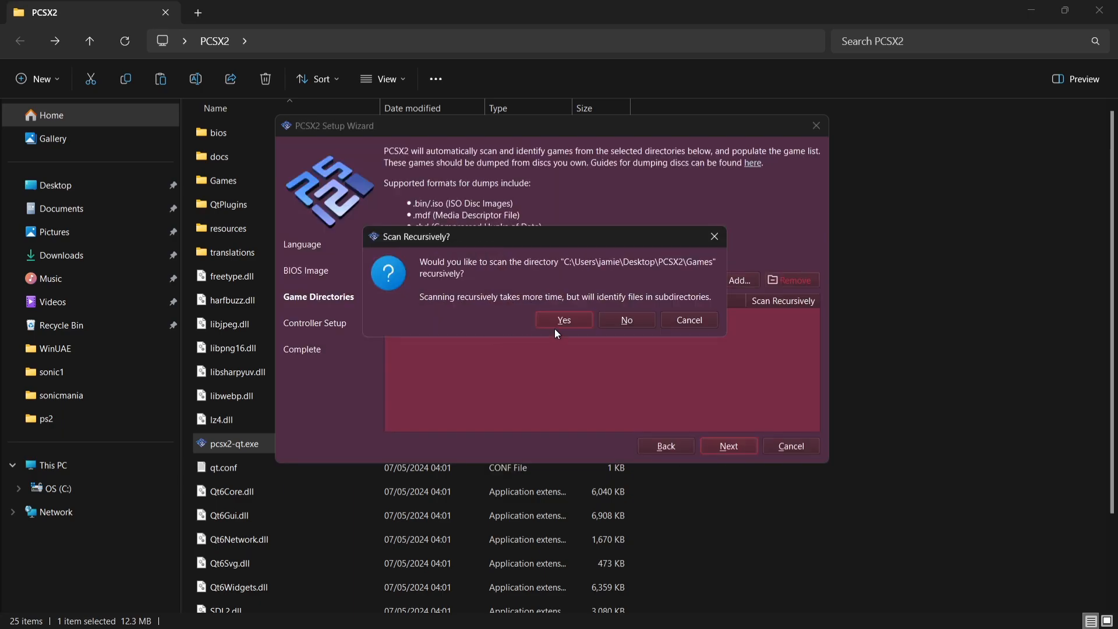
click(563, 319)
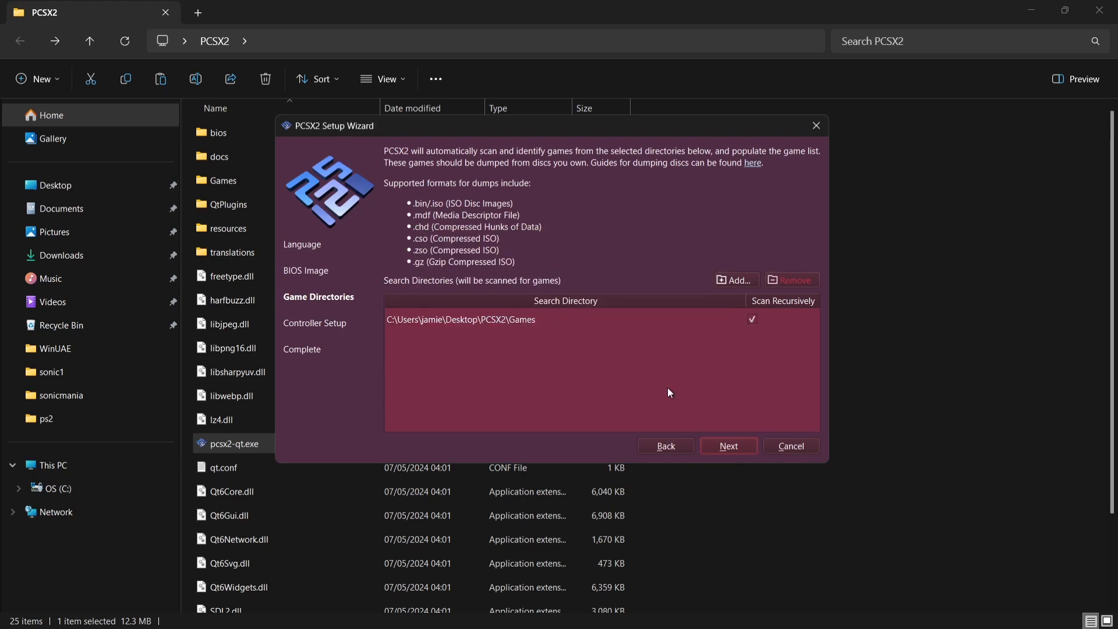
click(726, 446)
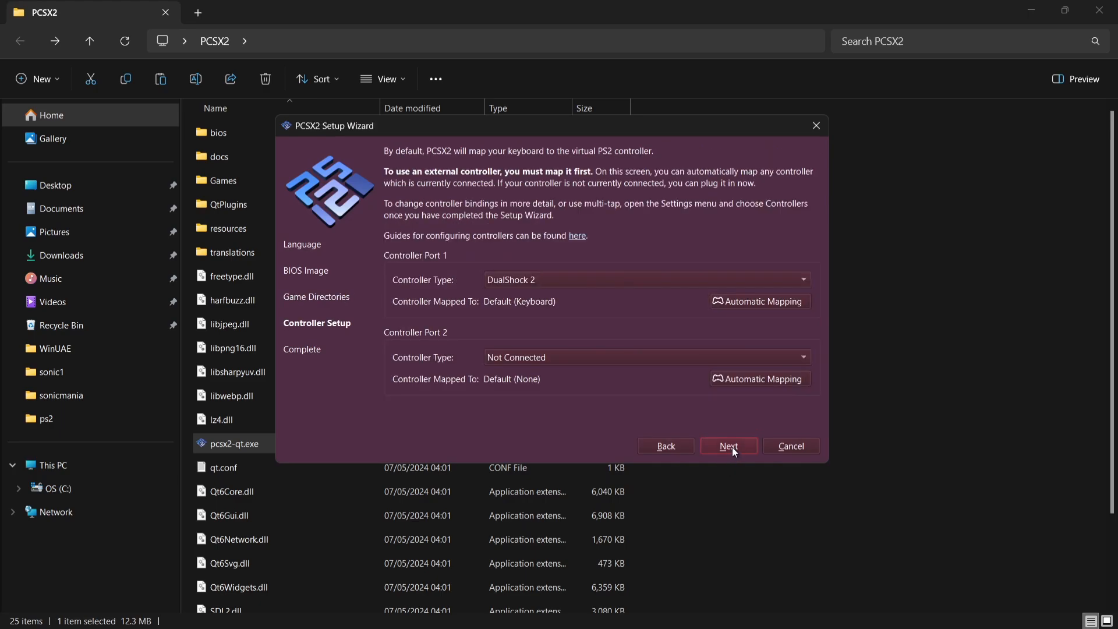
- Find 'bluetooth and other devices settings' from Windows search and start adding a Bluetooth device
click(643, 279)
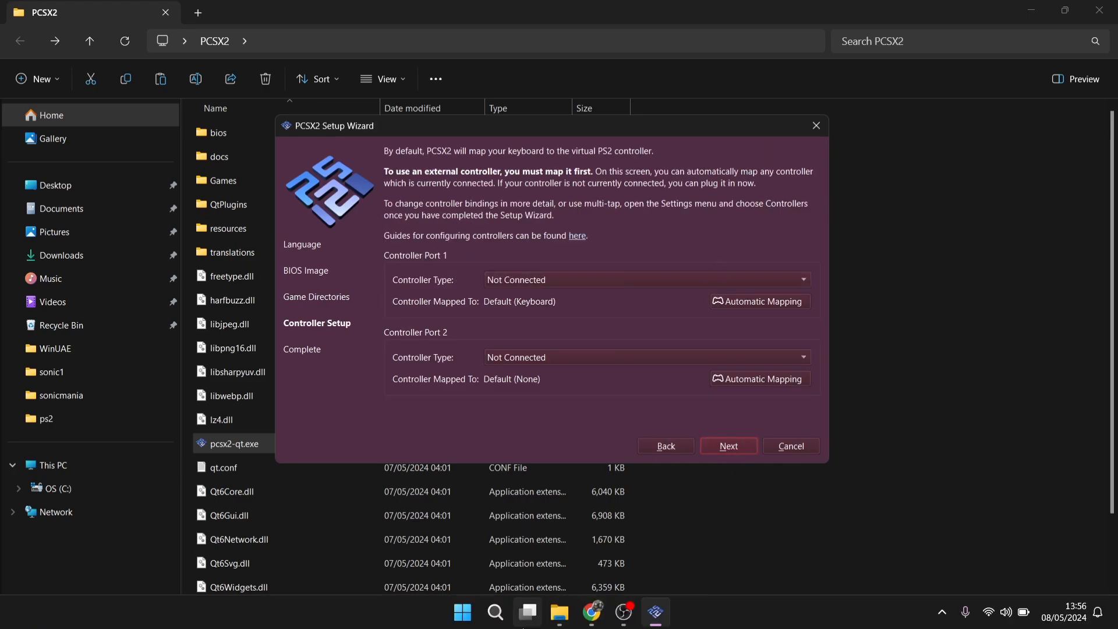
click(494, 611)
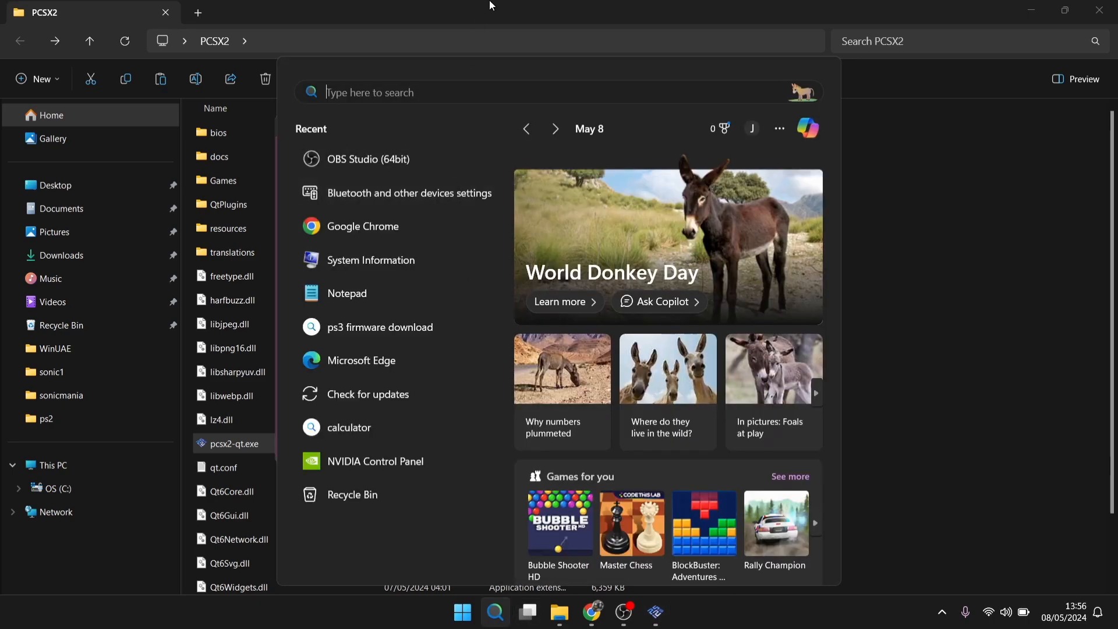
text(bluetooth and other devices settings)
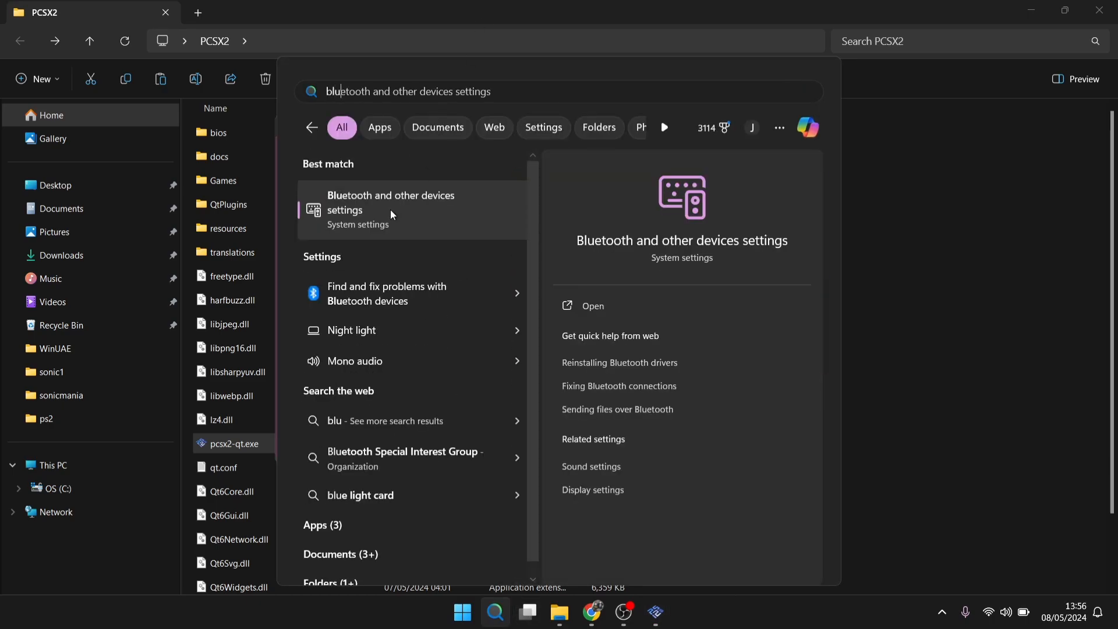
click(391, 208)
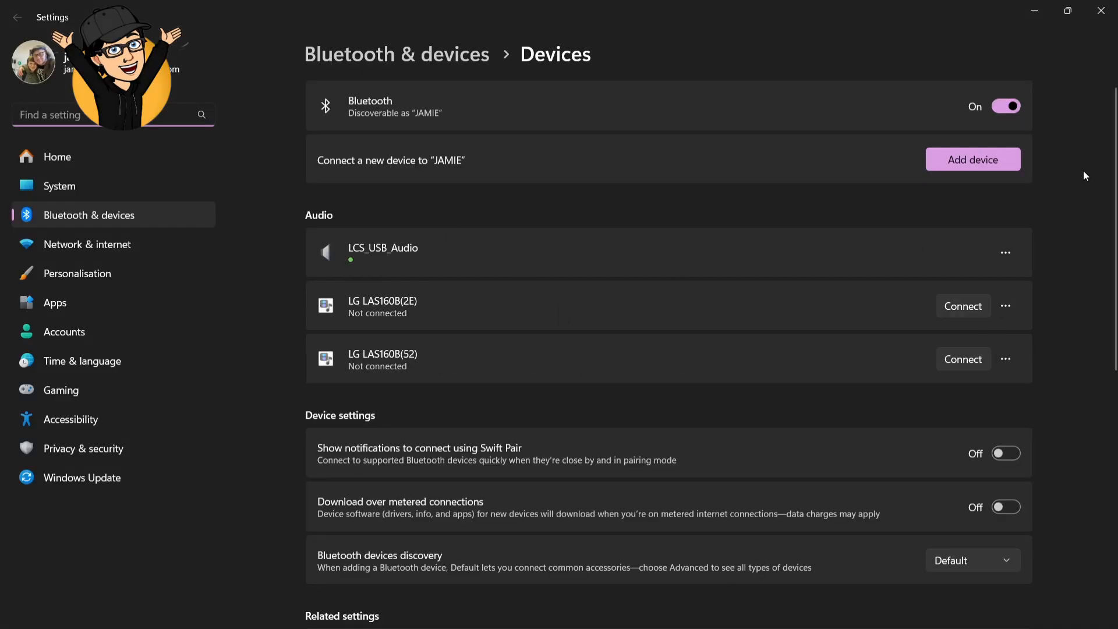
click(971, 159)
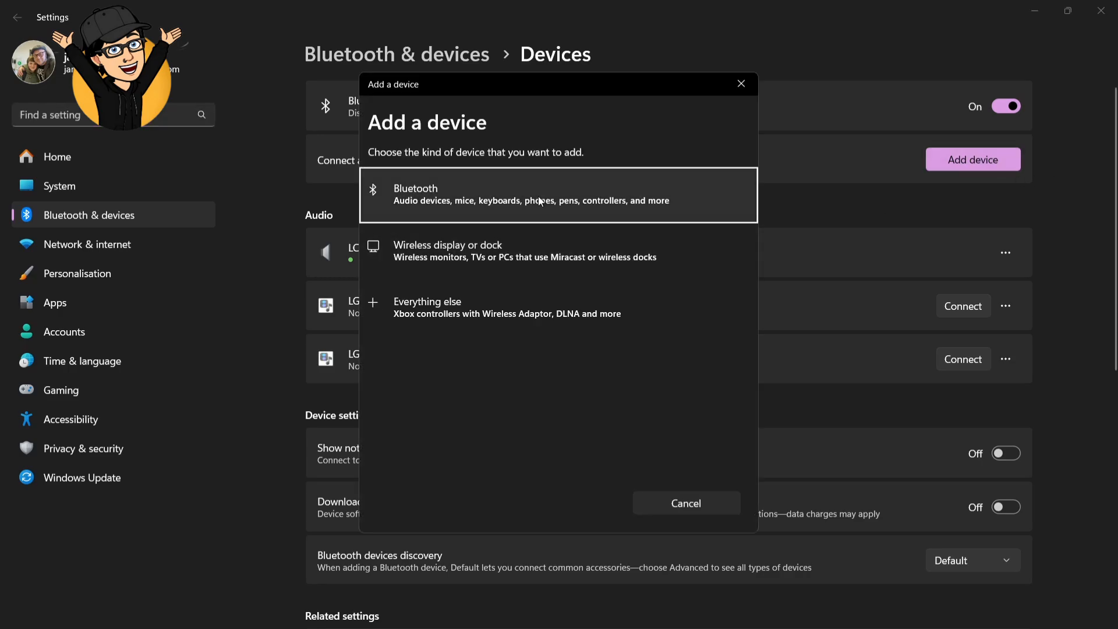
click(557, 195)
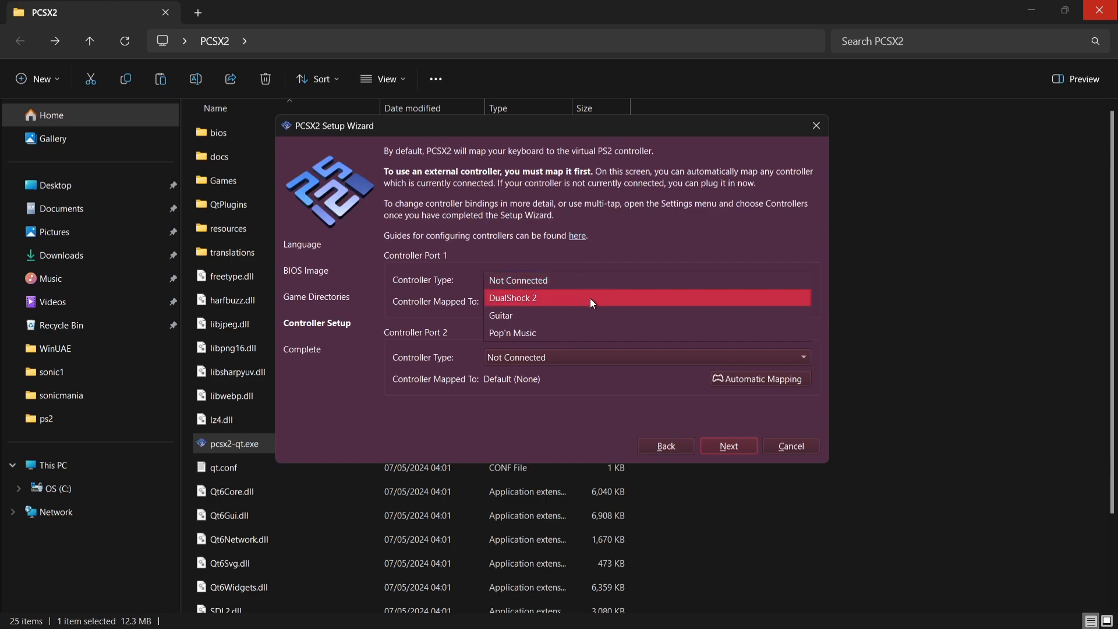
- Use a DualShock 2 on Port 1 and finish the wizard, reaching the list of three detected games
click(512, 297)
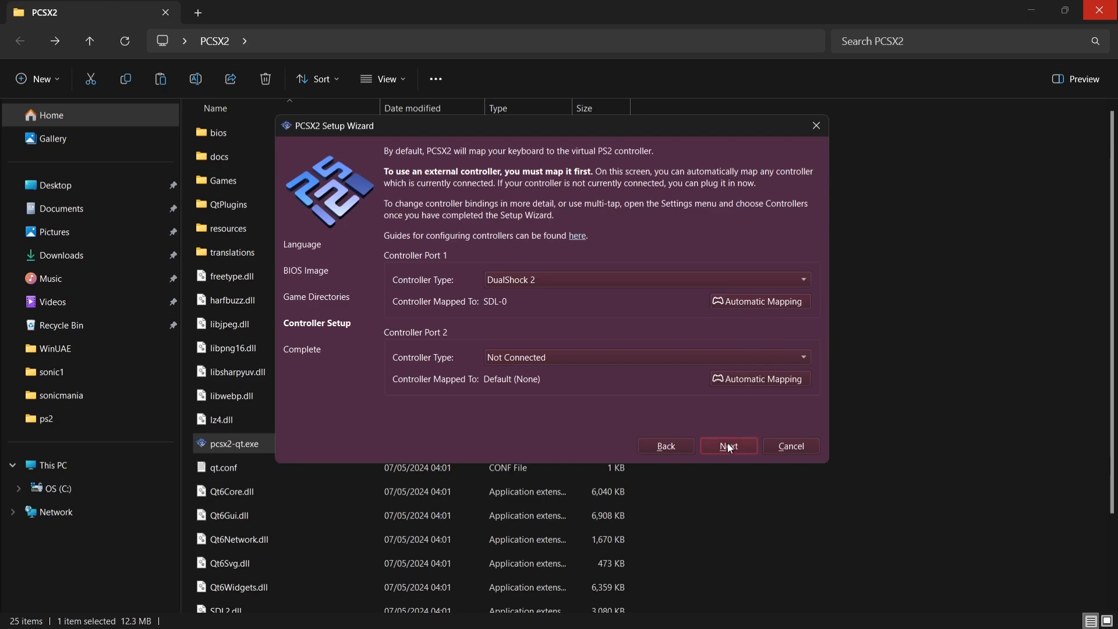
click(728, 446)
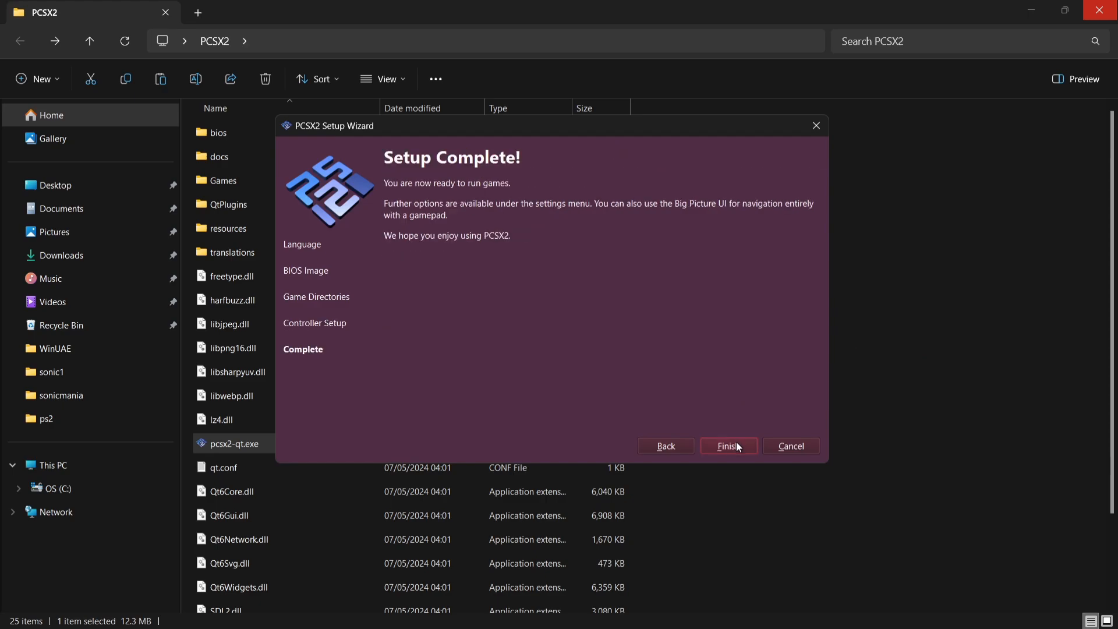
click(727, 446)
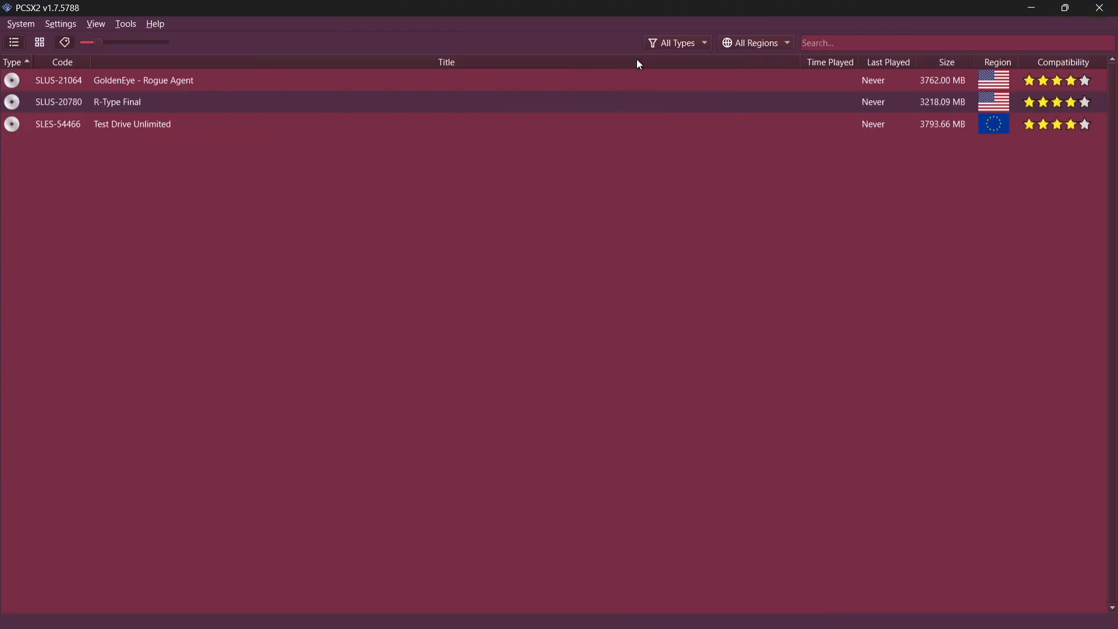
mouse_move(460, 254)
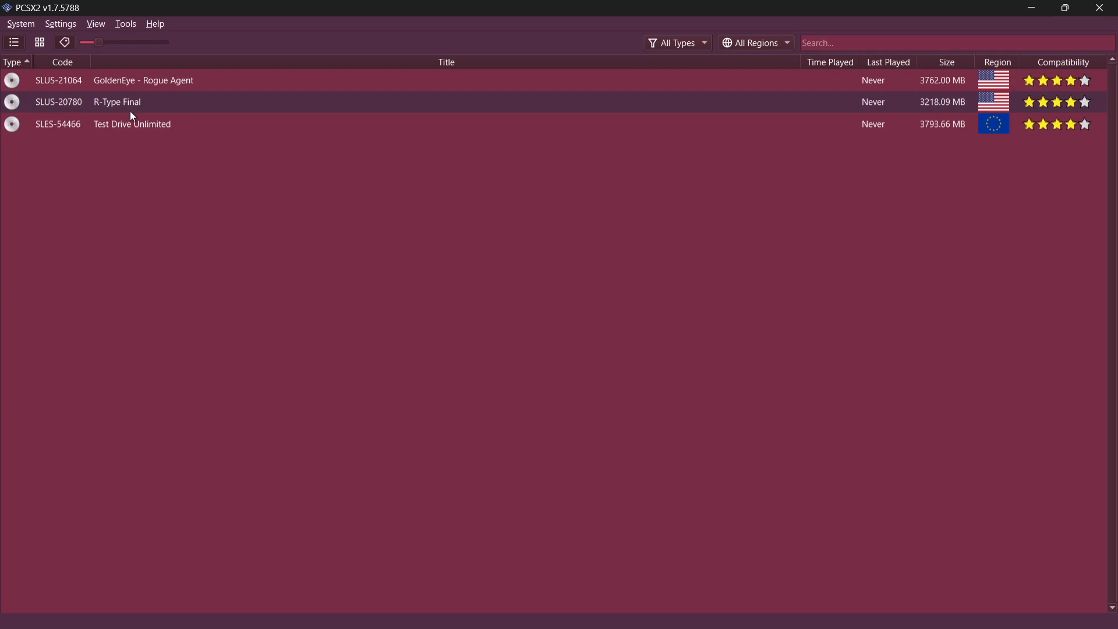
- Launch GoldenEye - Rogue Agent from the game list and play into the level
click(142, 80)
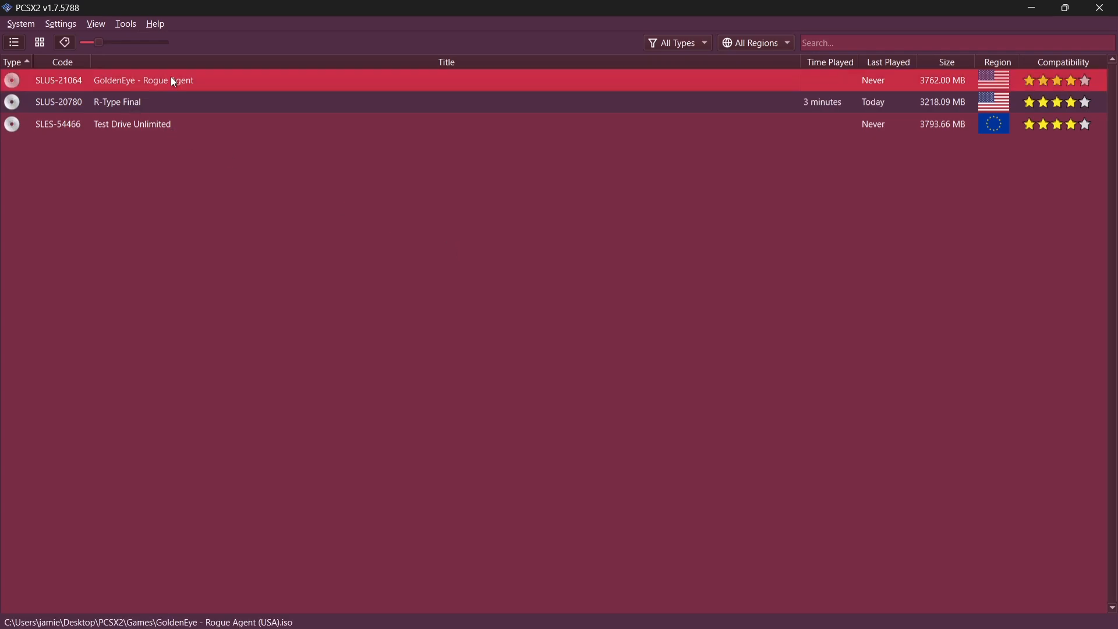
double_click(142, 81)
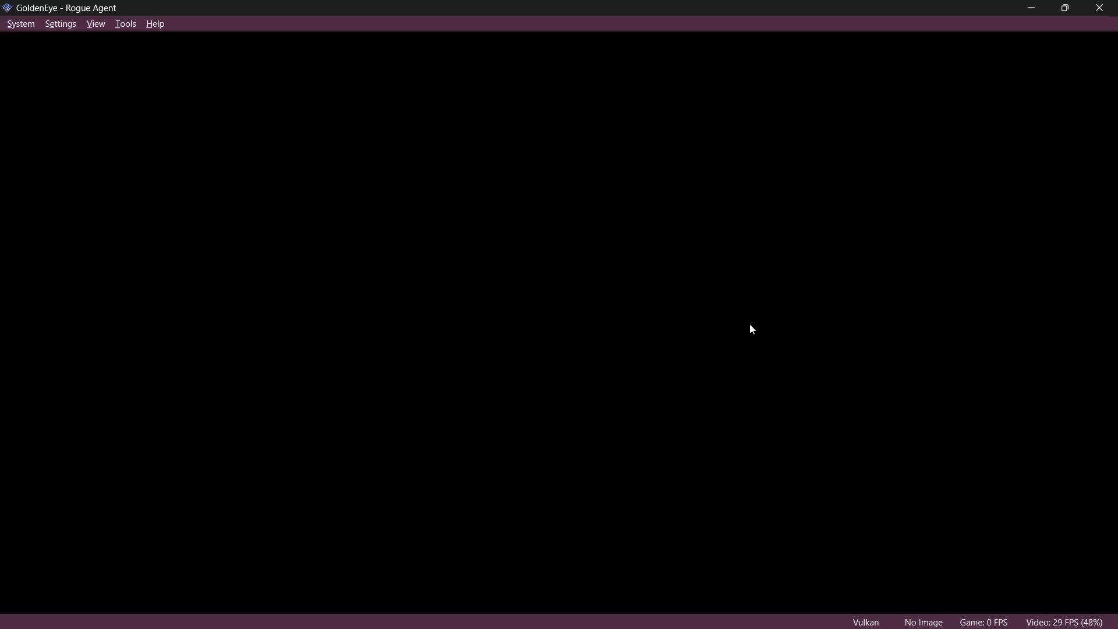
mouse_move(680, 313)
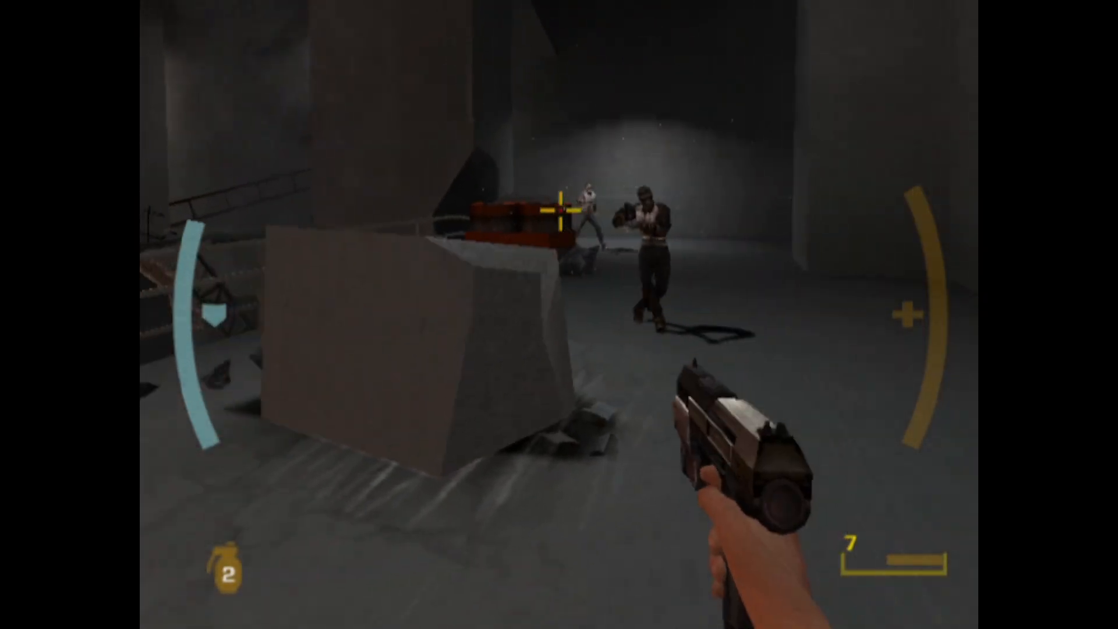
click(559, 212)
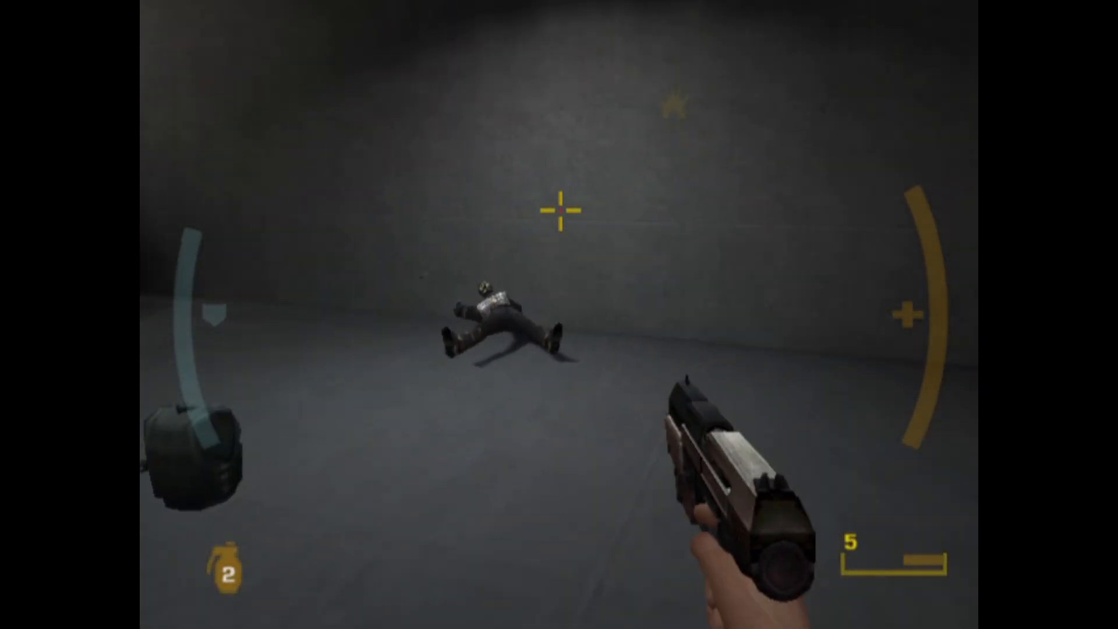
click(559, 209)
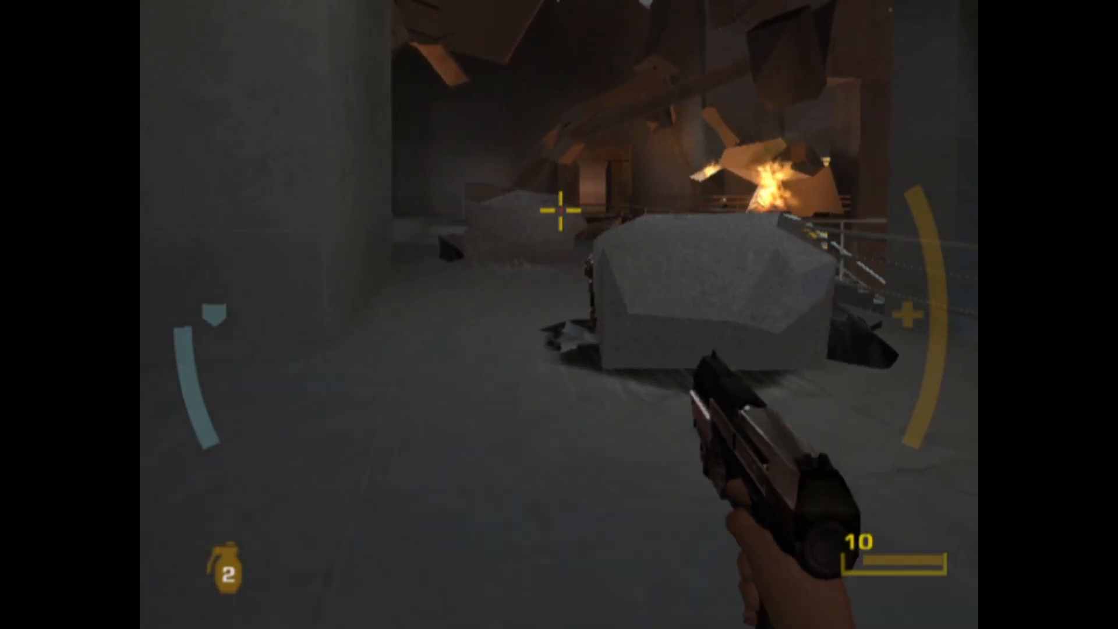
click(559, 210)
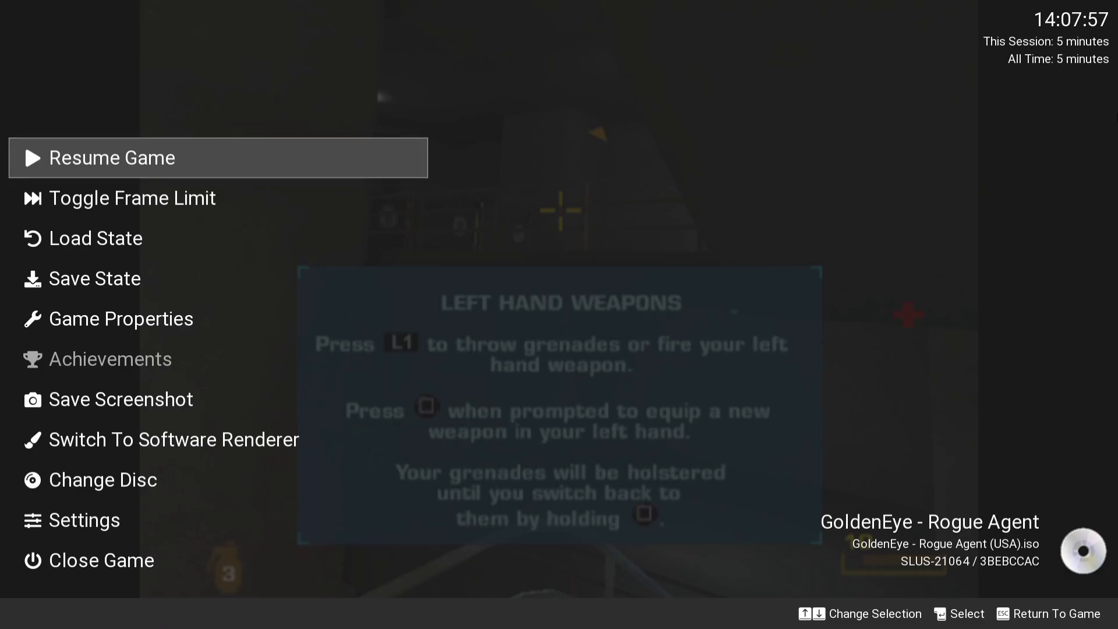
- Resume GoldenEye - Rogue Agent briefly, then close it without saving and return to the game list
click(95, 279)
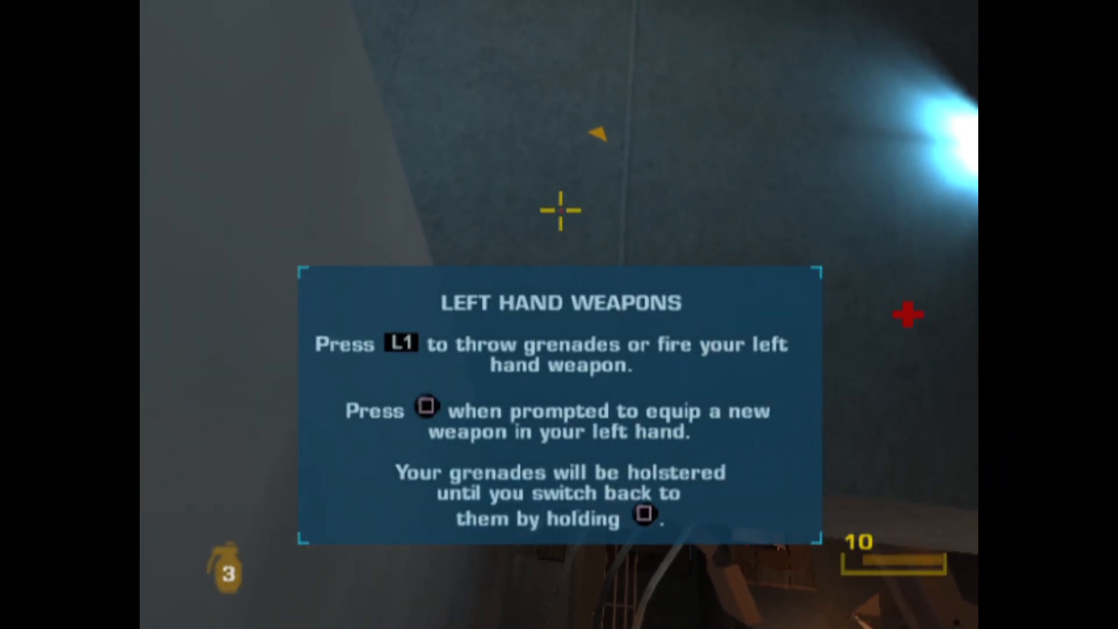
key(escape)
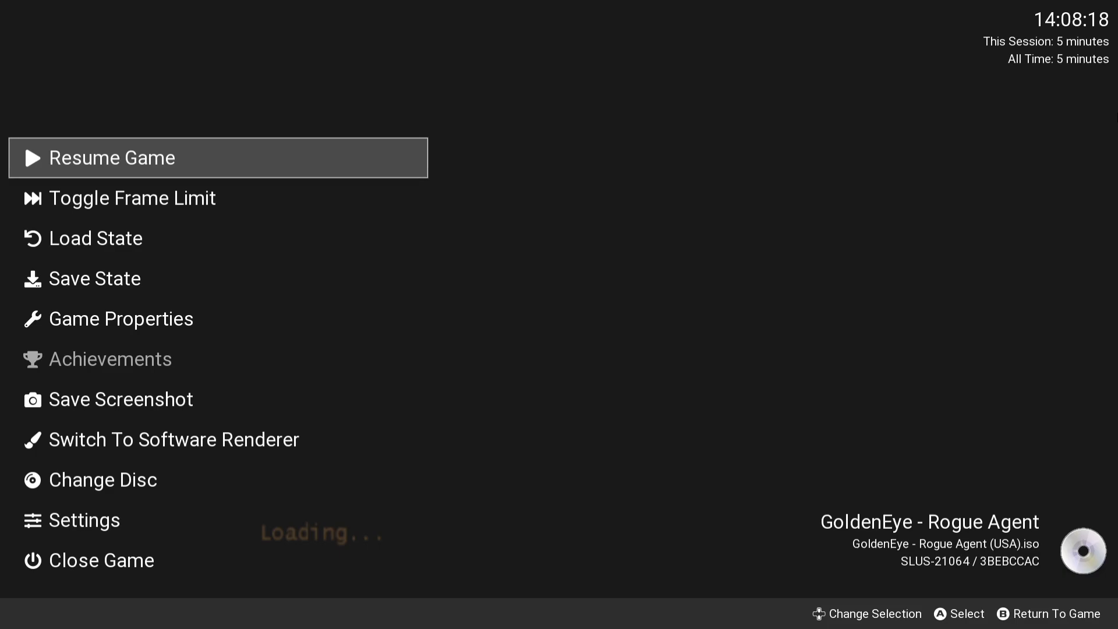
click(95, 237)
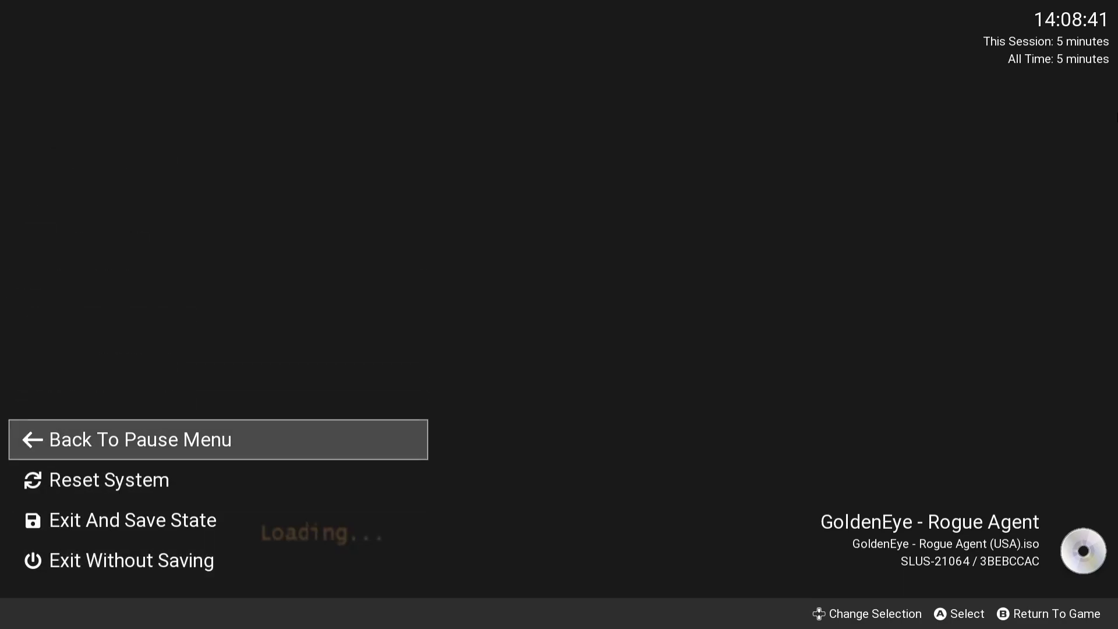
key(Down)
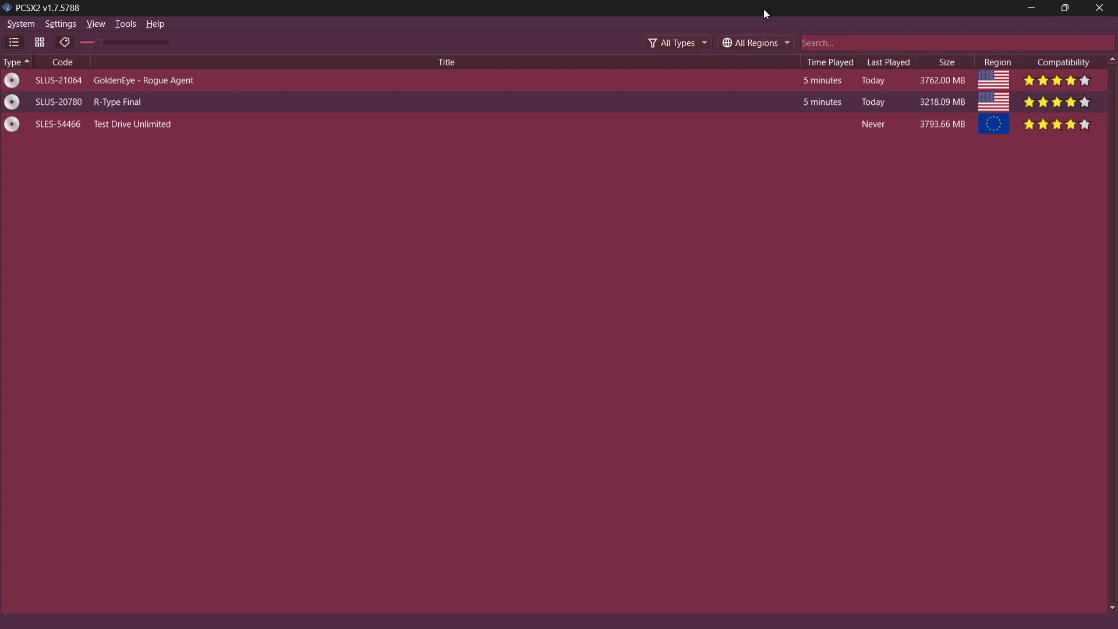
mouse_move(596, 609)
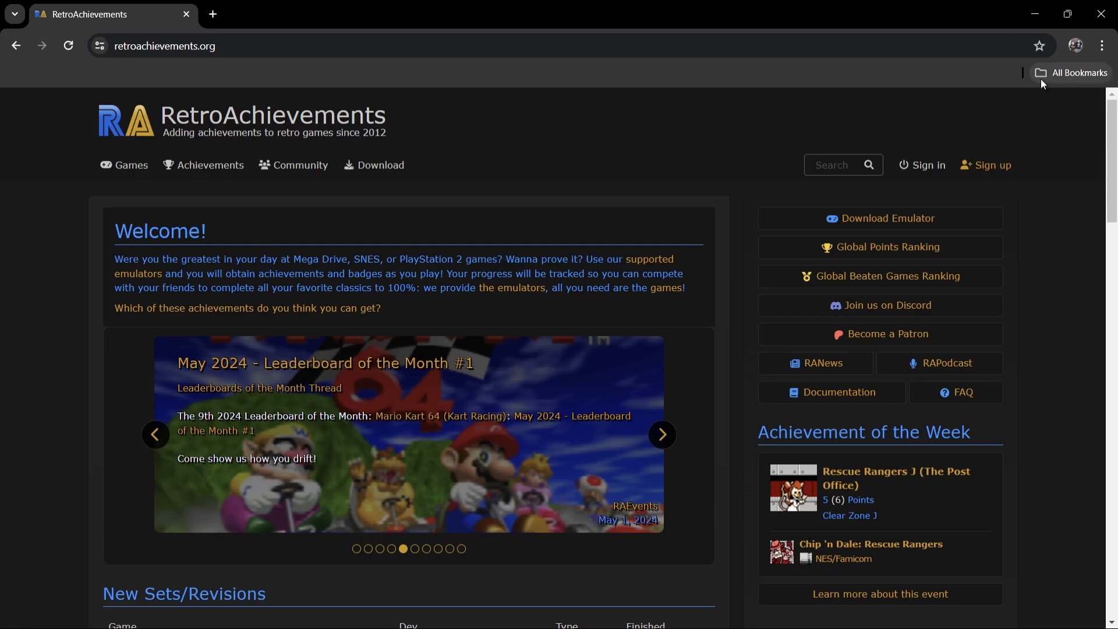
click(661, 435)
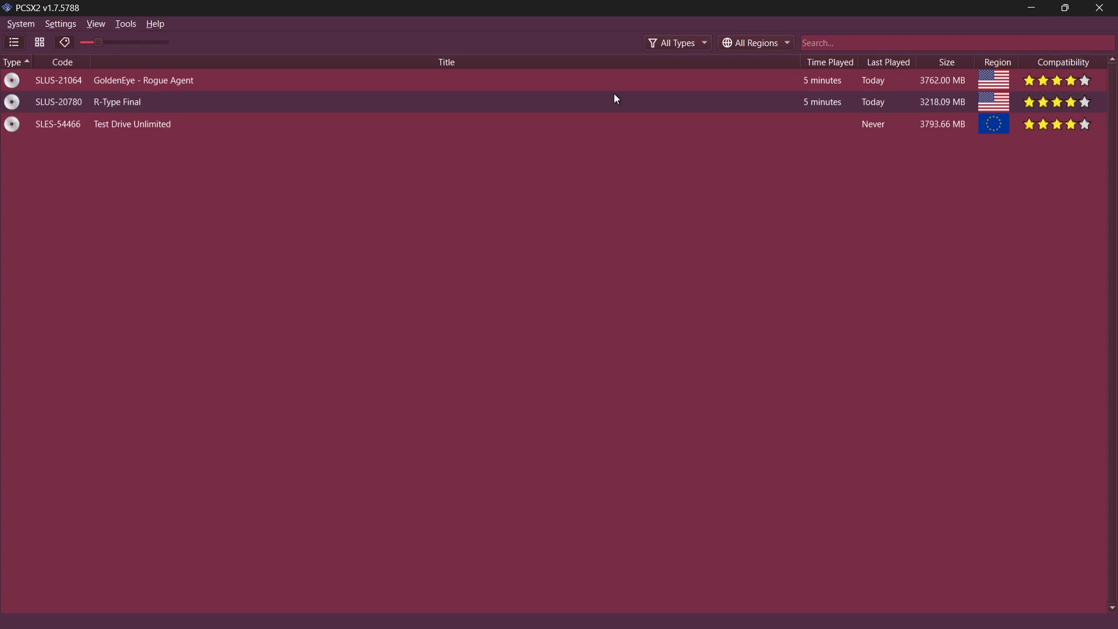
click(61, 23)
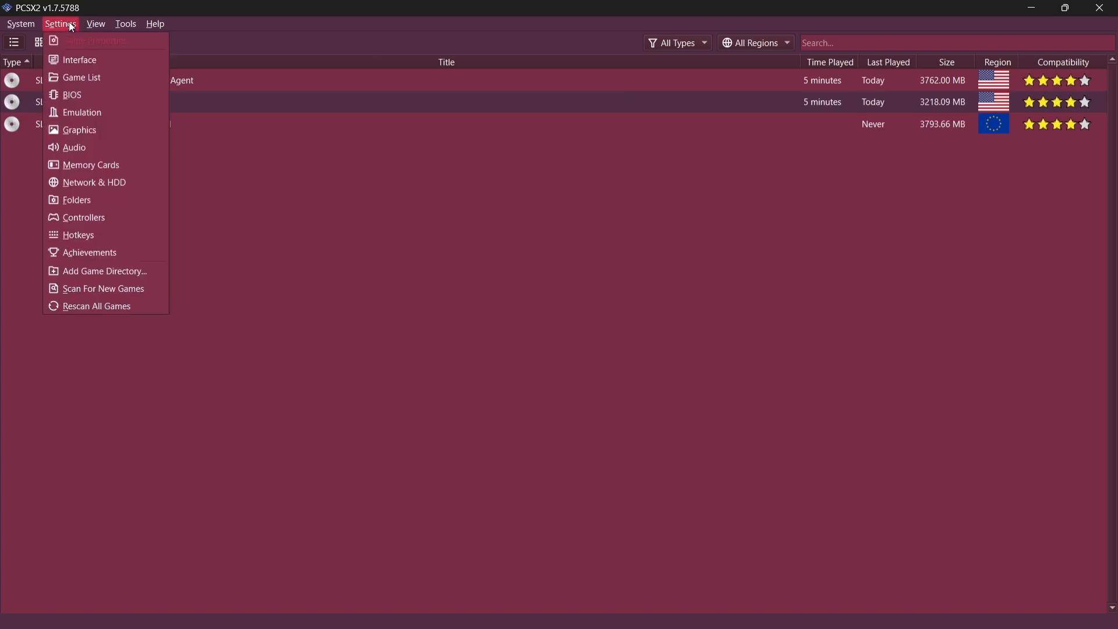
click(90, 252)
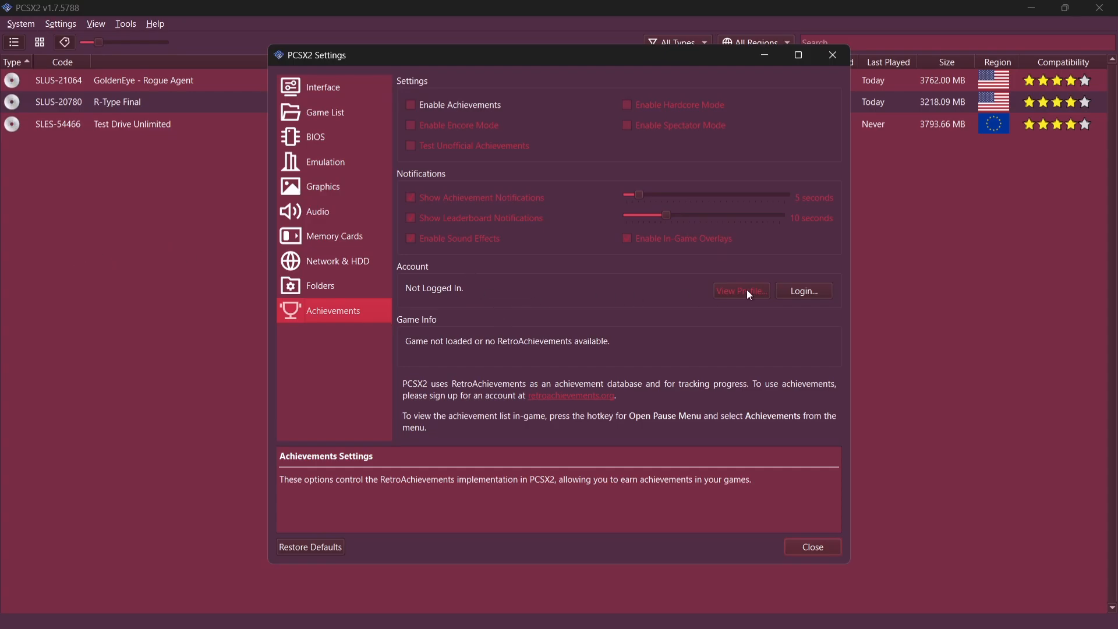
click(801, 291)
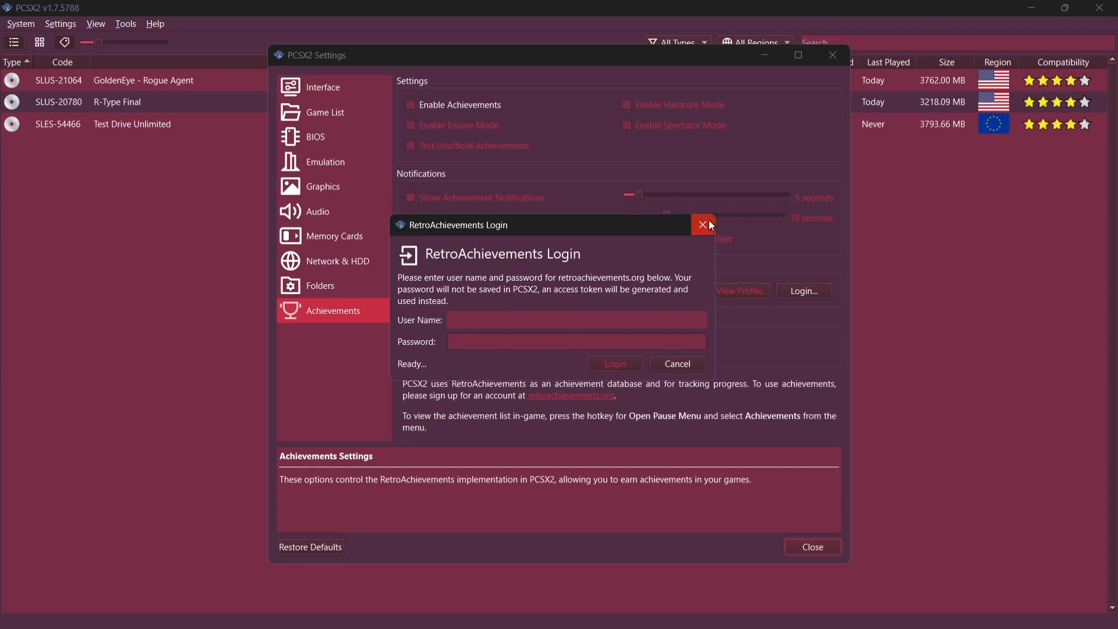
click(703, 225)
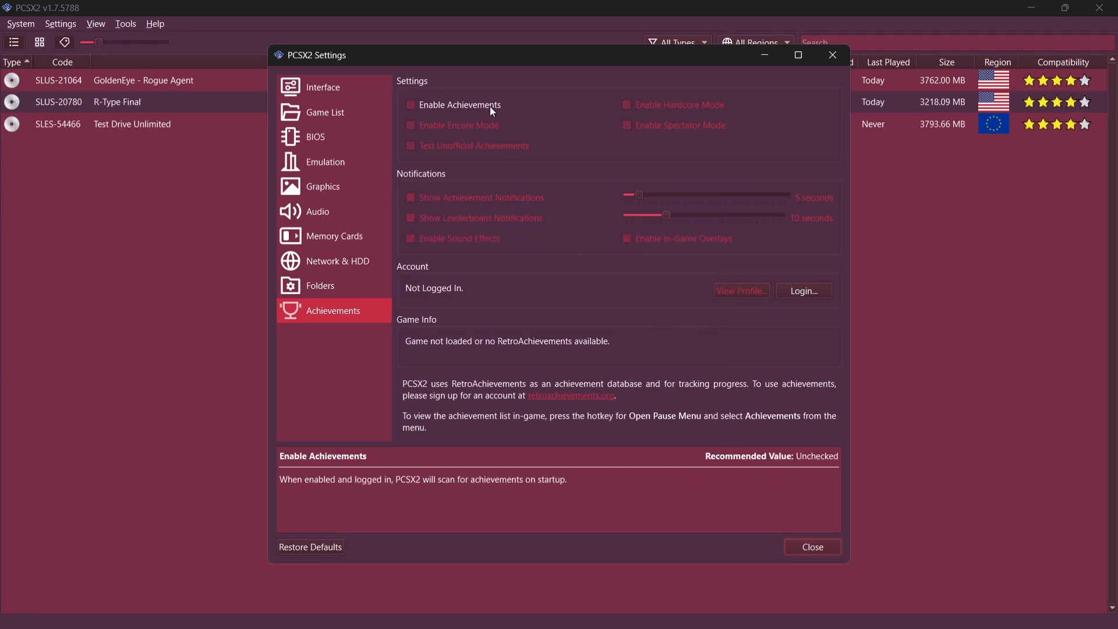
click(411, 105)
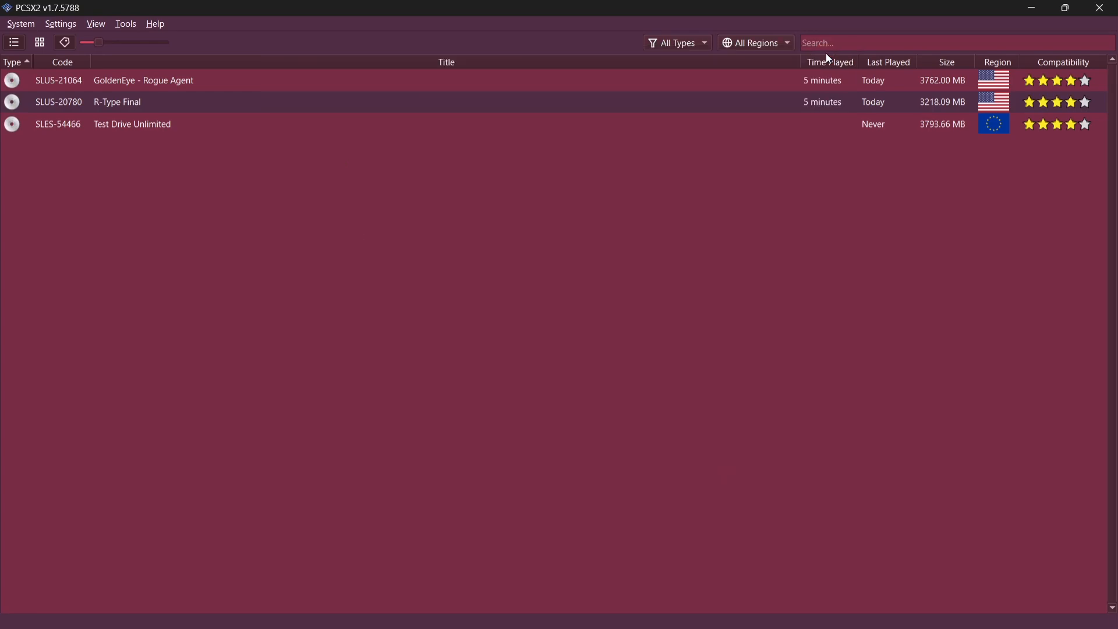
mouse_move(444, 176)
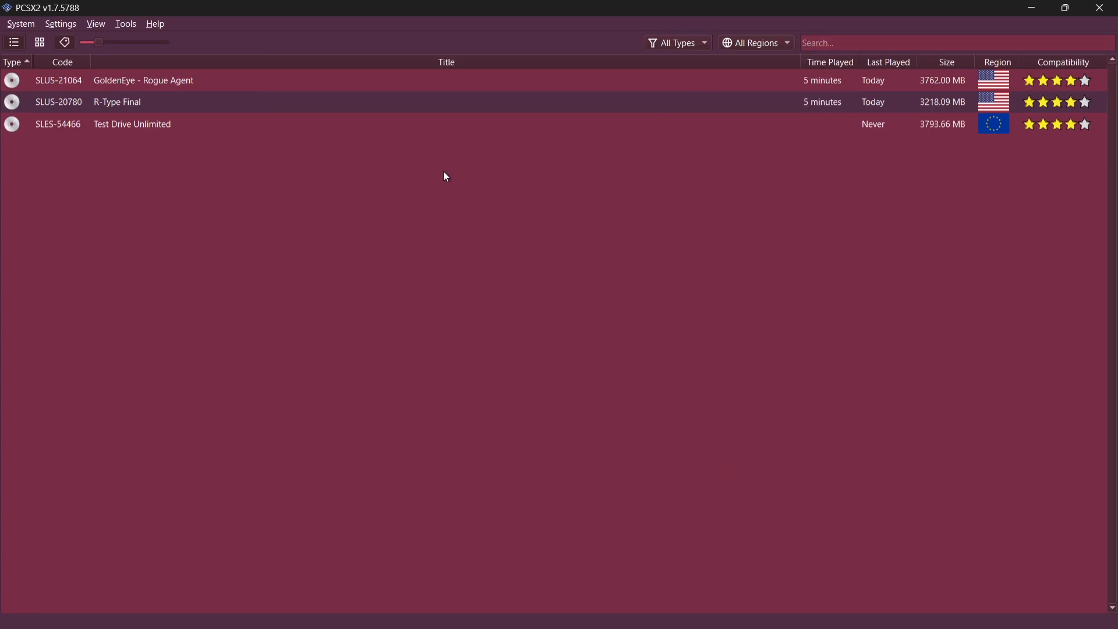
mouse_move(279, 7)
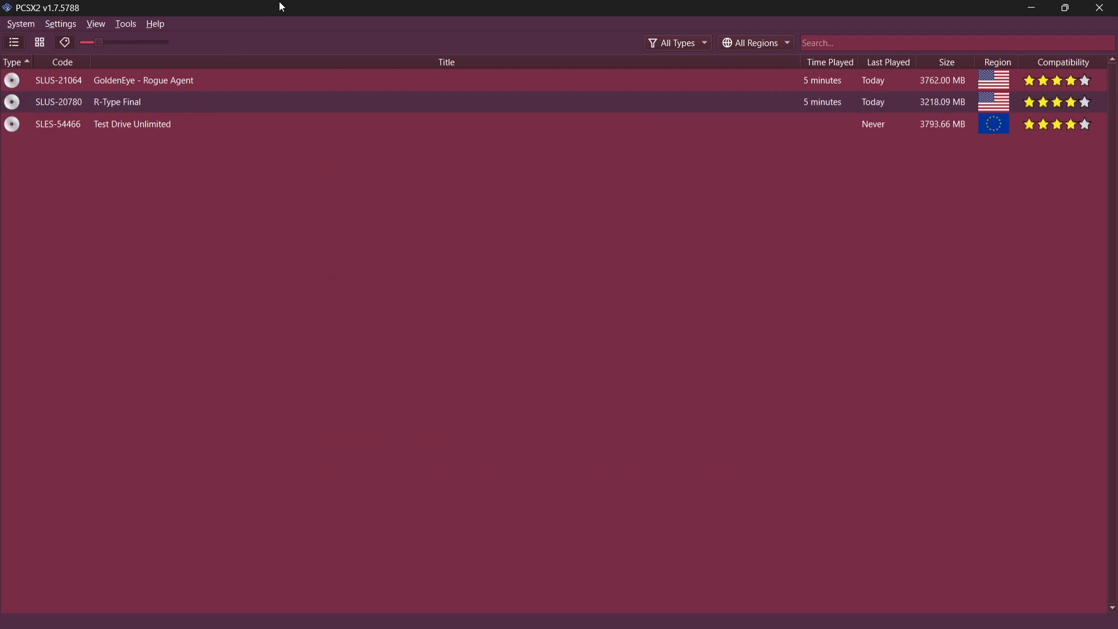
mouse_move(120, 106)
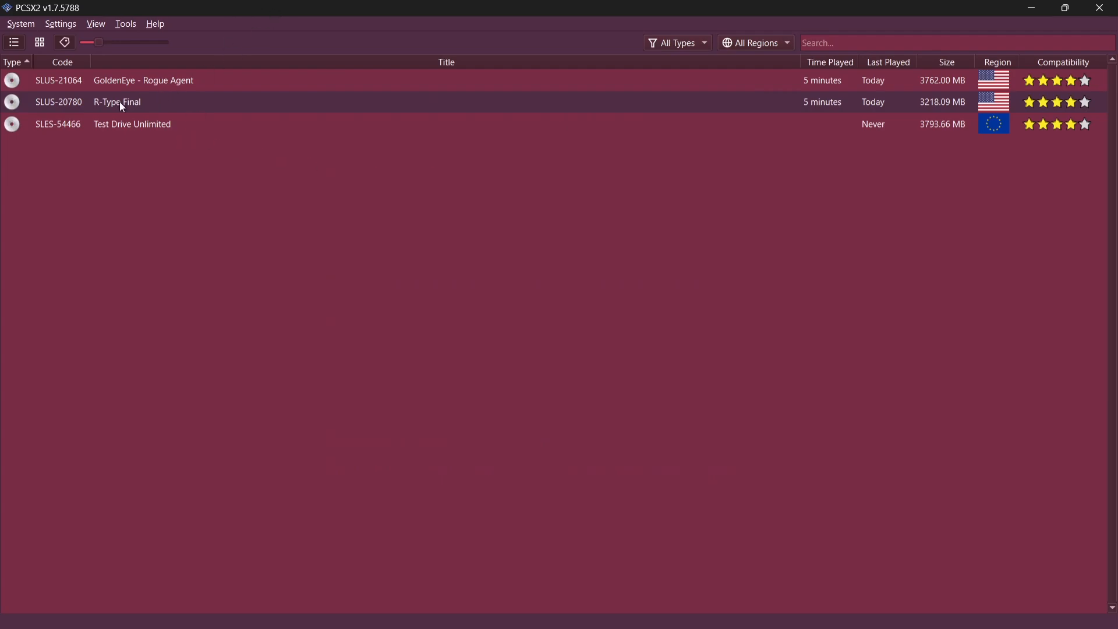
- Bring up R-Type Final's per-game properties on the Graphics page and review its aspect ratio choices
right_click(116, 102)
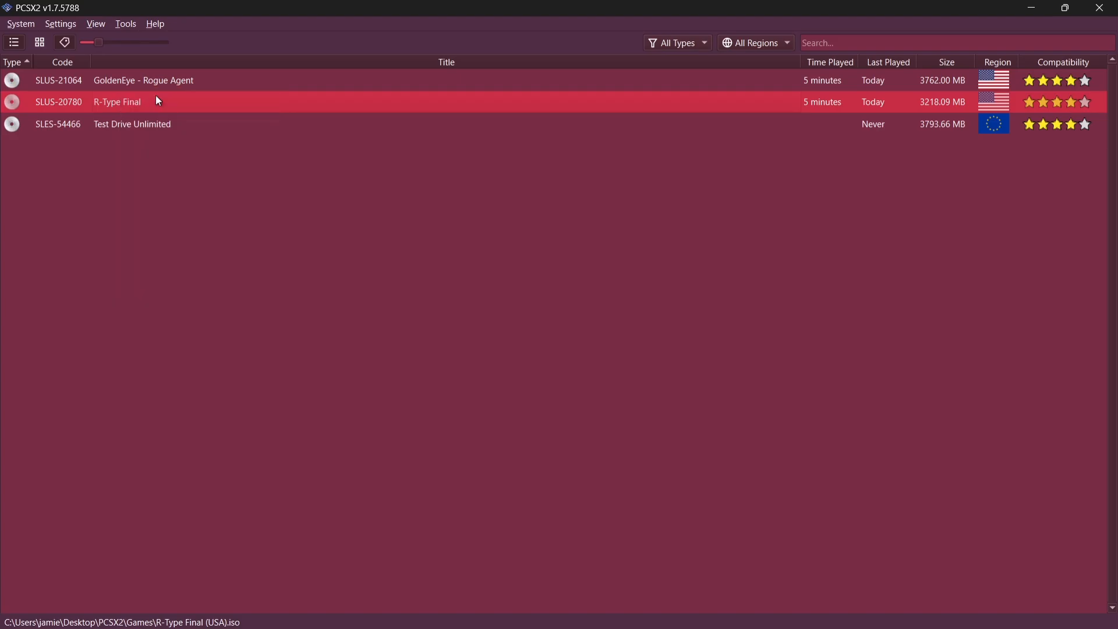
double_click(116, 101)
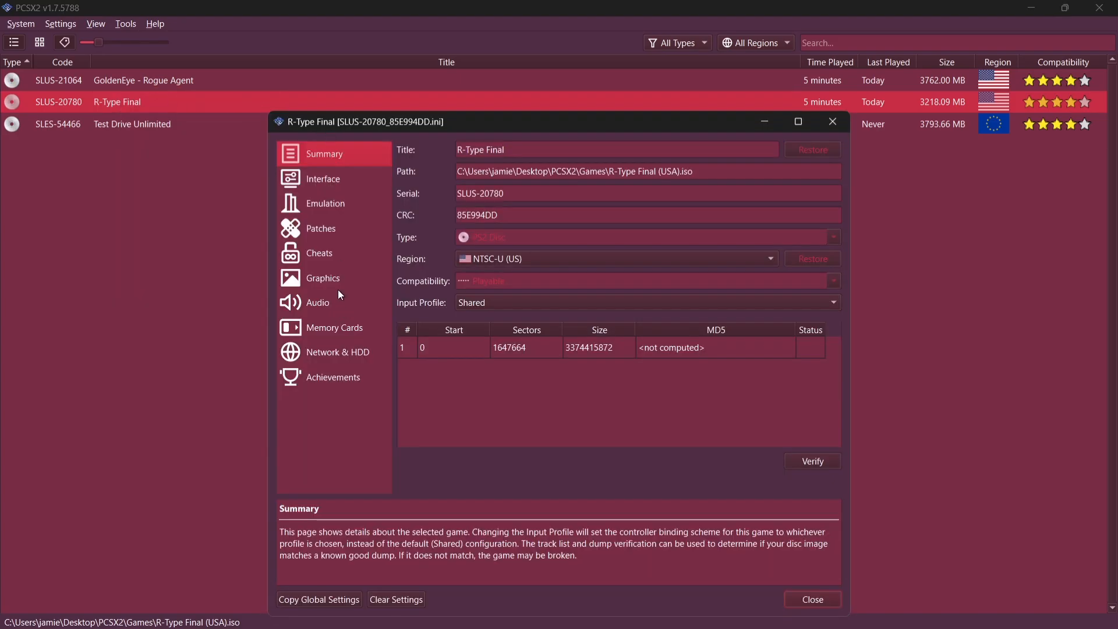
click(322, 278)
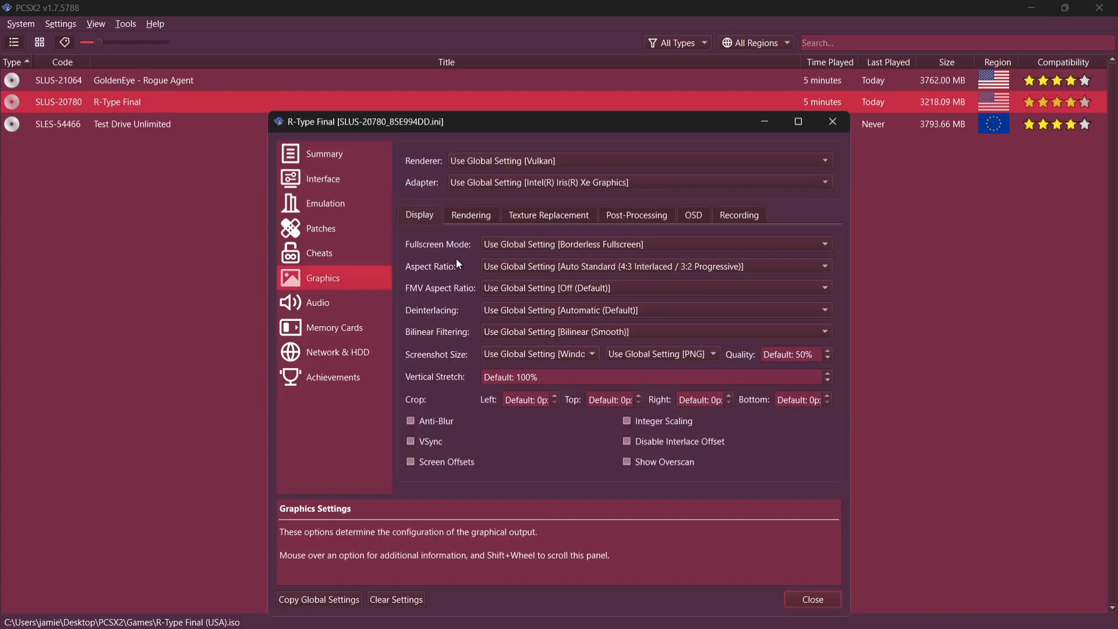
mouse_move(571, 250)
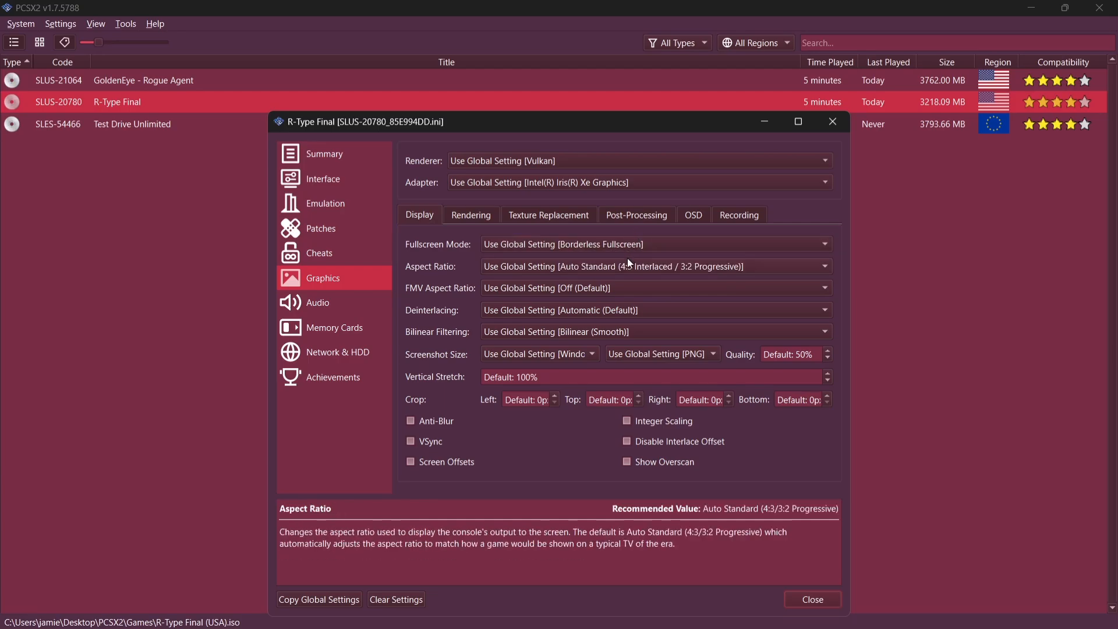
mouse_move(624, 269)
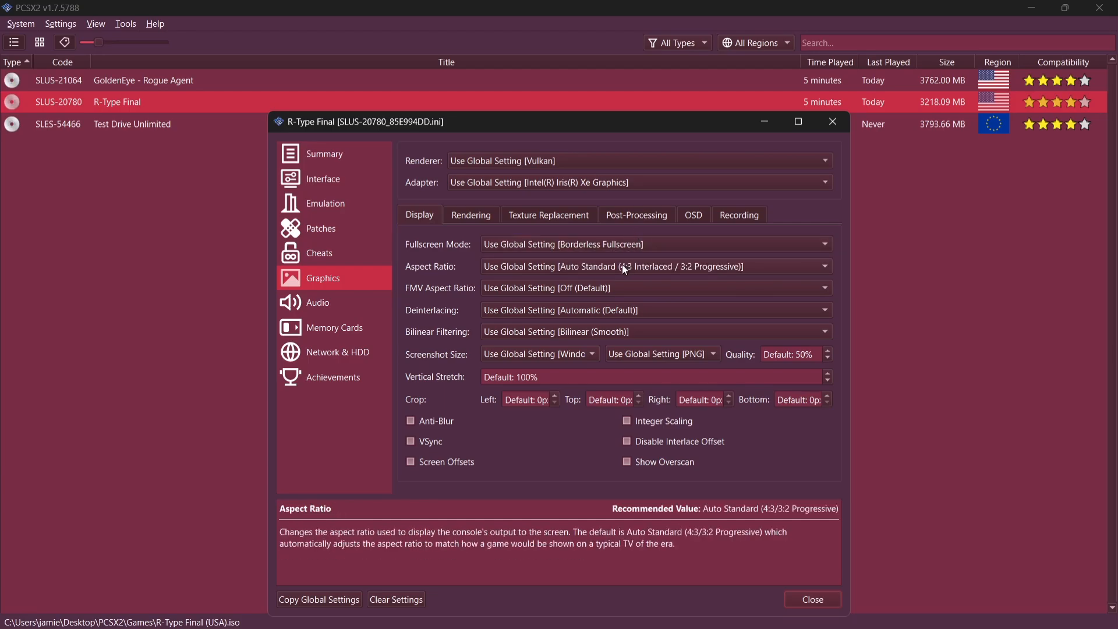
click(653, 265)
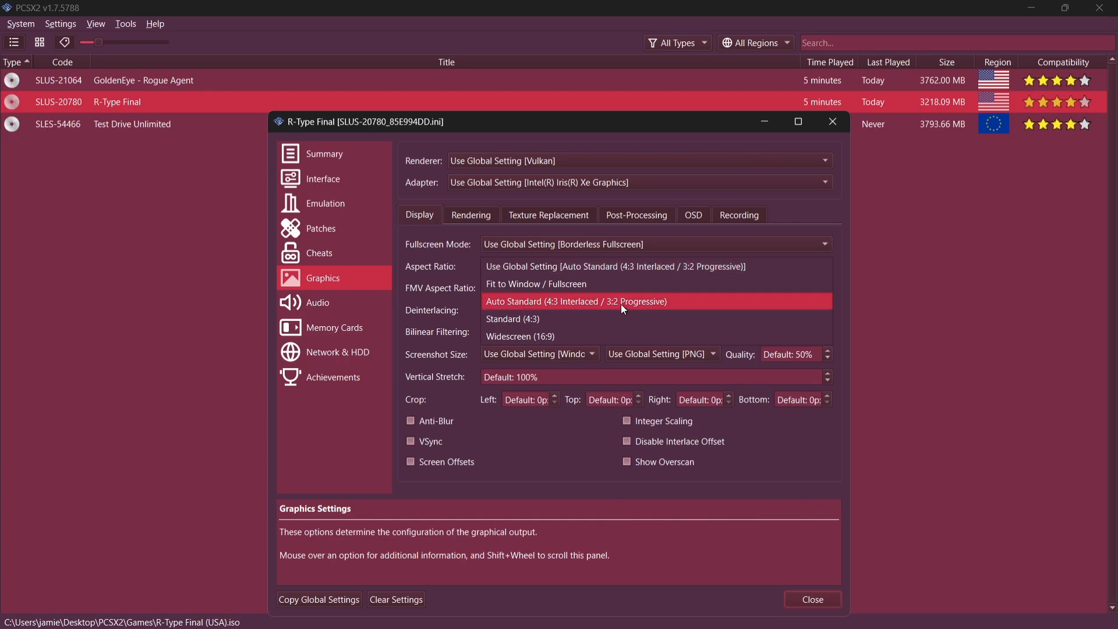
mouse_move(617, 336)
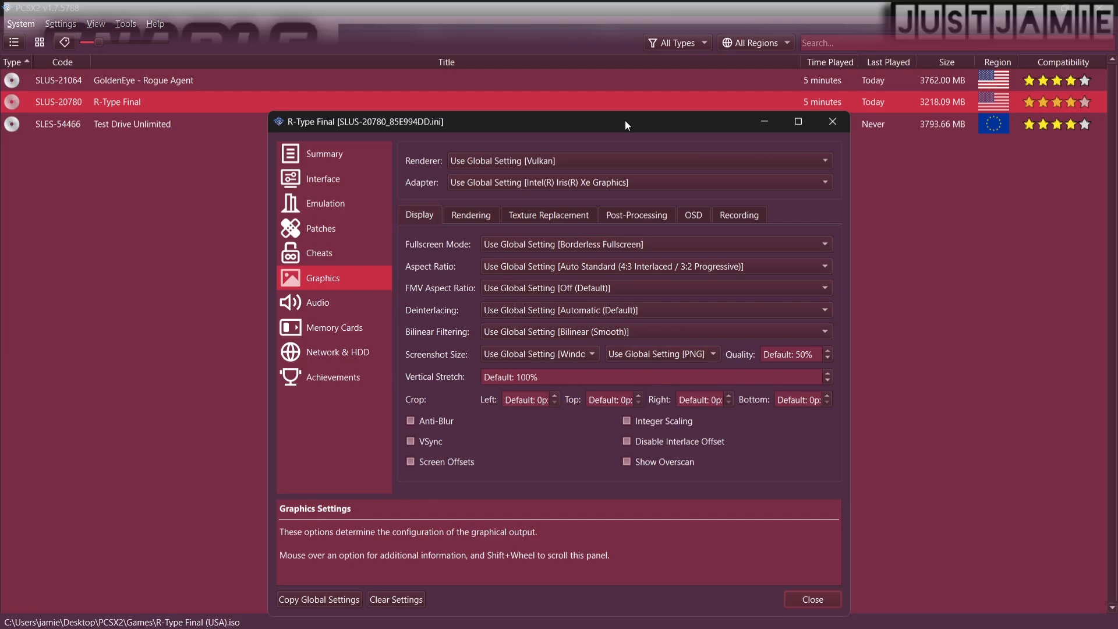
mouse_move(527, 332)
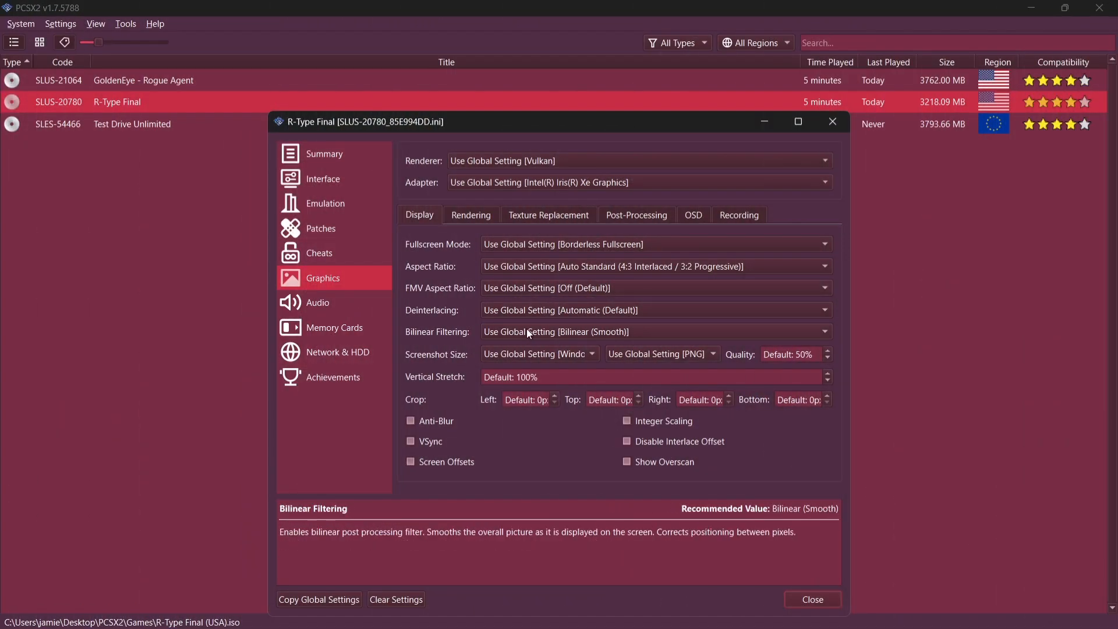
- Set R-Type Final's bilinear filtering to Bilinear (Smooth)
click(652, 332)
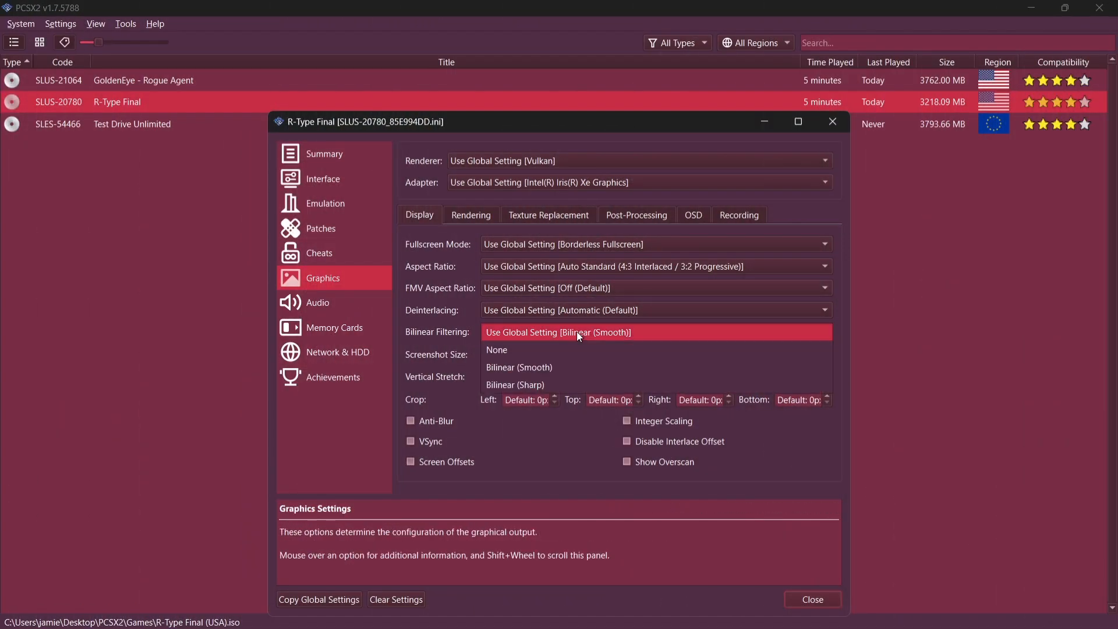
mouse_move(576, 376)
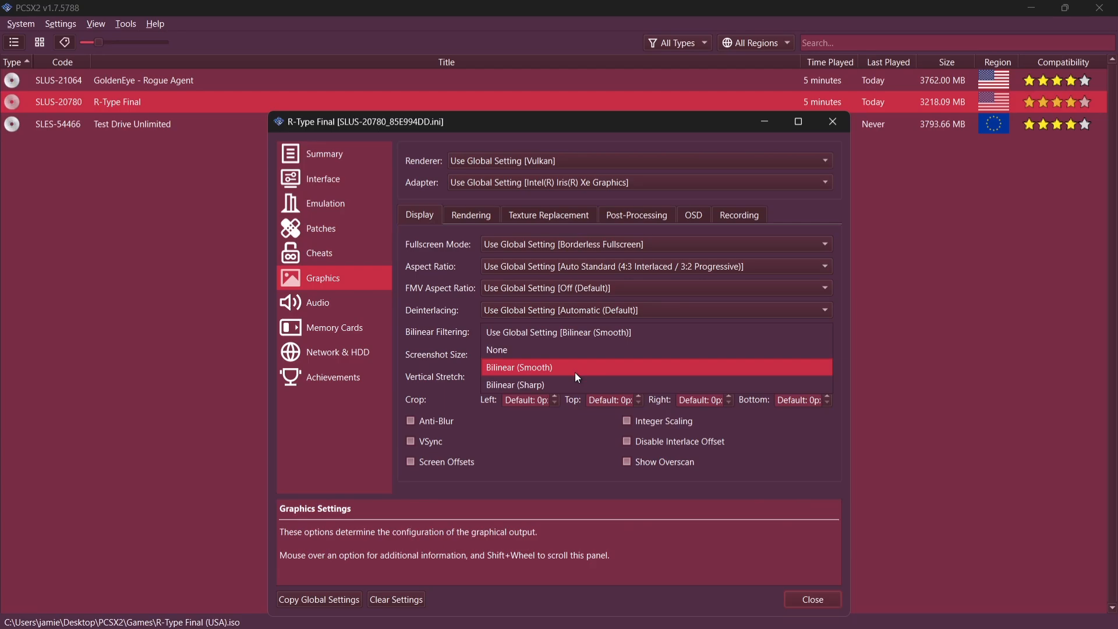
click(518, 367)
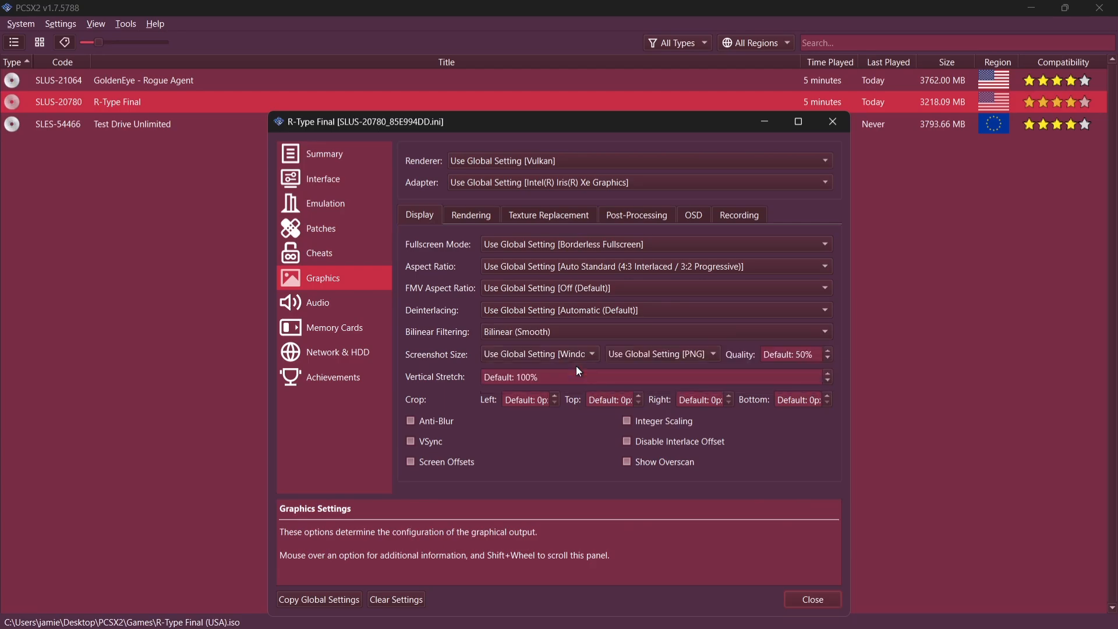
click(471, 214)
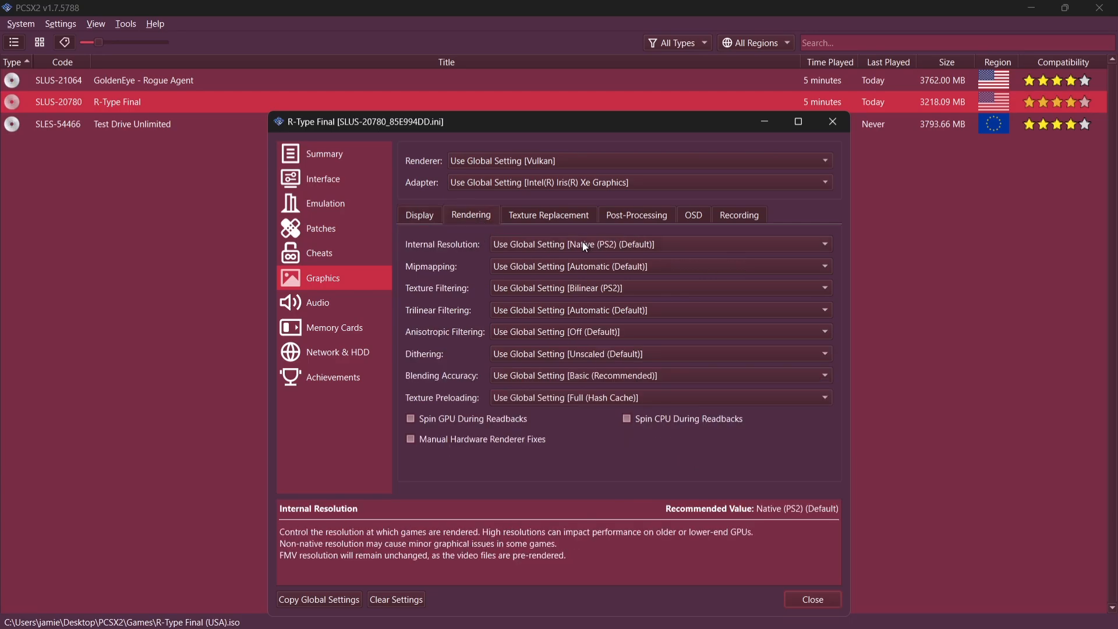
- Render R-Type Final at 3x Native (~1080p) with texture filtering Bilinear (Forced)
click(655, 244)
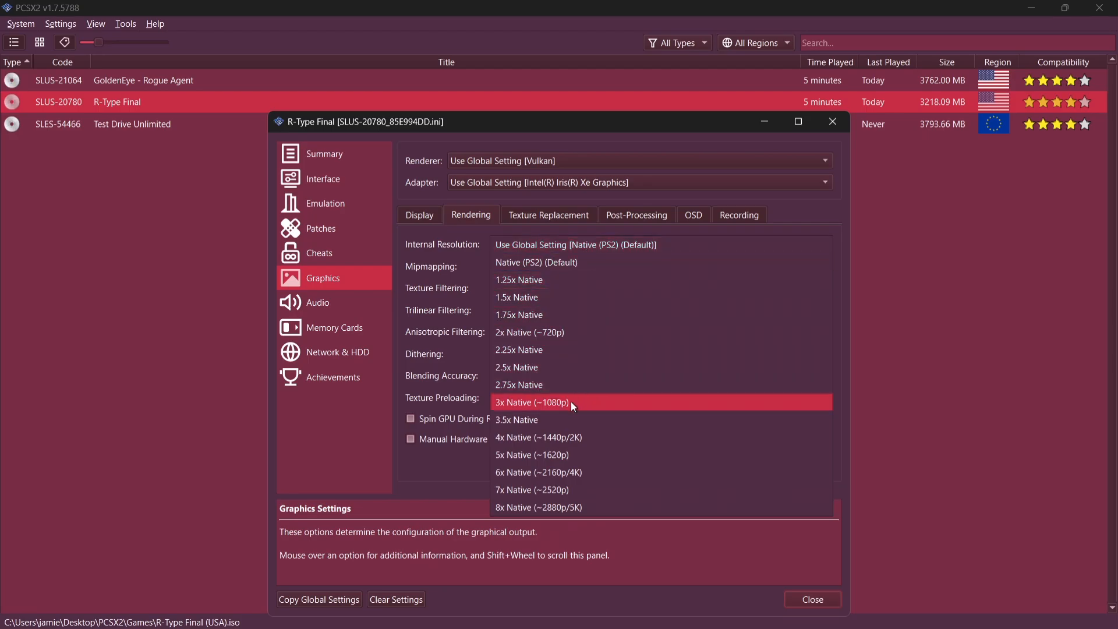
click(531, 401)
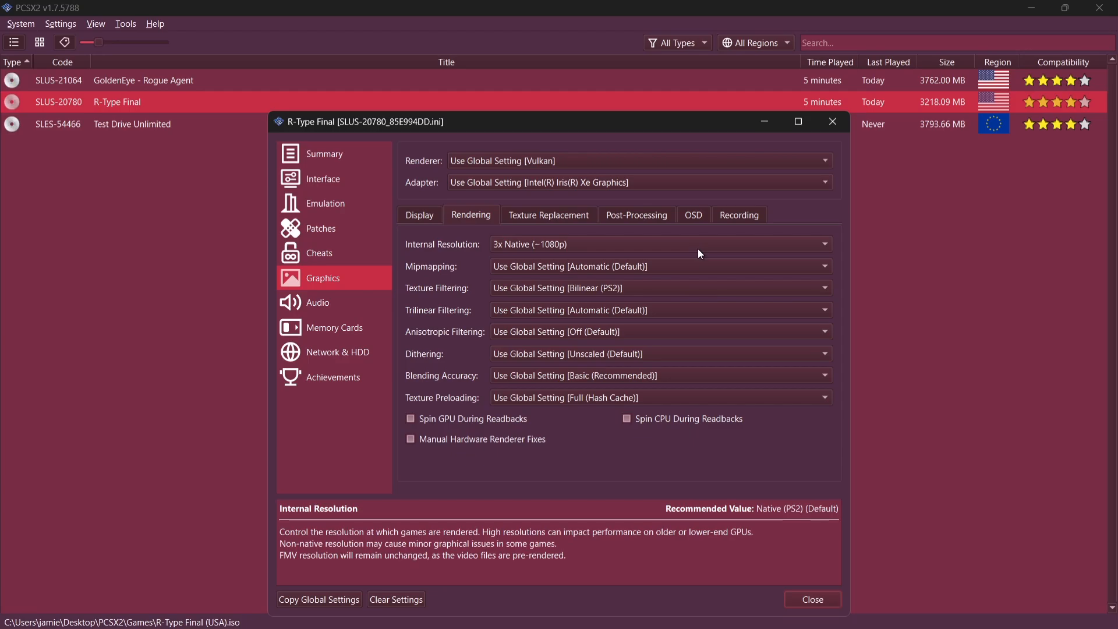
mouse_move(685, 233)
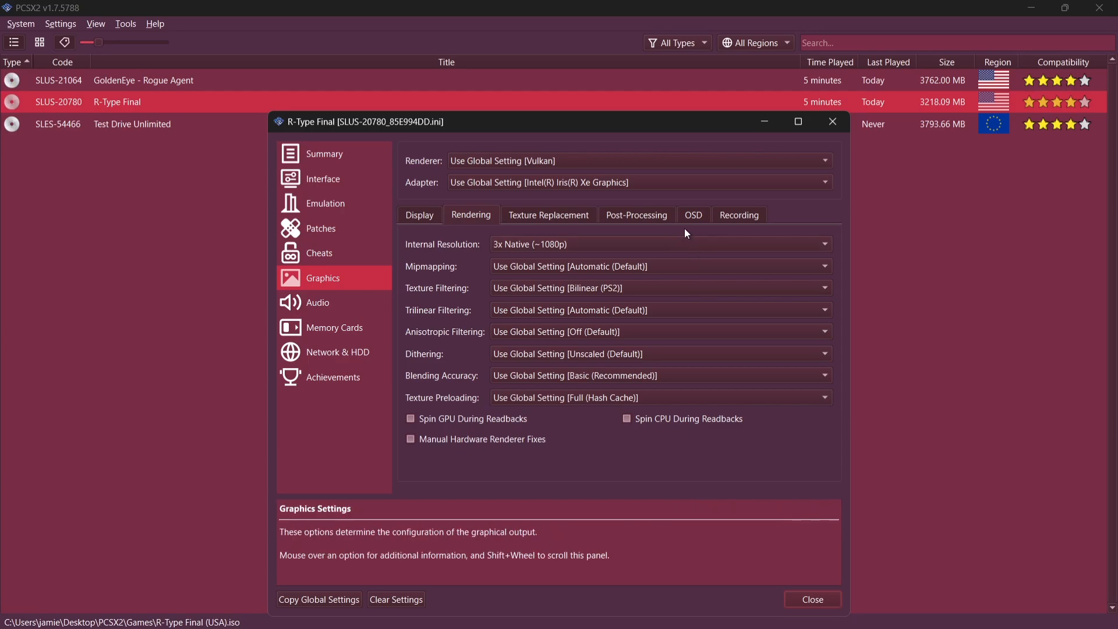
mouse_move(678, 238)
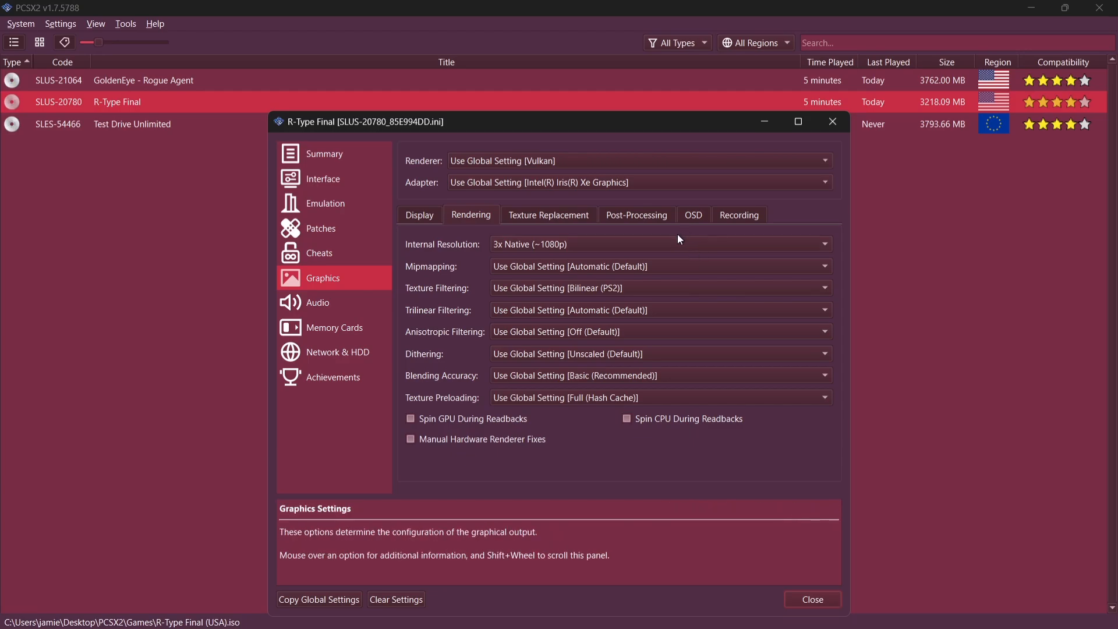
mouse_move(631, 205)
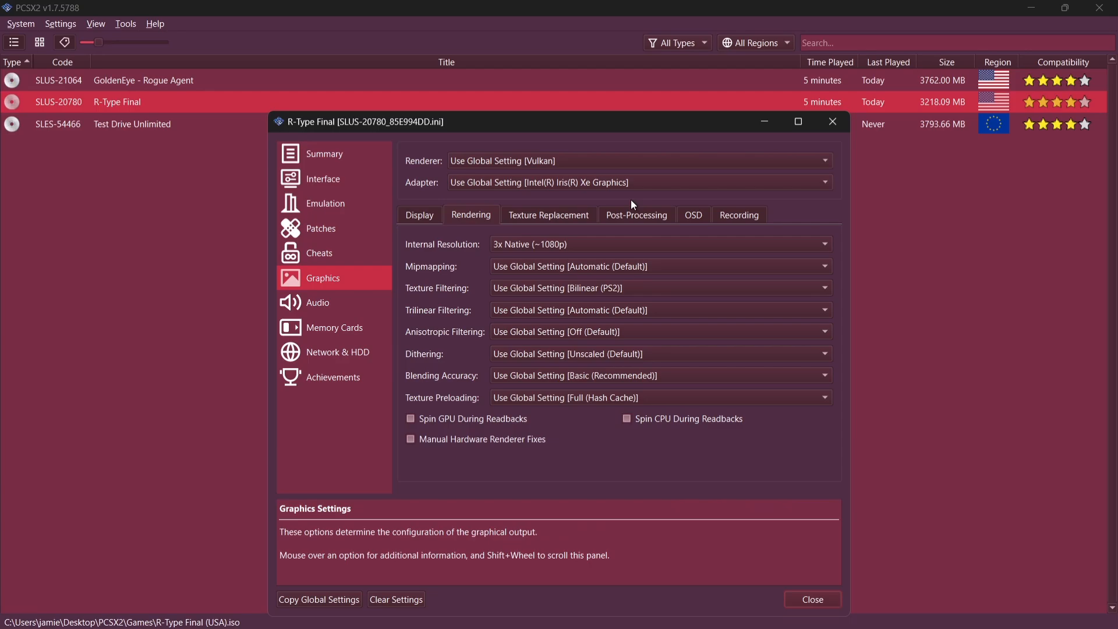
mouse_move(601, 288)
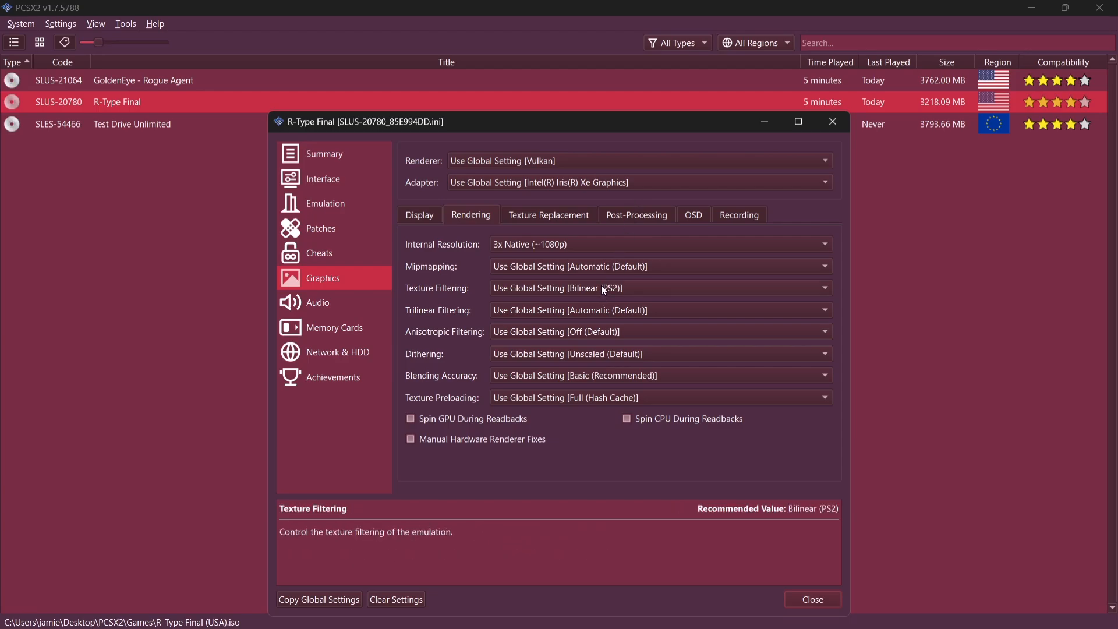
click(659, 288)
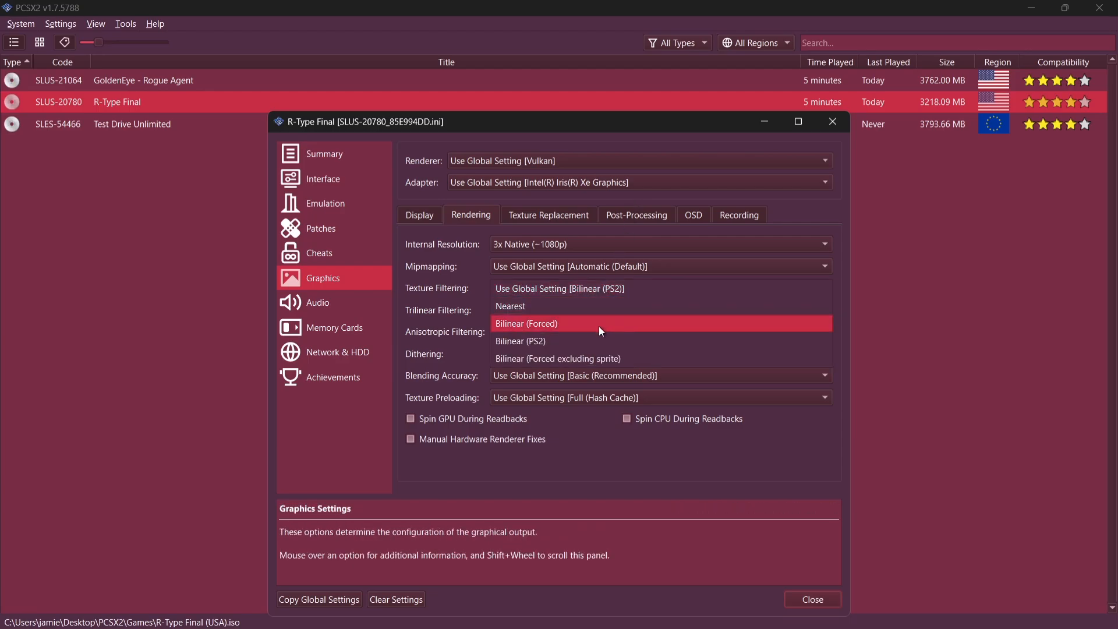
click(526, 322)
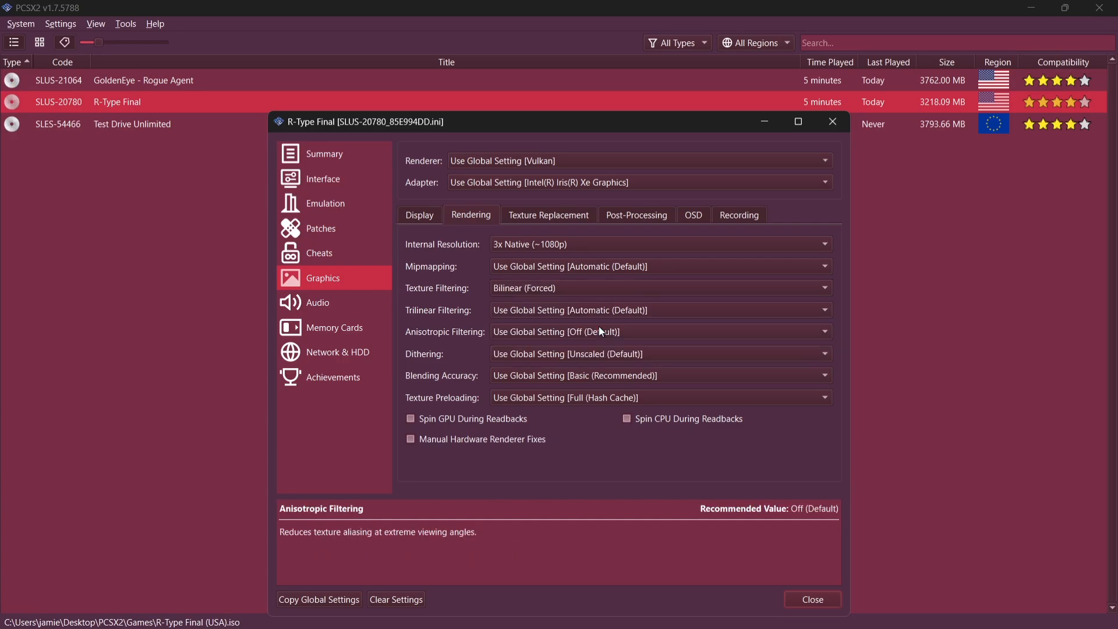
- Set trilinear filtering to Trilinear (Forced) and anisotropic filtering to 2x
click(660, 309)
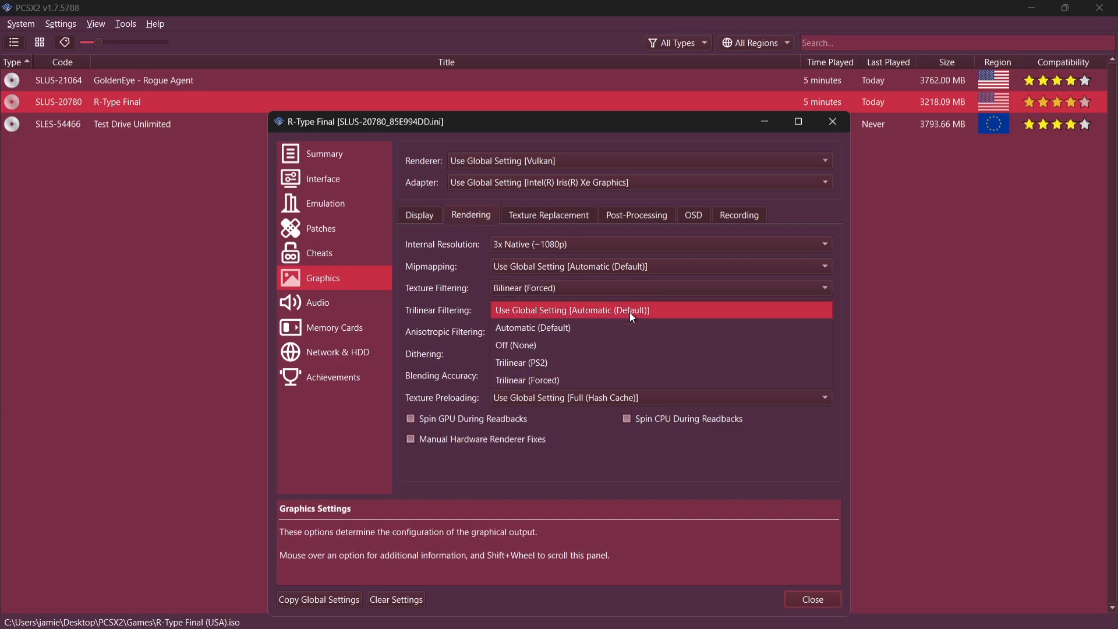
mouse_move(617, 379)
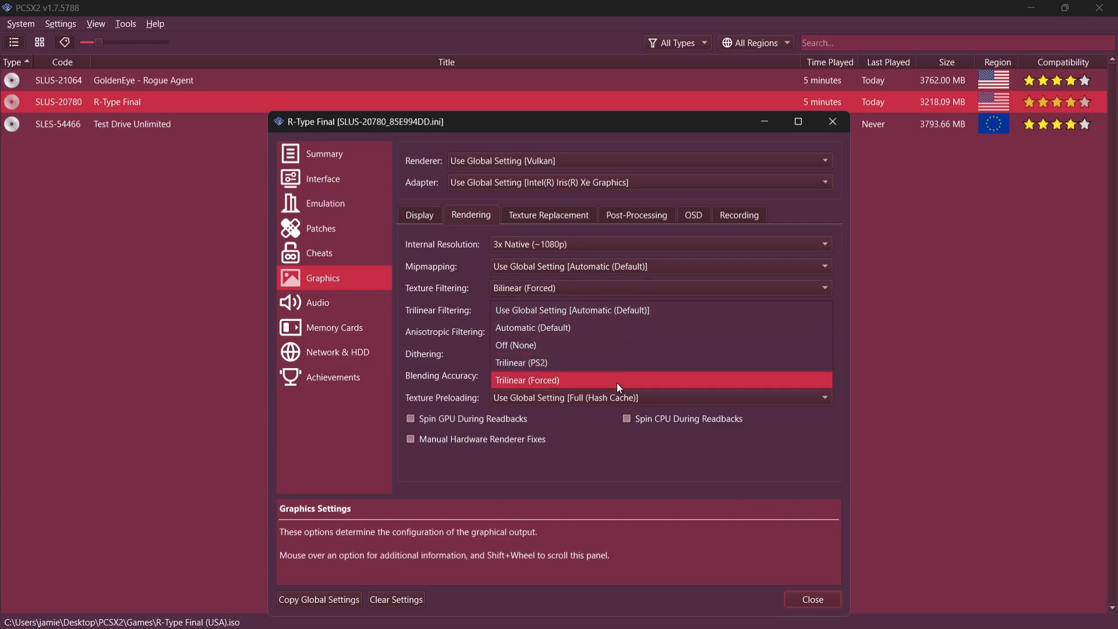
click(527, 380)
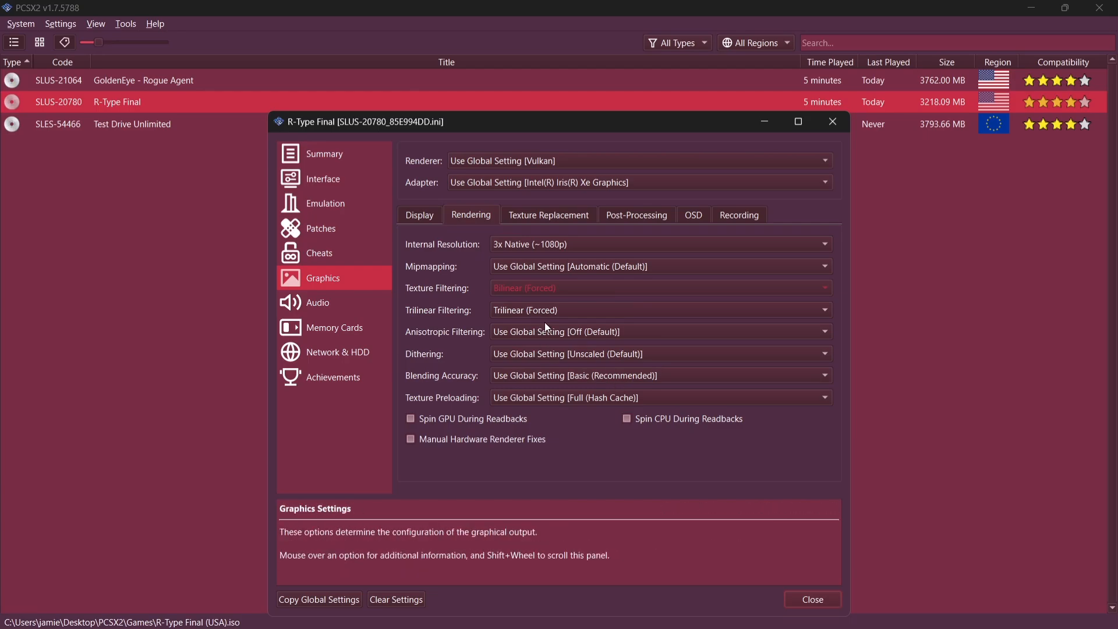
click(659, 332)
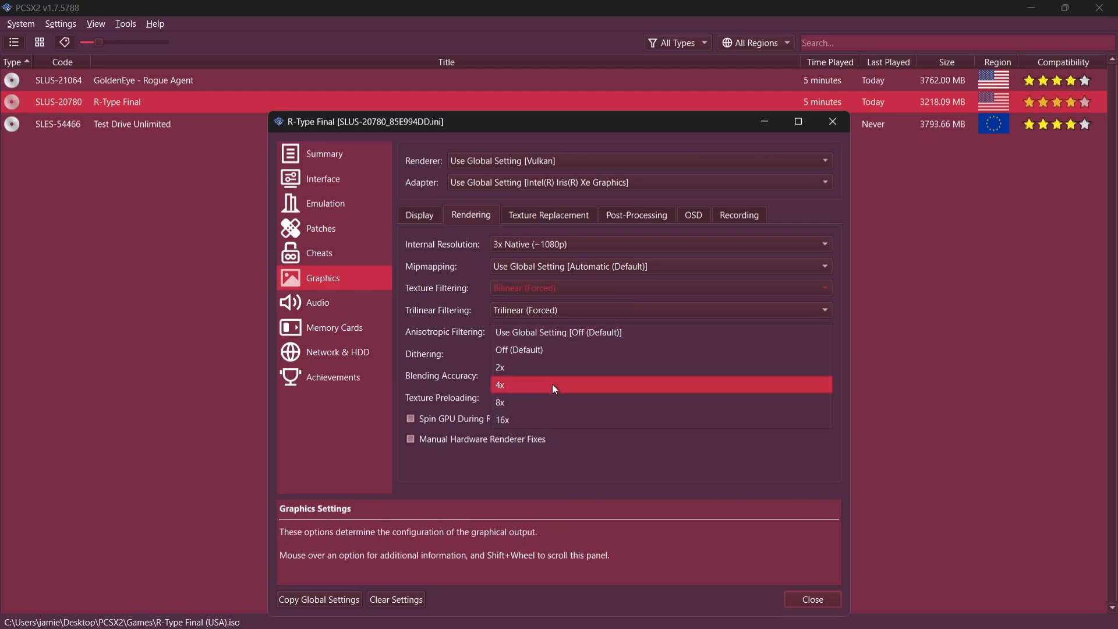
click(501, 367)
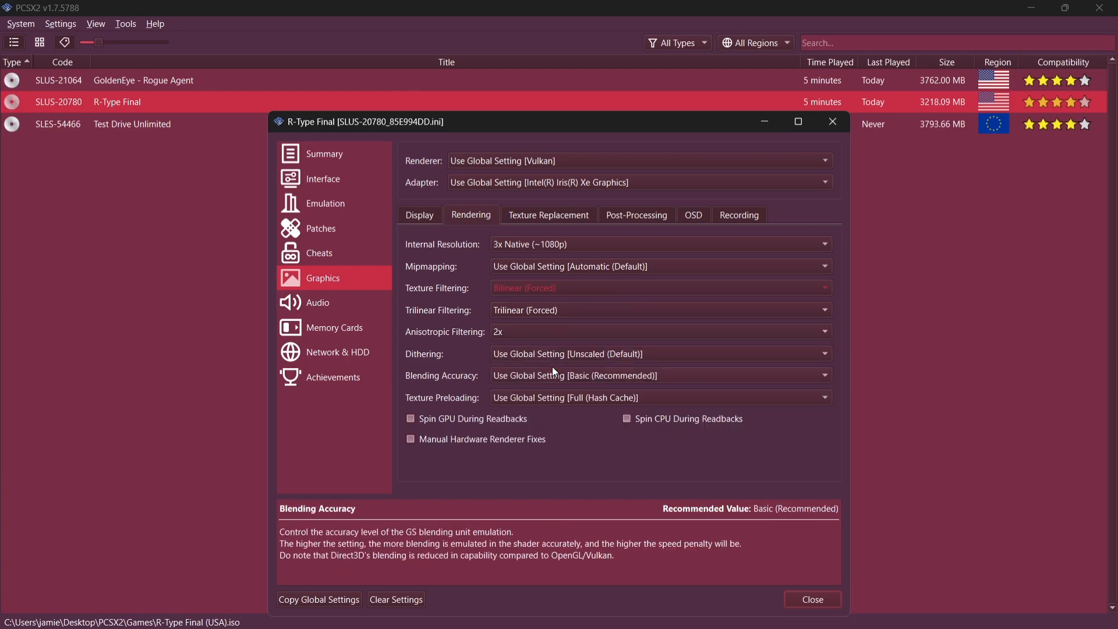
click(549, 215)
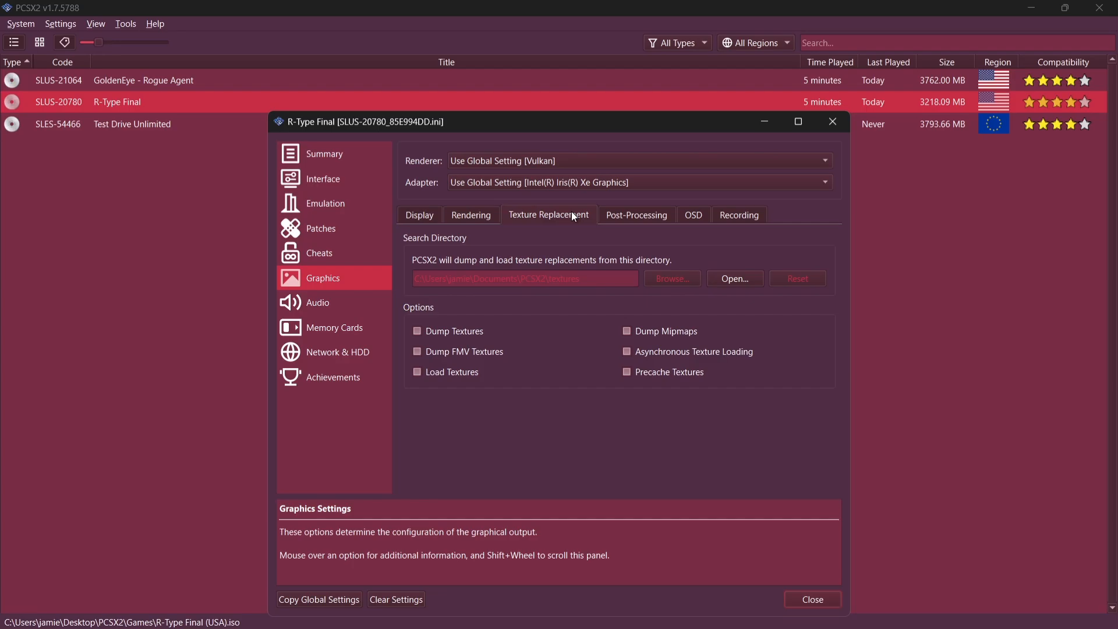
- On the Display page, give R-Type Final a Widescreen (16:9) aspect ratio
click(418, 214)
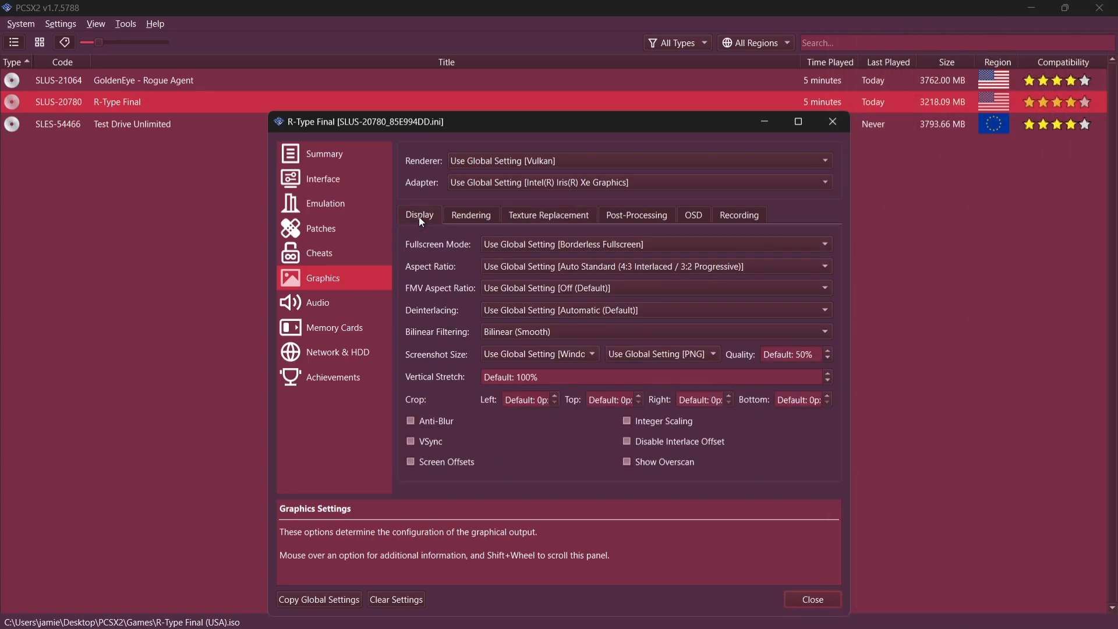
mouse_move(508, 268)
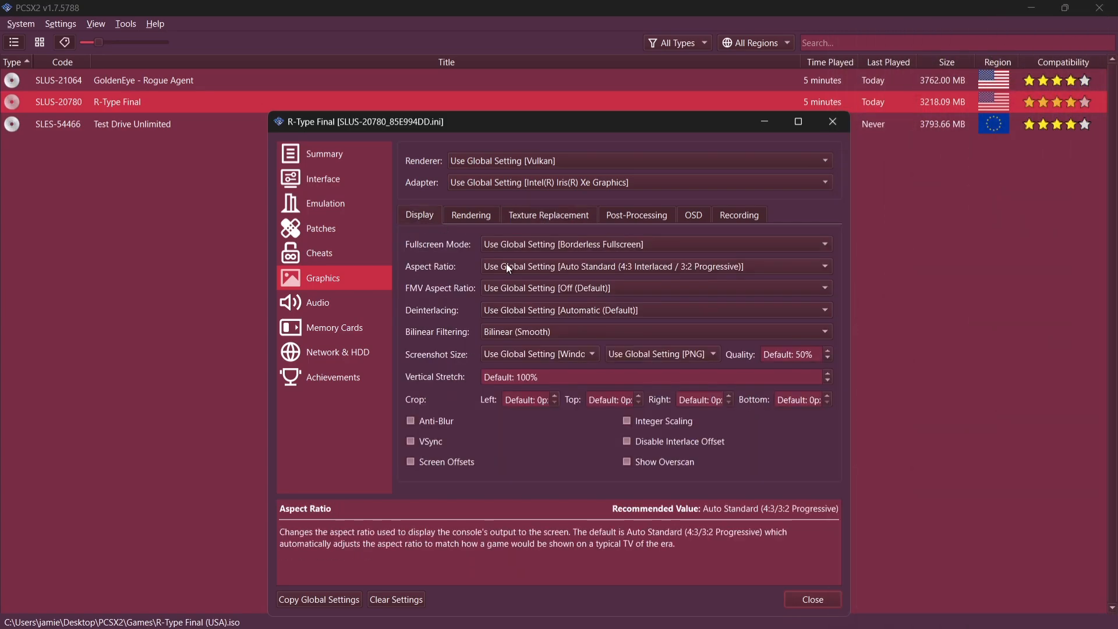
click(652, 266)
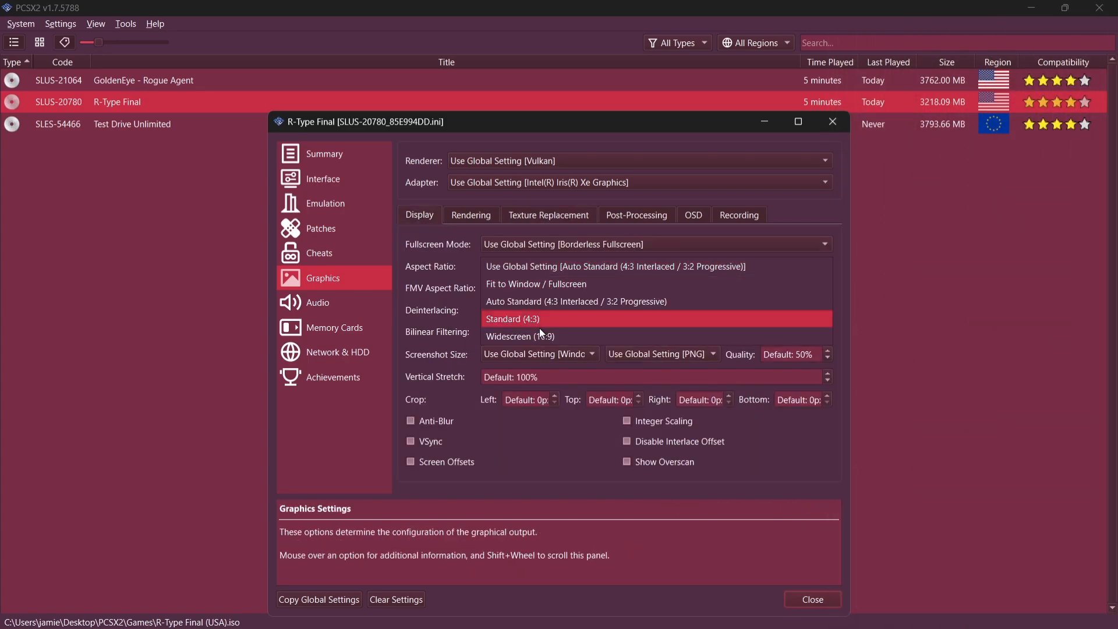
click(521, 336)
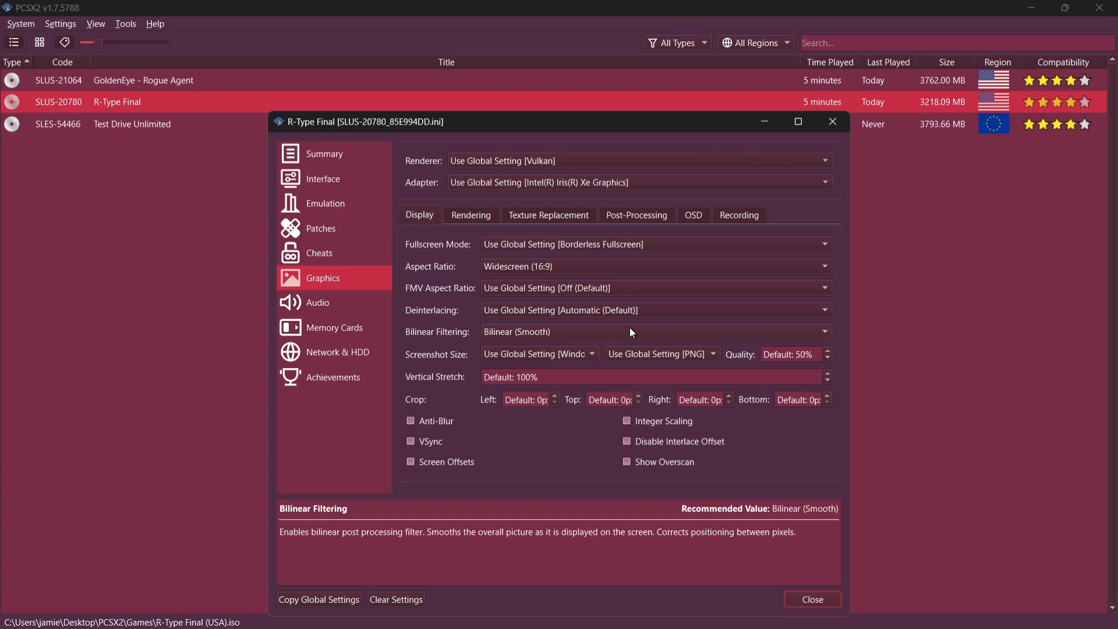
mouse_move(440, 435)
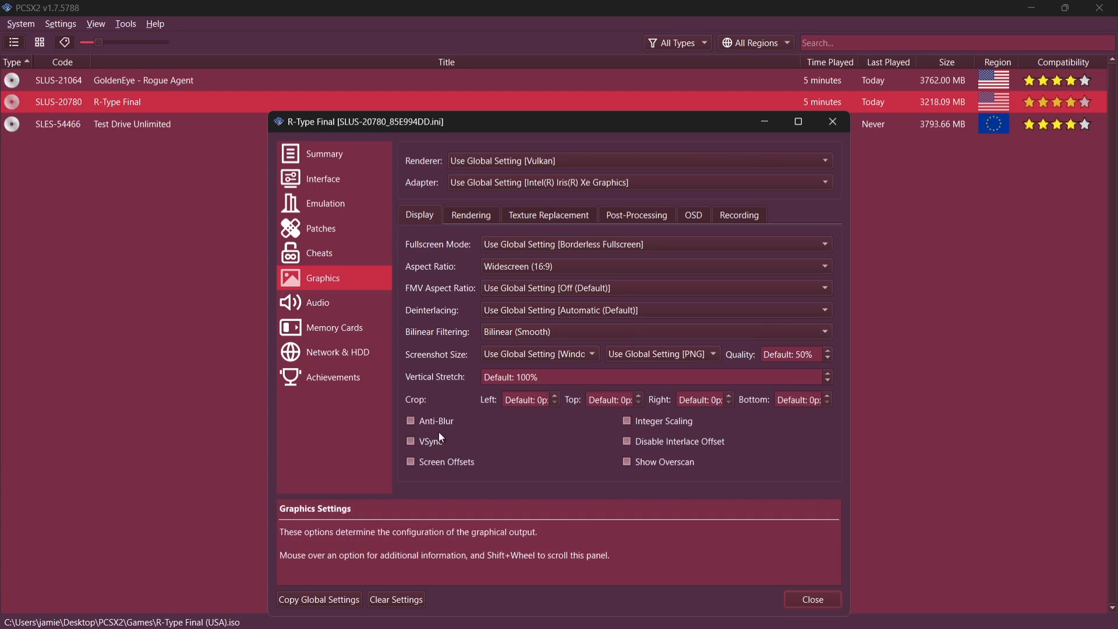
- Enable Anti-Blur and VSync for R-Type Final and close its settings
click(411, 421)
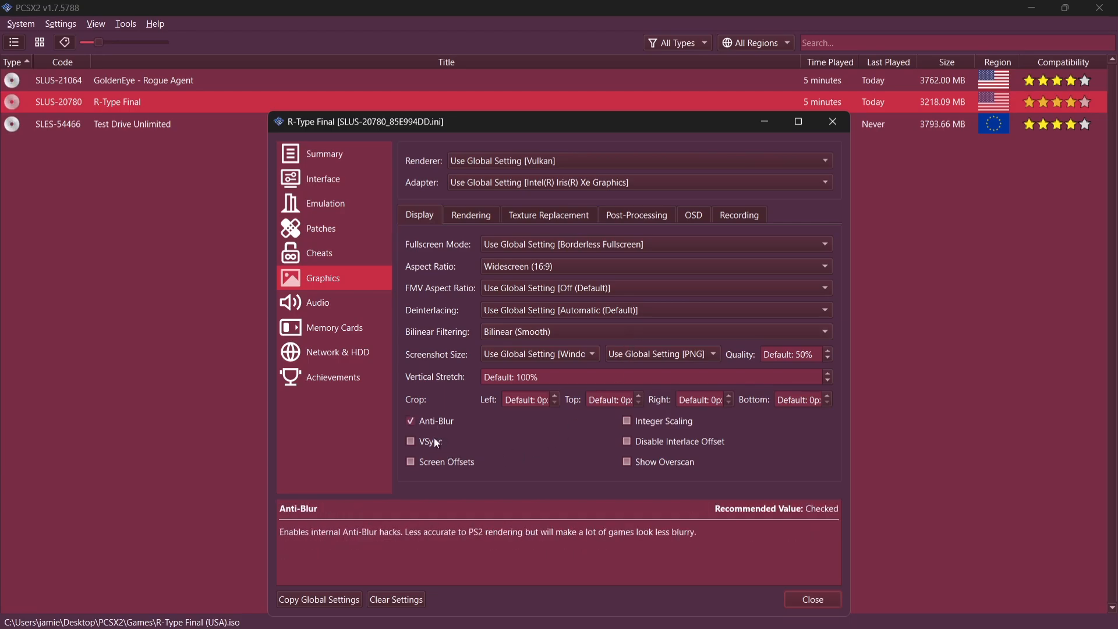
click(411, 441)
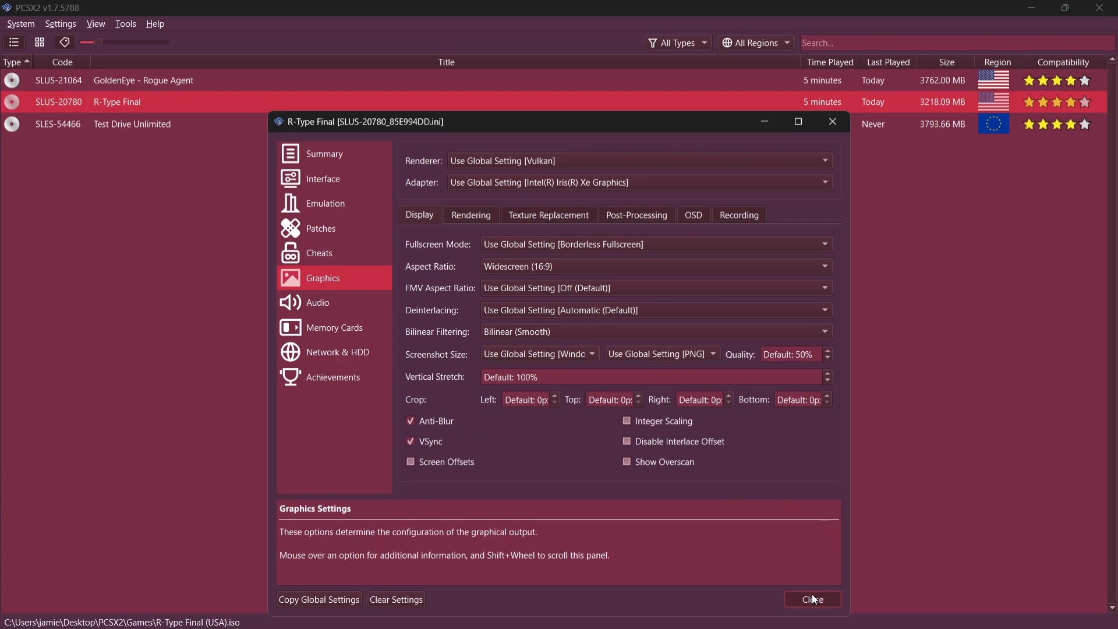
click(812, 598)
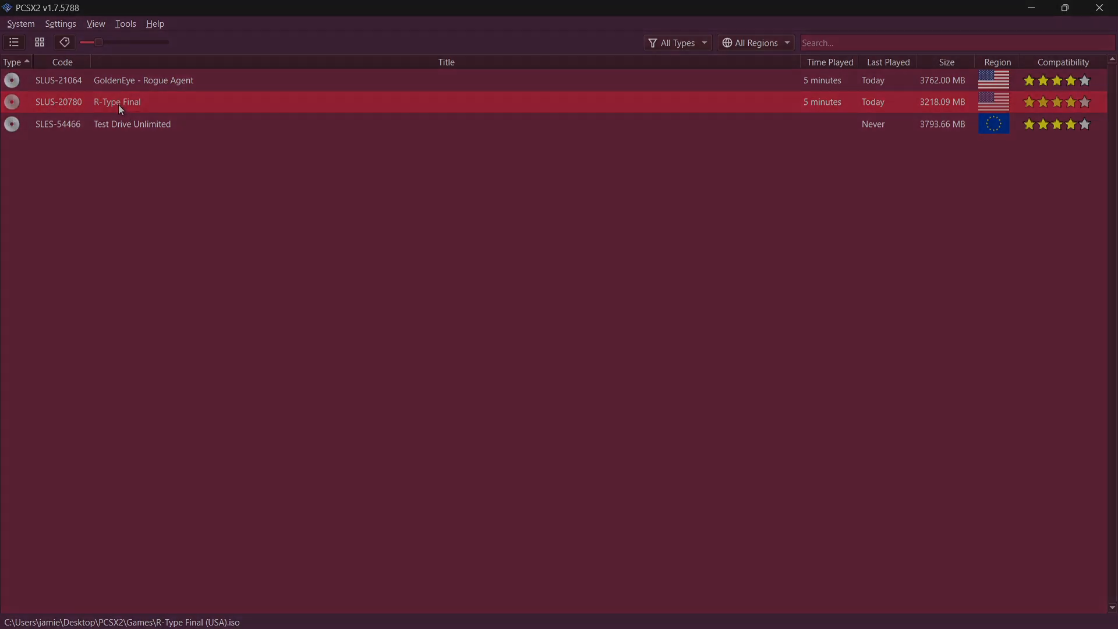
- Launch R-Type Final from the game list to play with the new graphics settings
double_click(116, 101)
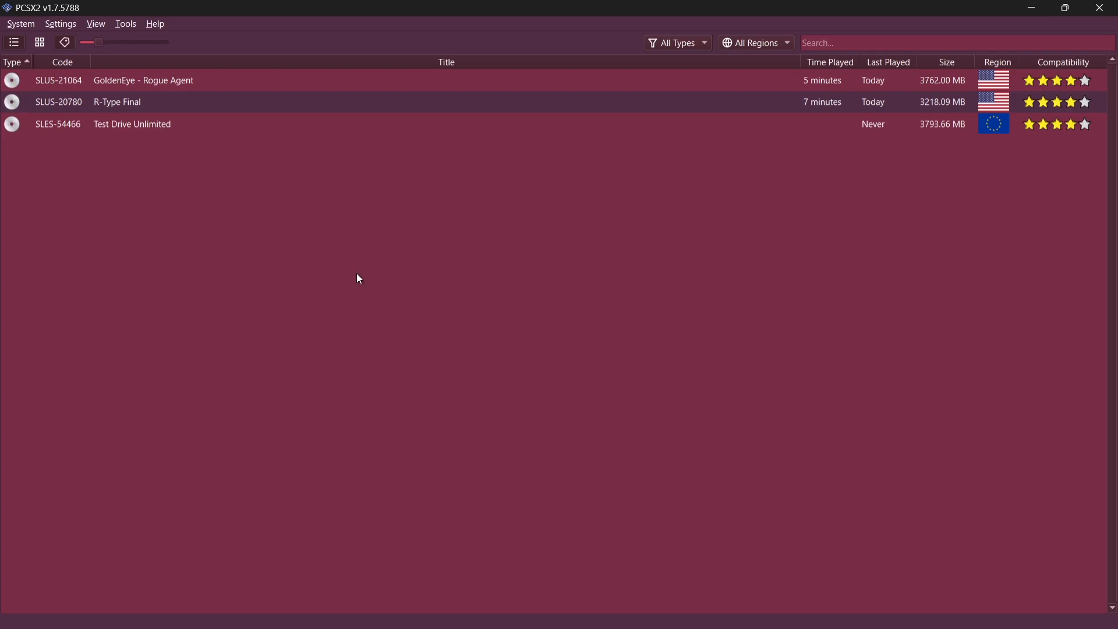
- Download covers via Tools > Cover Downloader from the xlenore ps2-covers ${serial}.jpg URL using serial file names
click(126, 23)
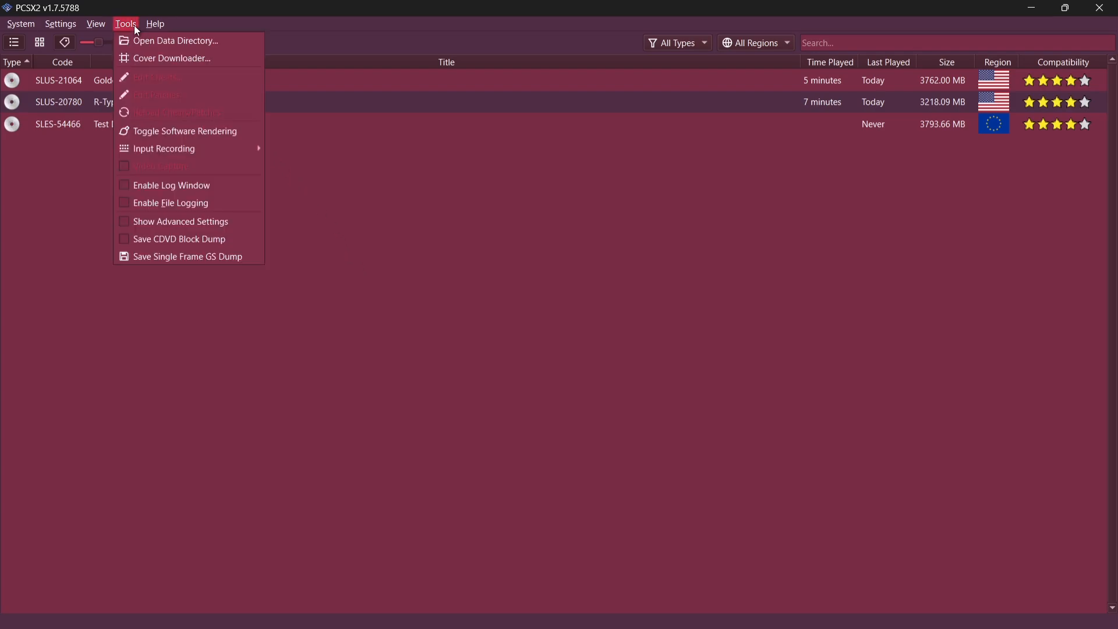
click(171, 58)
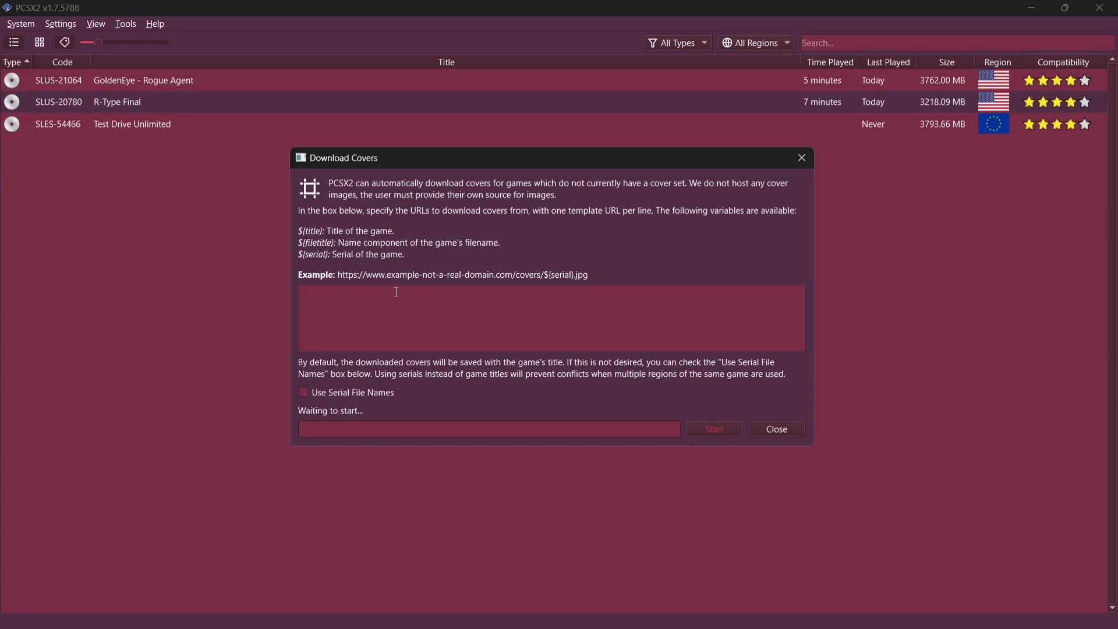
text(https://raw.githubusercontent.com/xlenore/ps2-covers/main/covers/default/${serial}.jpg)
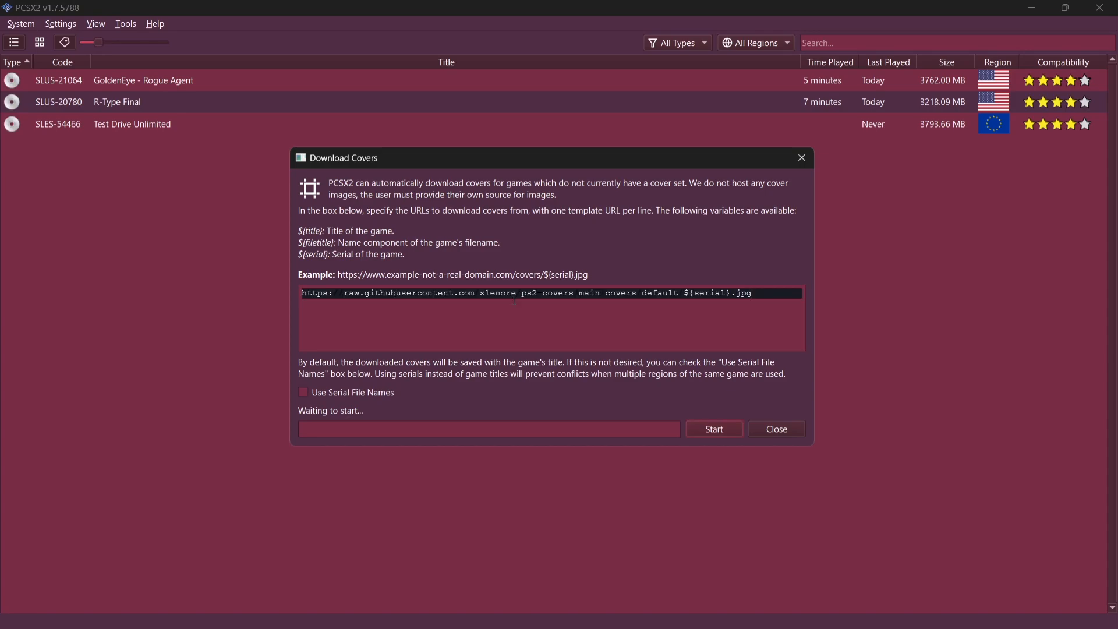
click(303, 392)
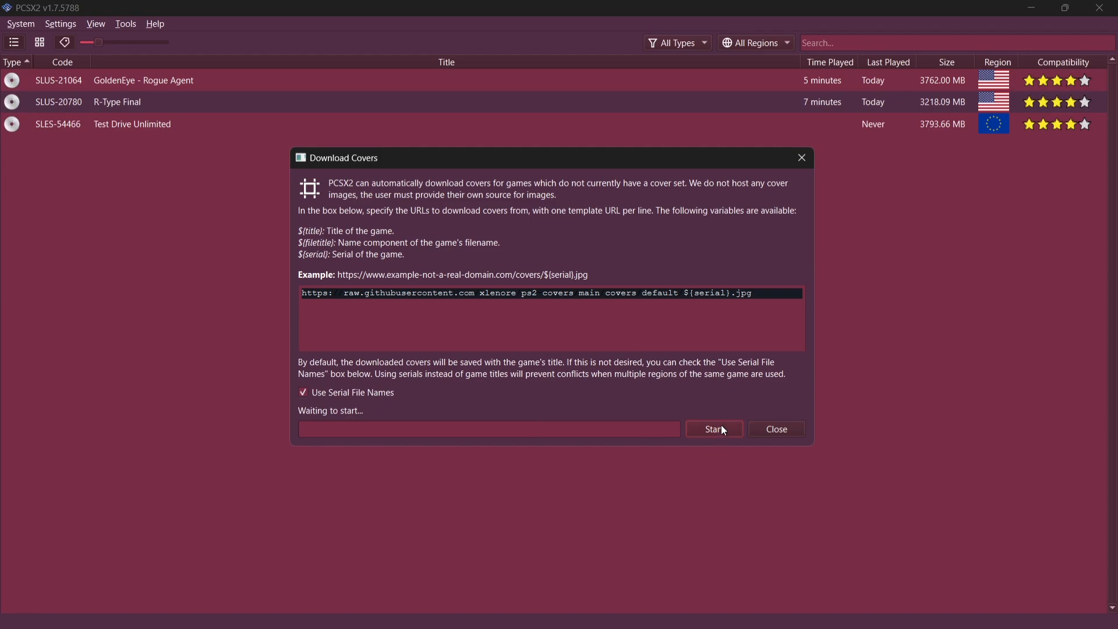
click(712, 428)
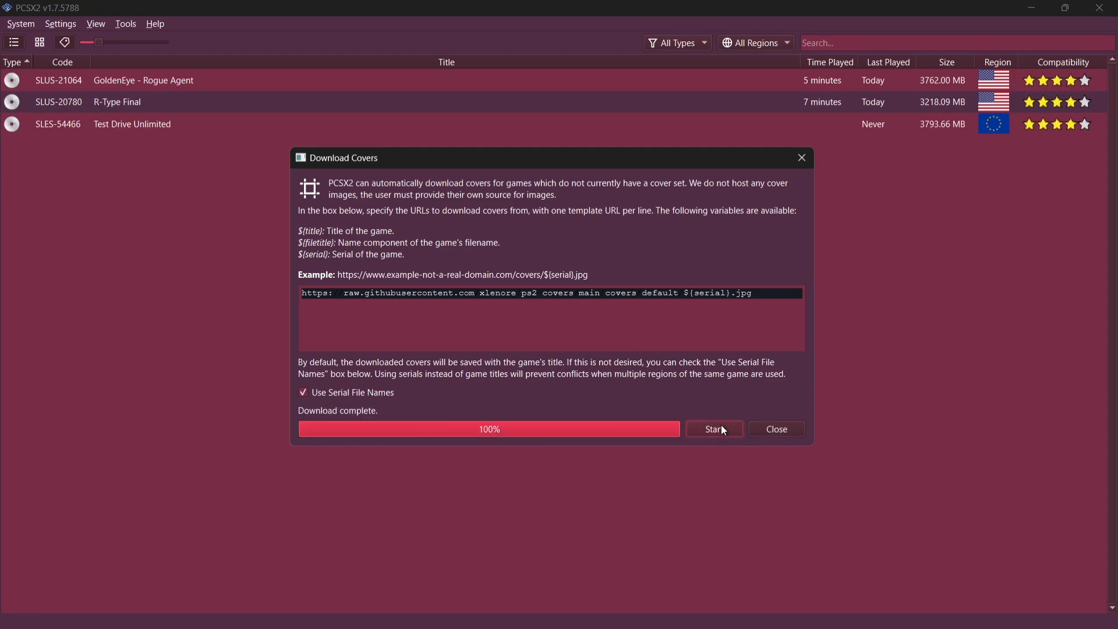
click(775, 428)
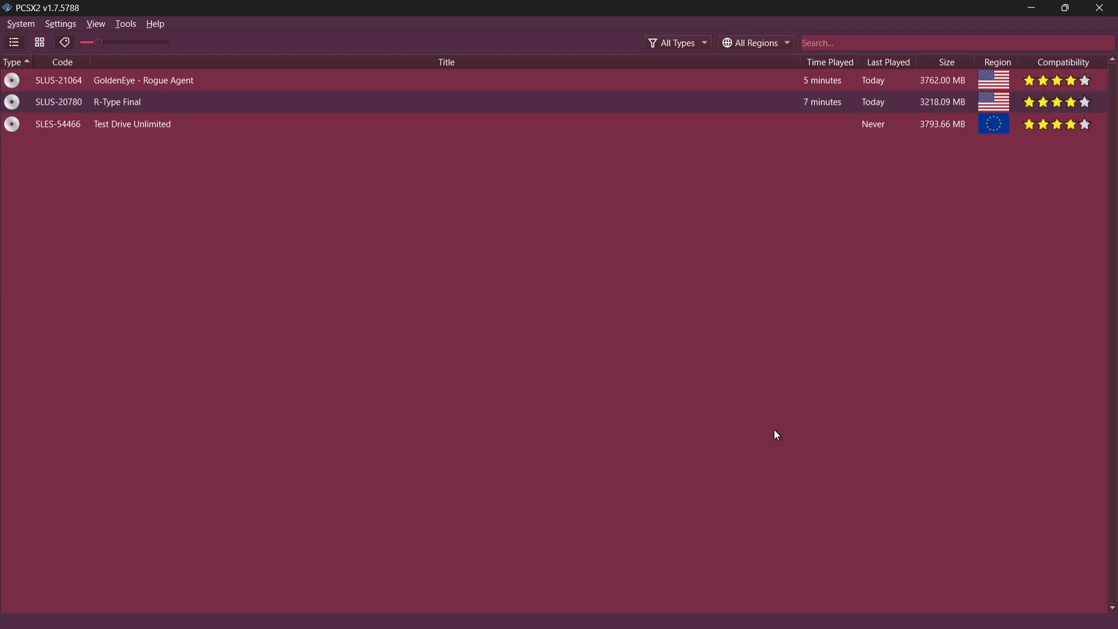
mouse_move(148, 144)
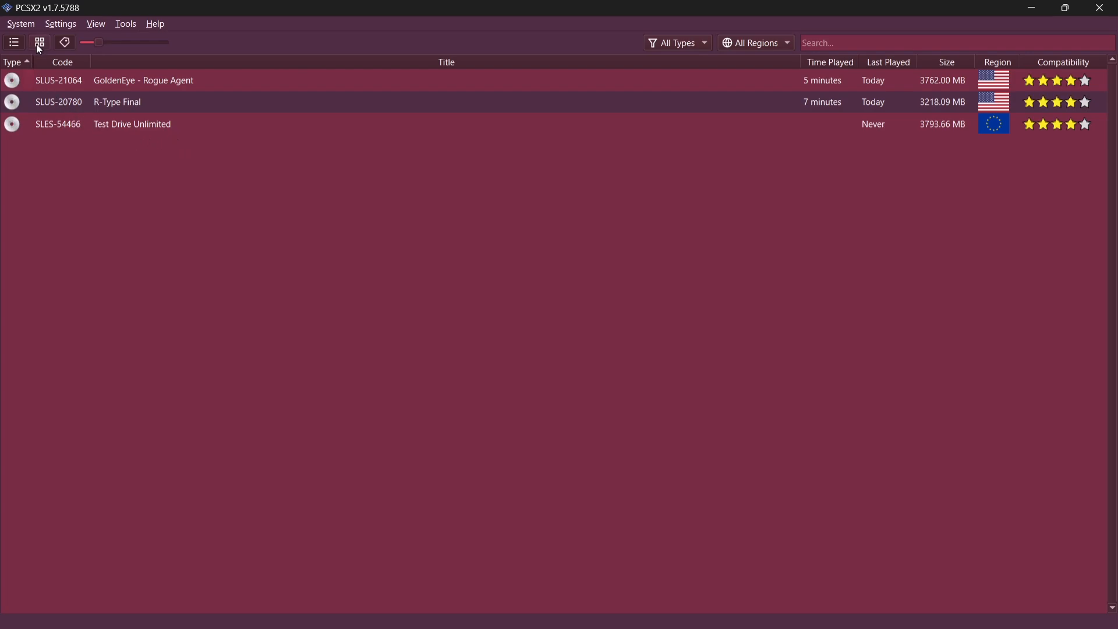
- Switch the game library to Grid View cover art, ending back at the Windows desktop
click(39, 42)
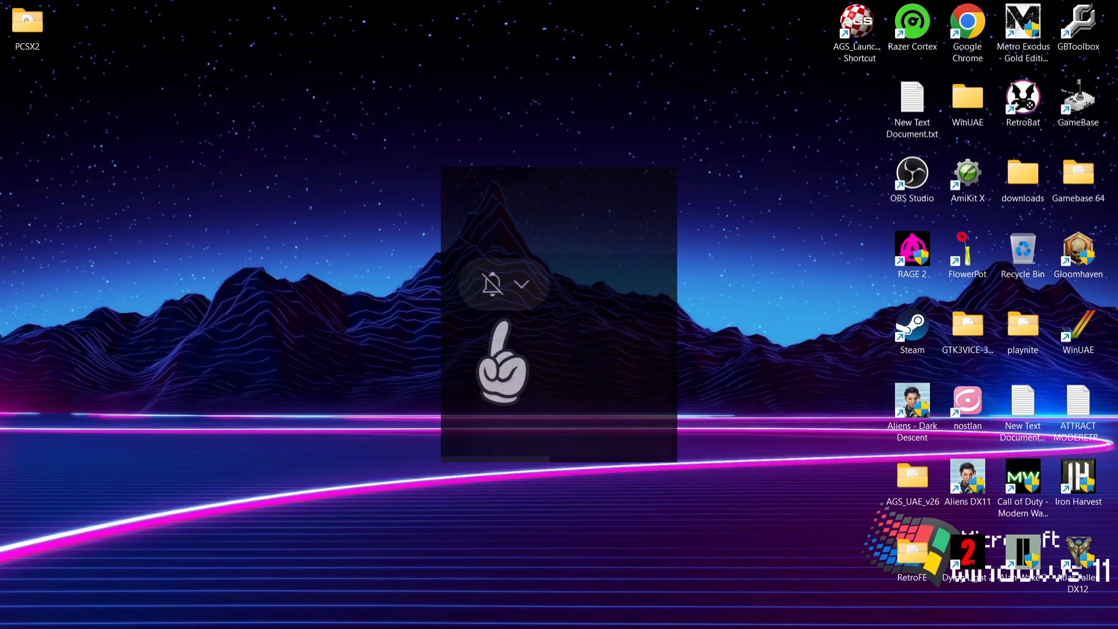
click(520, 284)
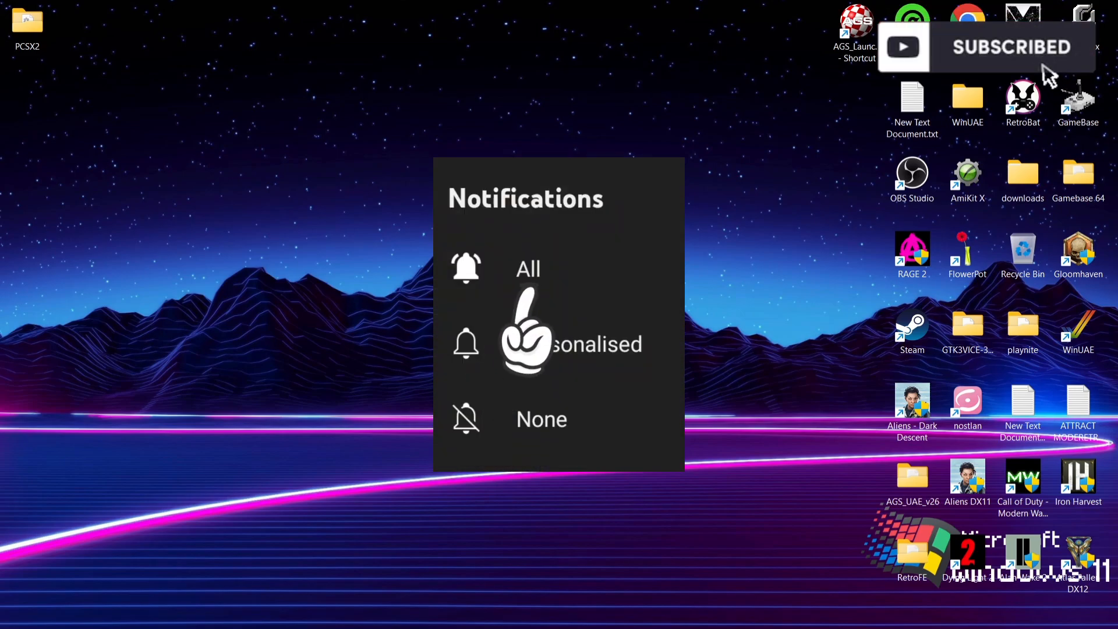